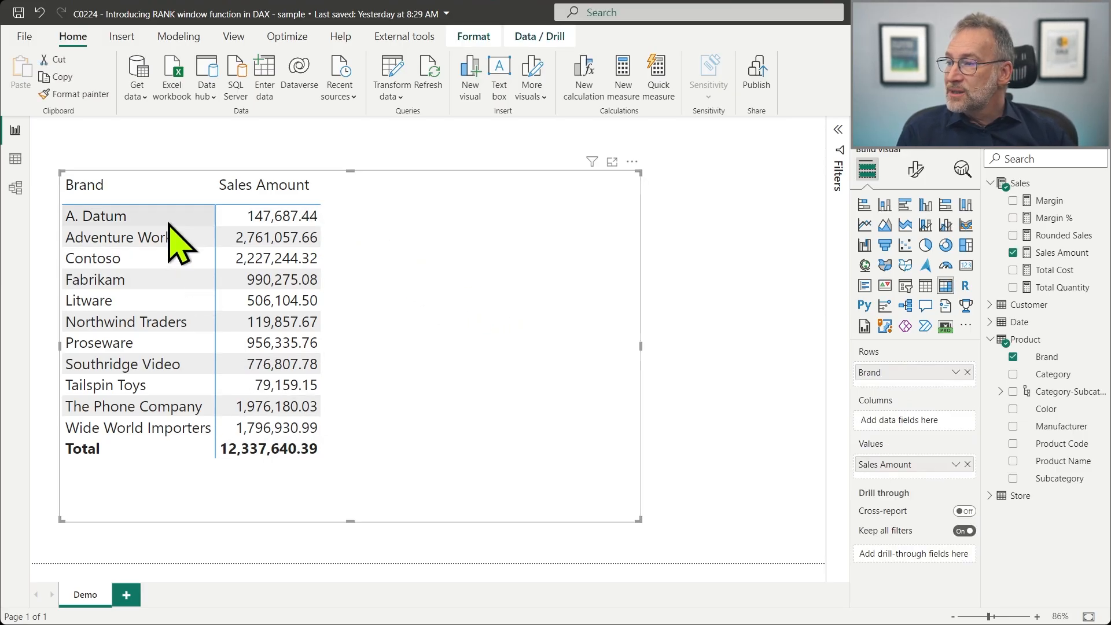
mouse_move(535, 411)
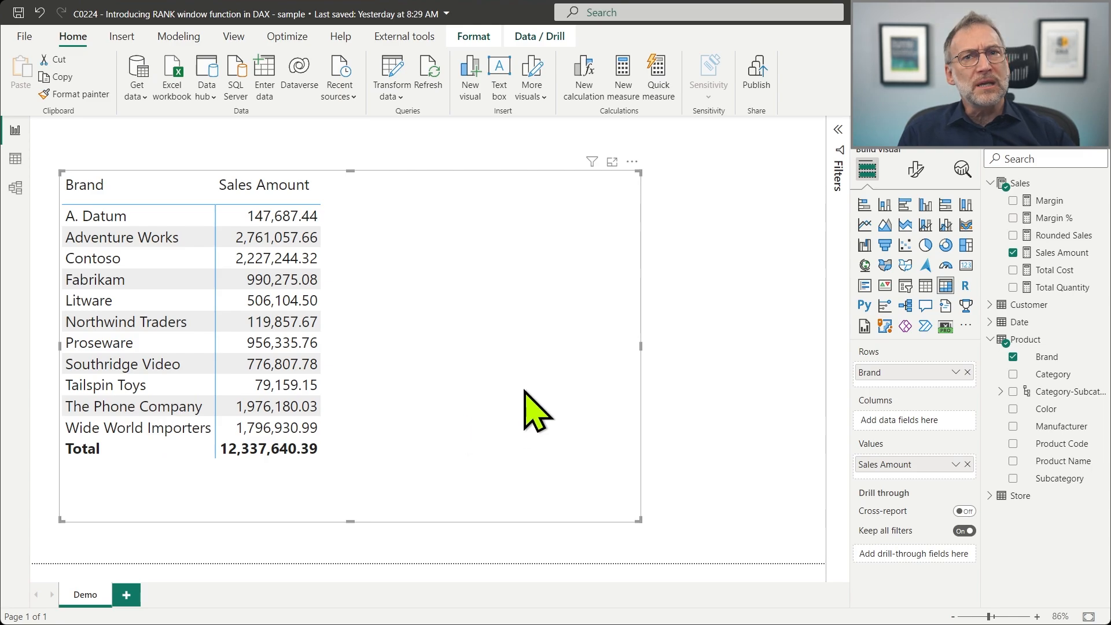
mouse_move(443, 294)
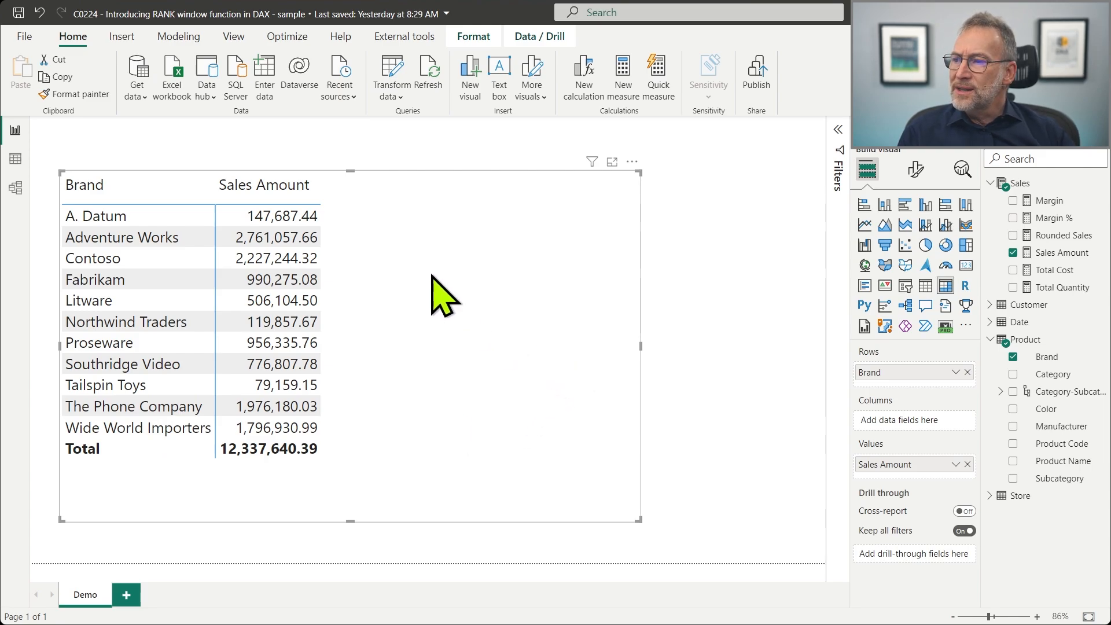
Review the Rounded Sales MROUND-to-400,000 formula and add it as a table column.
click(1062, 235)
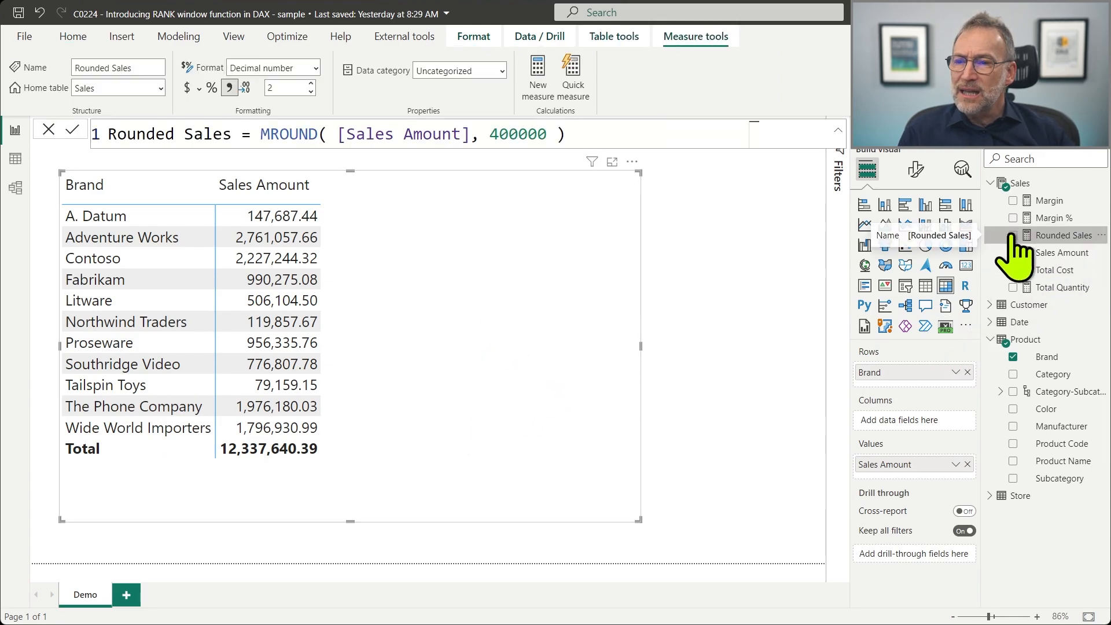
click(251, 134)
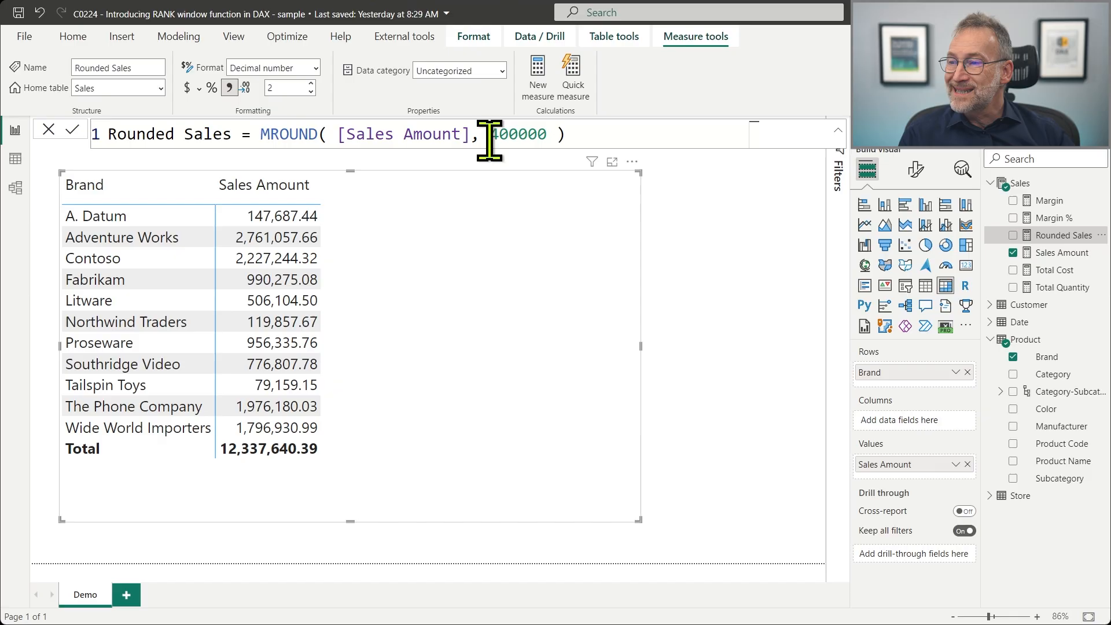
mouse_move(697, 191)
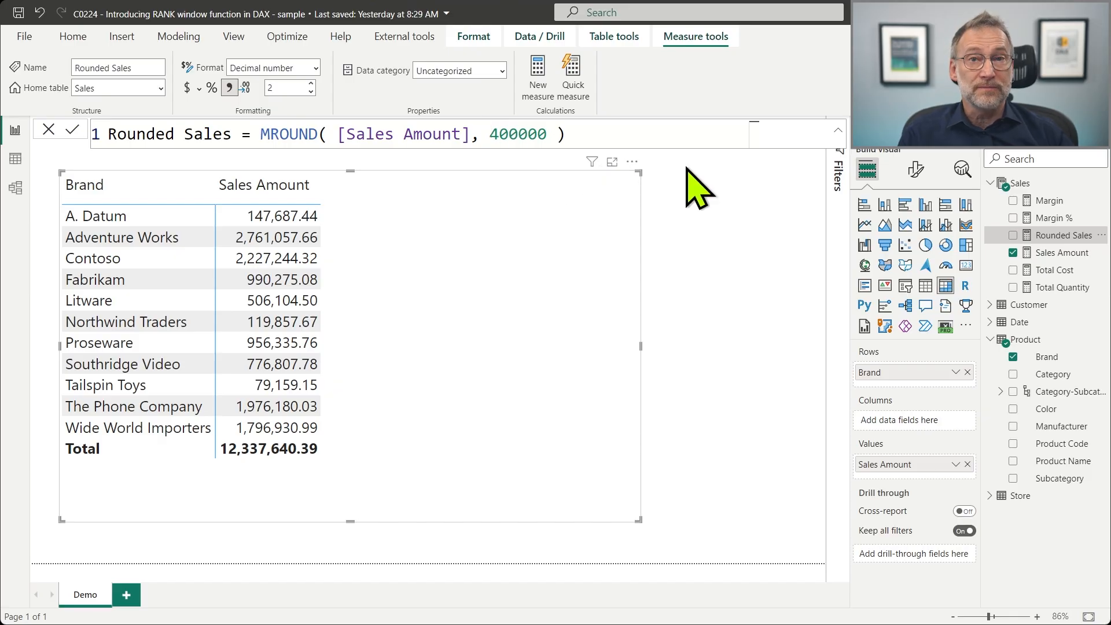
click(71, 36)
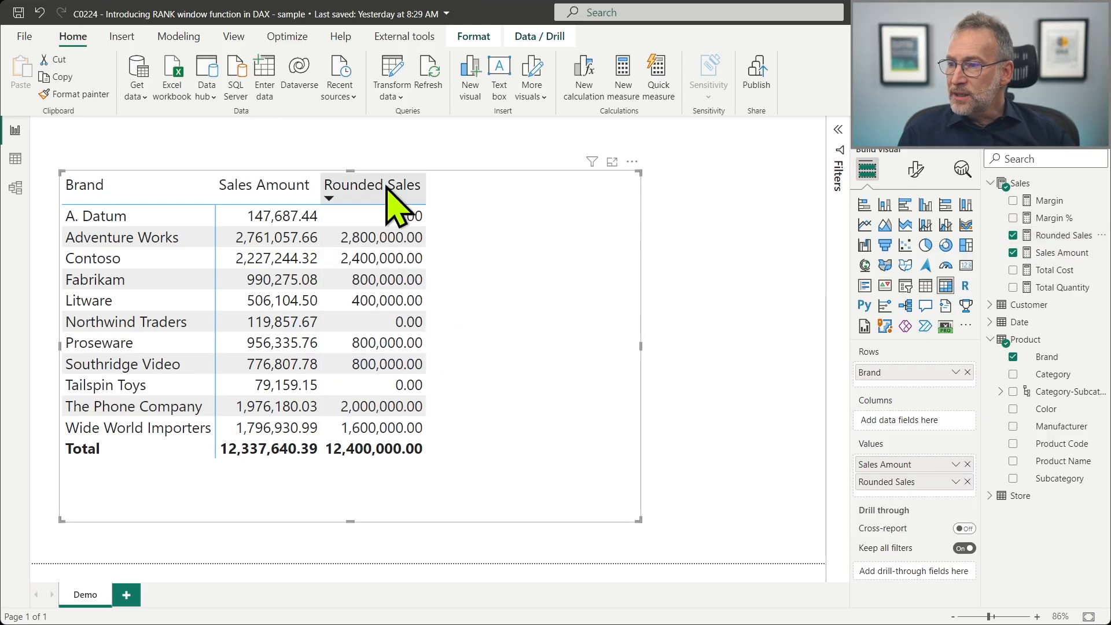
Sort the brand table by Rounded Sales descending, Adventure Works on top.
click(371, 186)
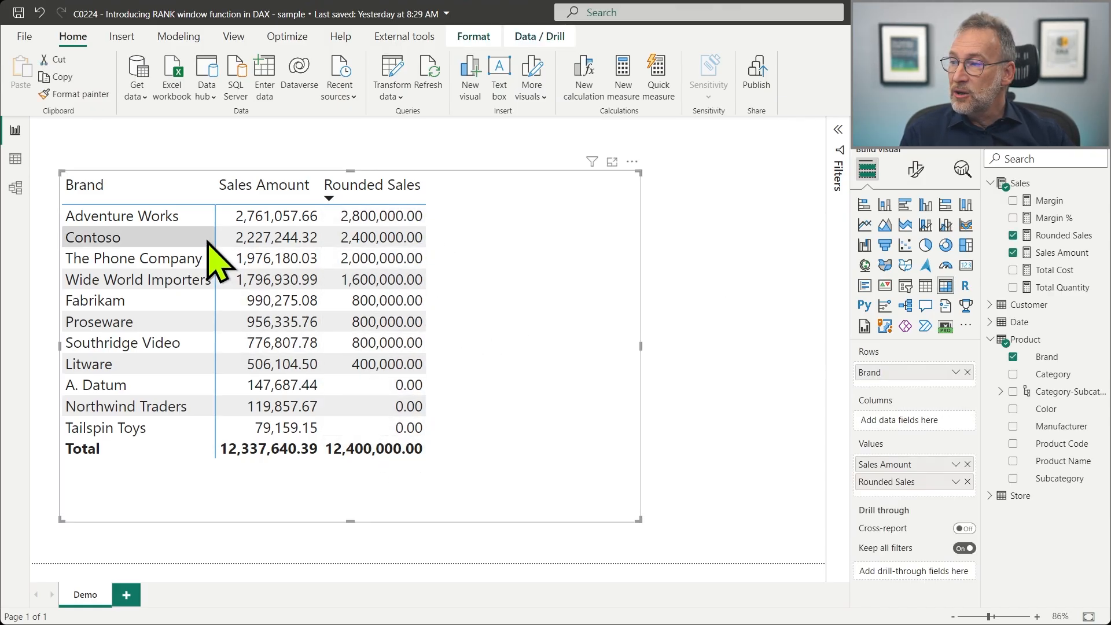
Create measure RankX = RANKX(ALLSELECTED('Product'[Brand]), [Rounded Sales]) in the Sales table.
right_click(1016, 182)
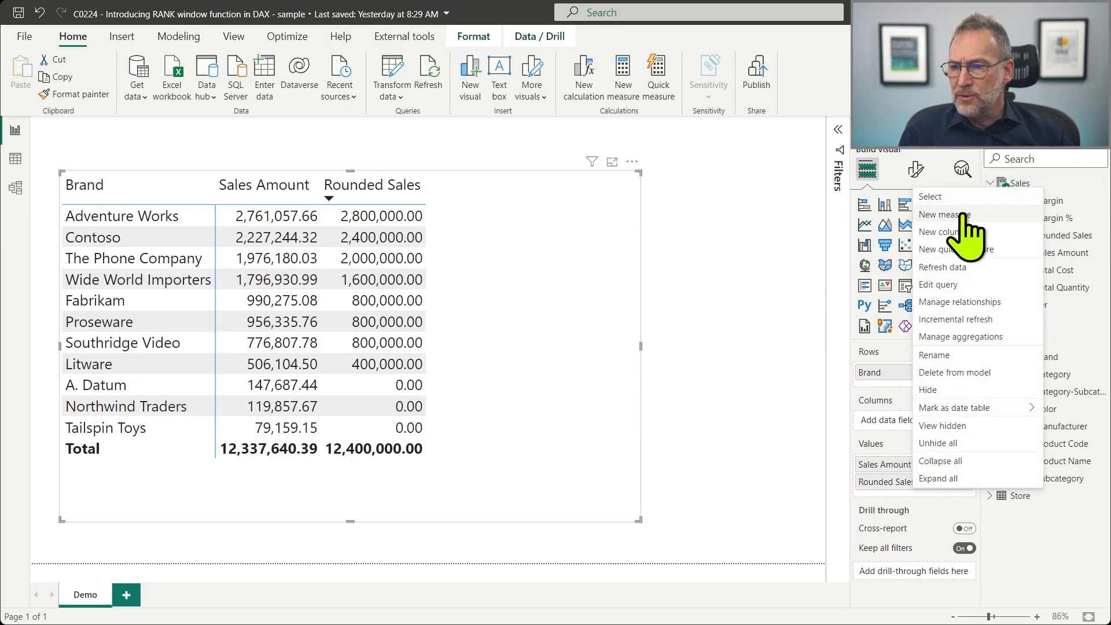
click(945, 214)
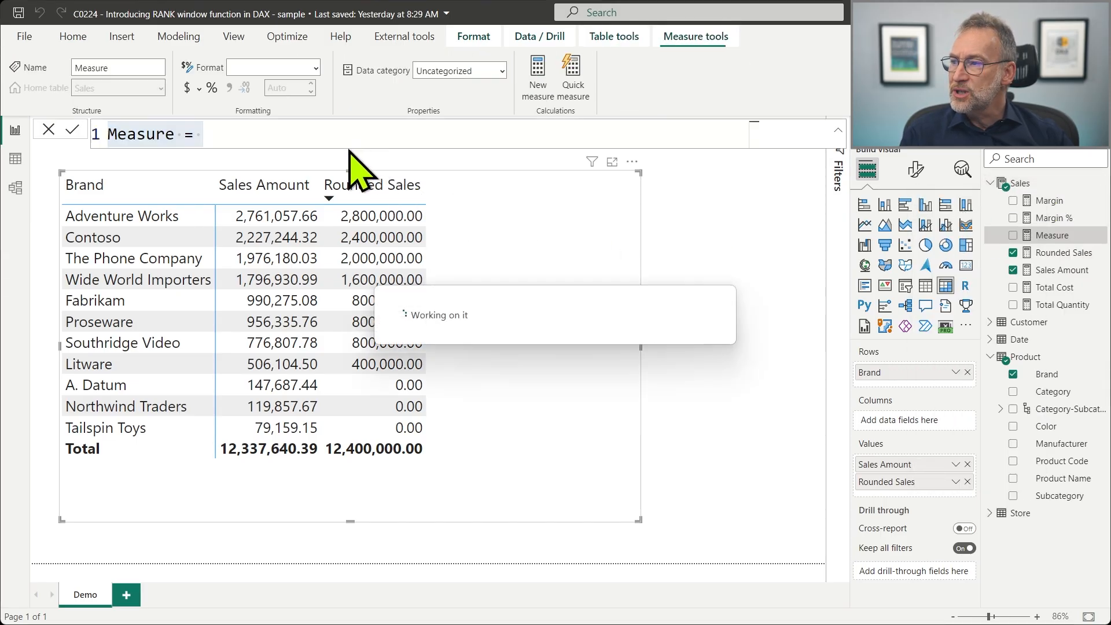
text(RankX =)
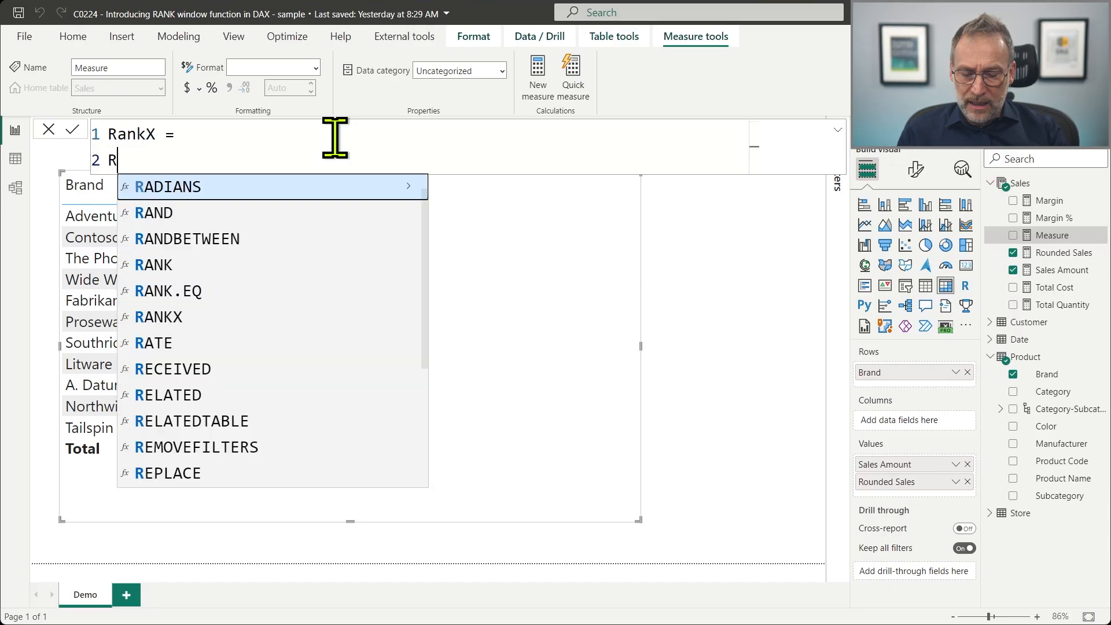
text(RANKX ( ALLS)
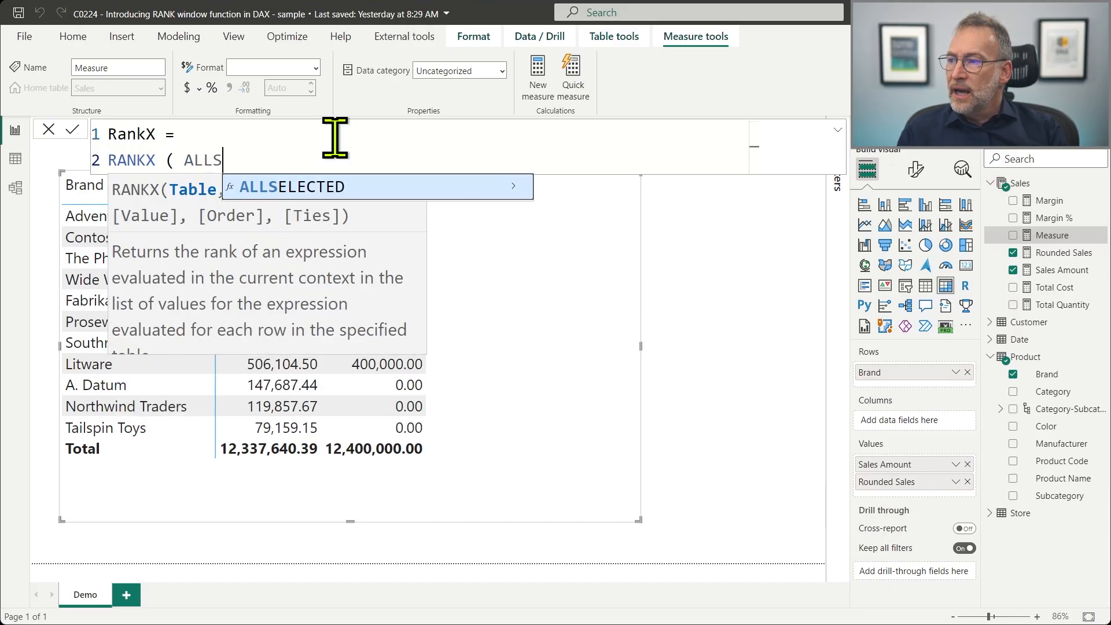
key(Tab)
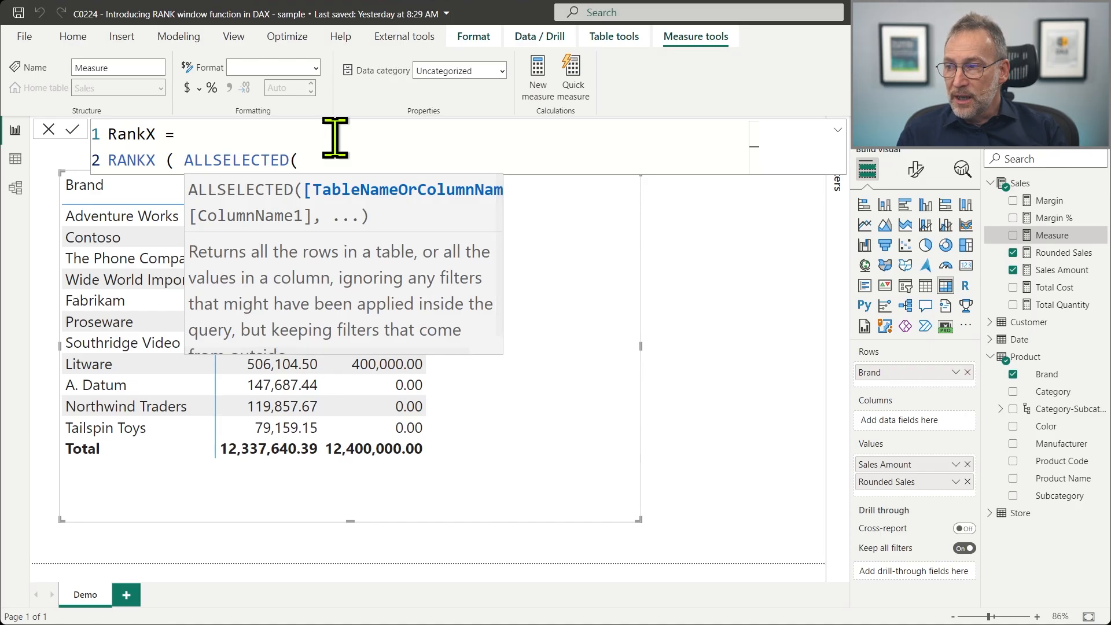
text(Pr)
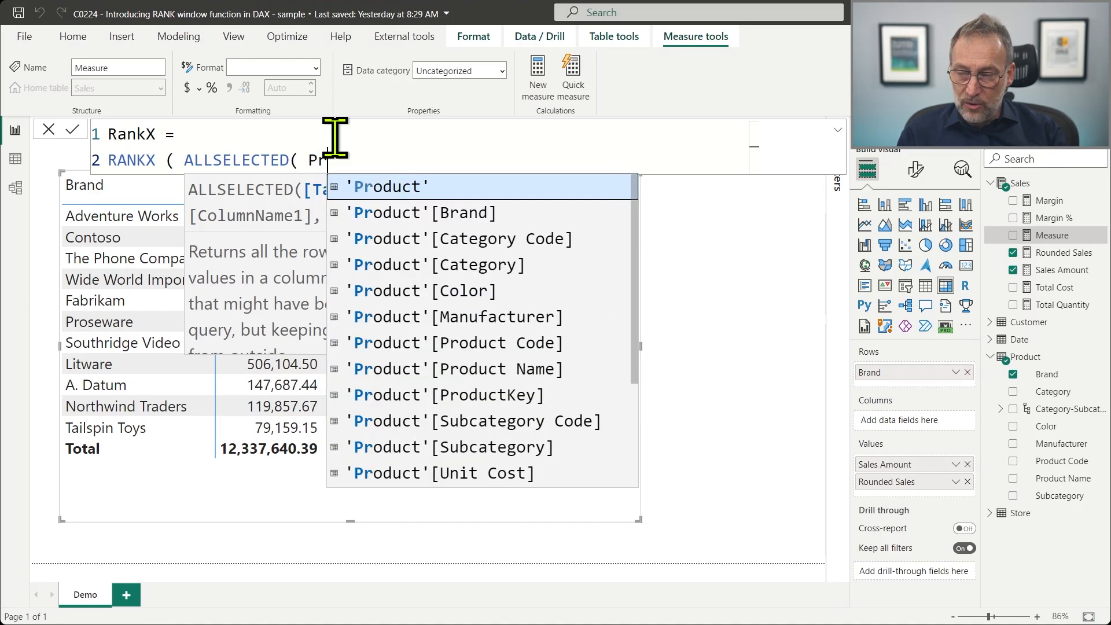
click(456, 213)
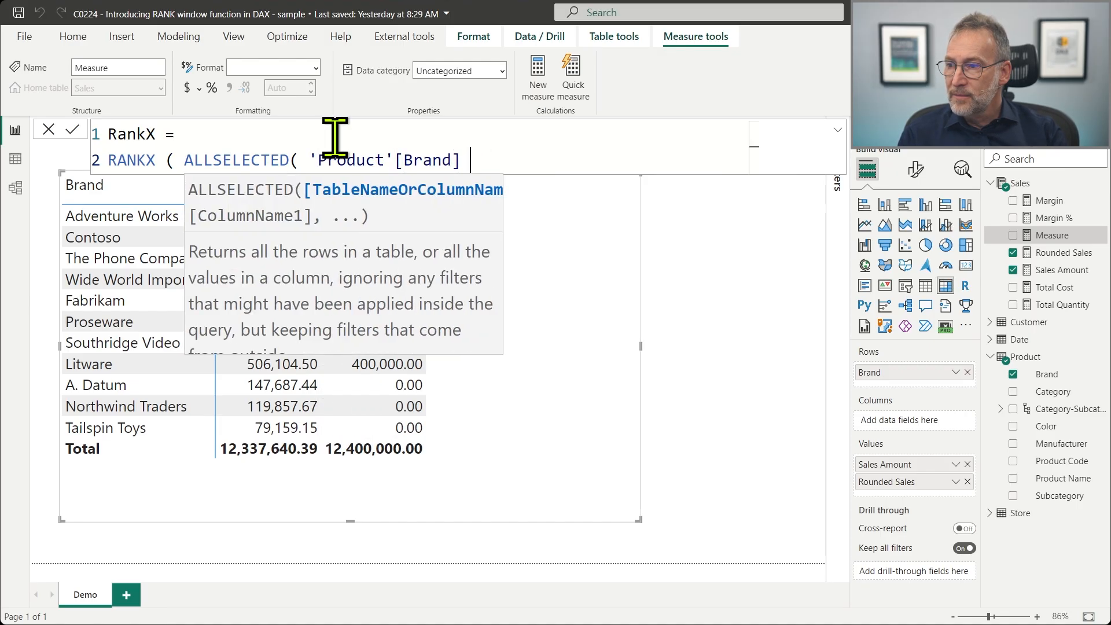
text(), [S)
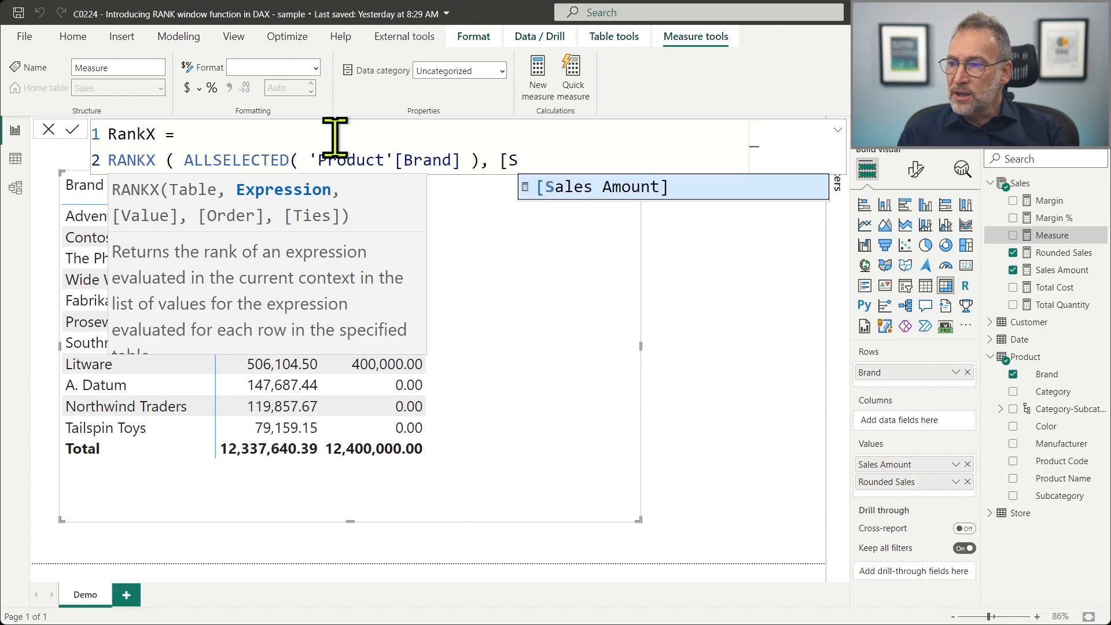
text(Rounded Sales)
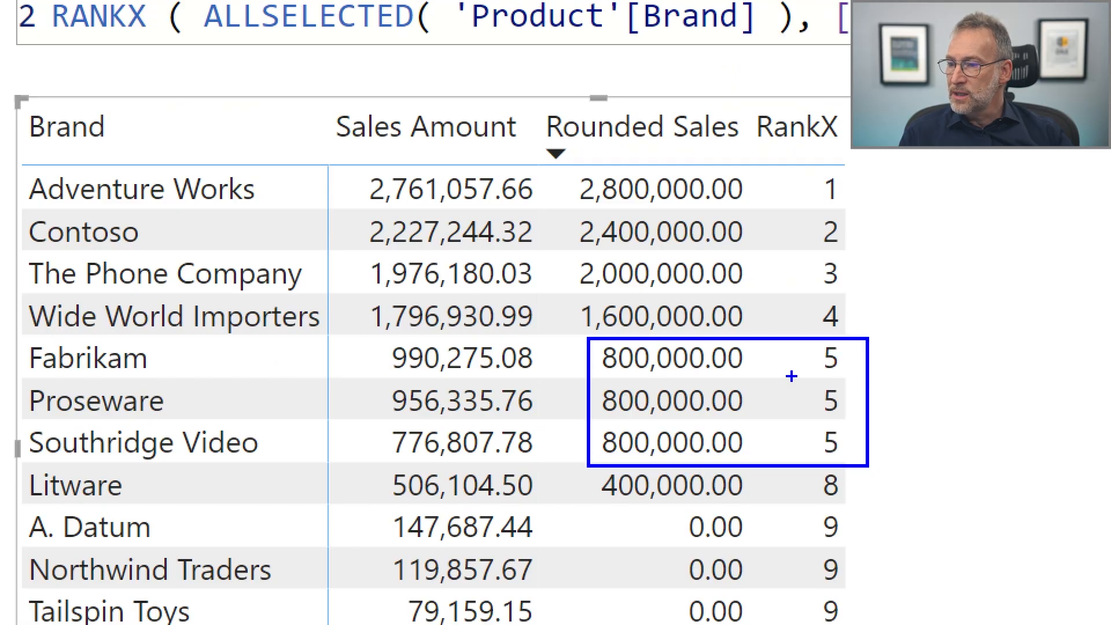
mouse_move(841, 400)
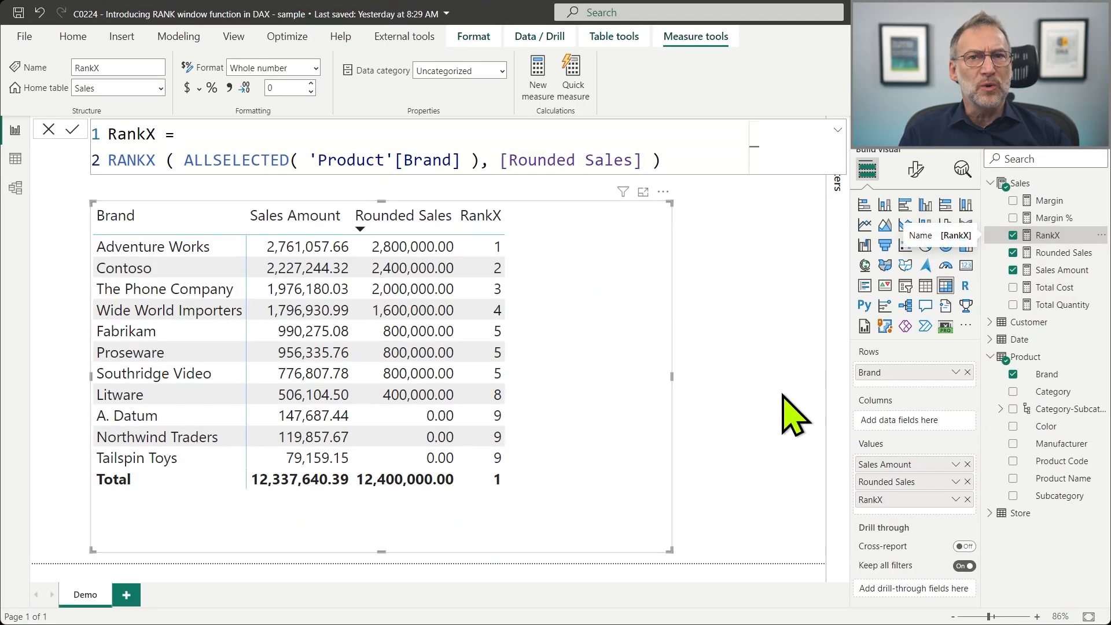
mouse_move(609, 453)
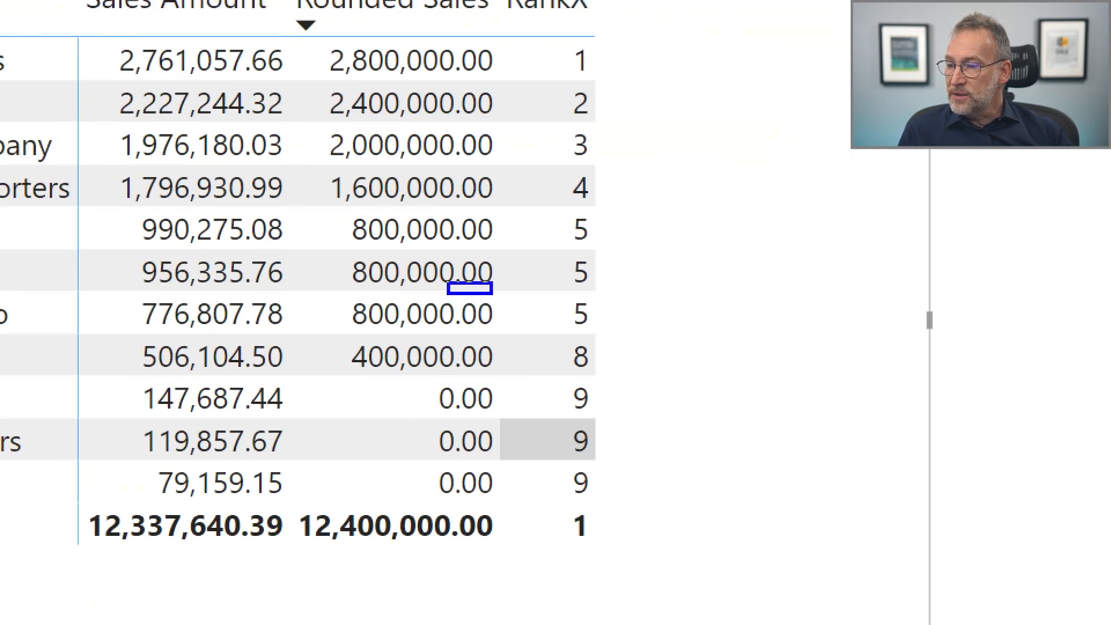
drag(467, 289, 605, 383)
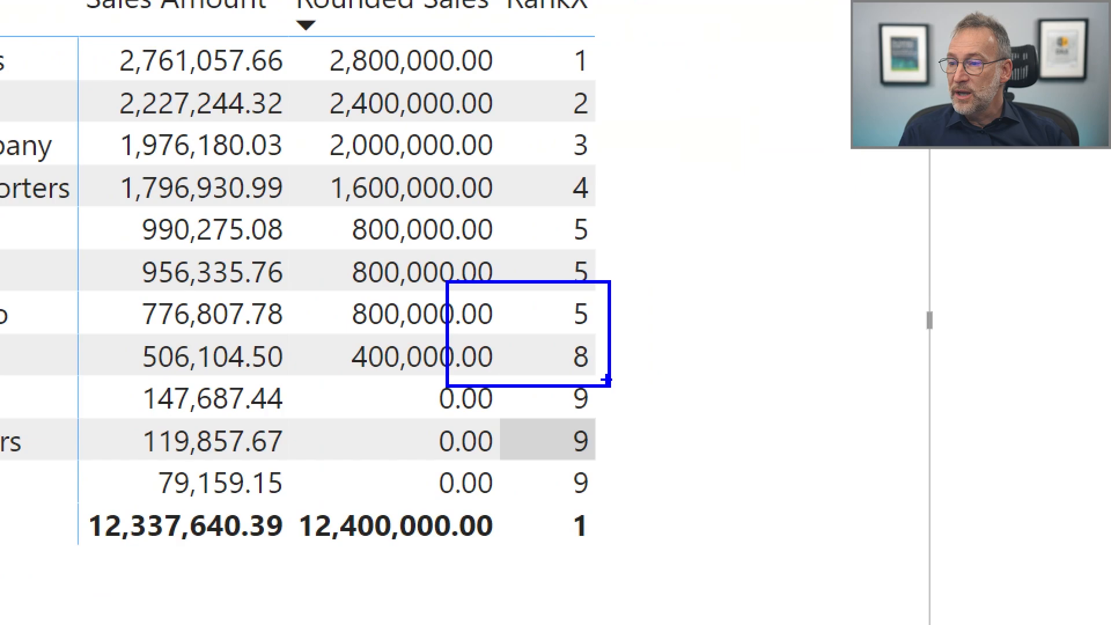
mouse_move(563, 210)
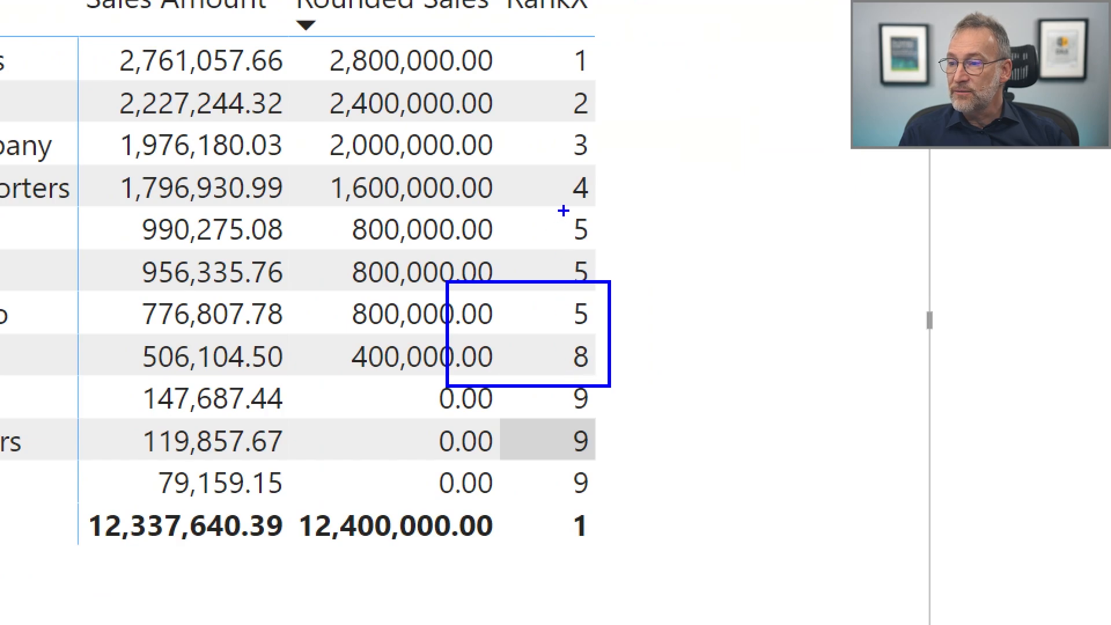
mouse_move(561, 328)
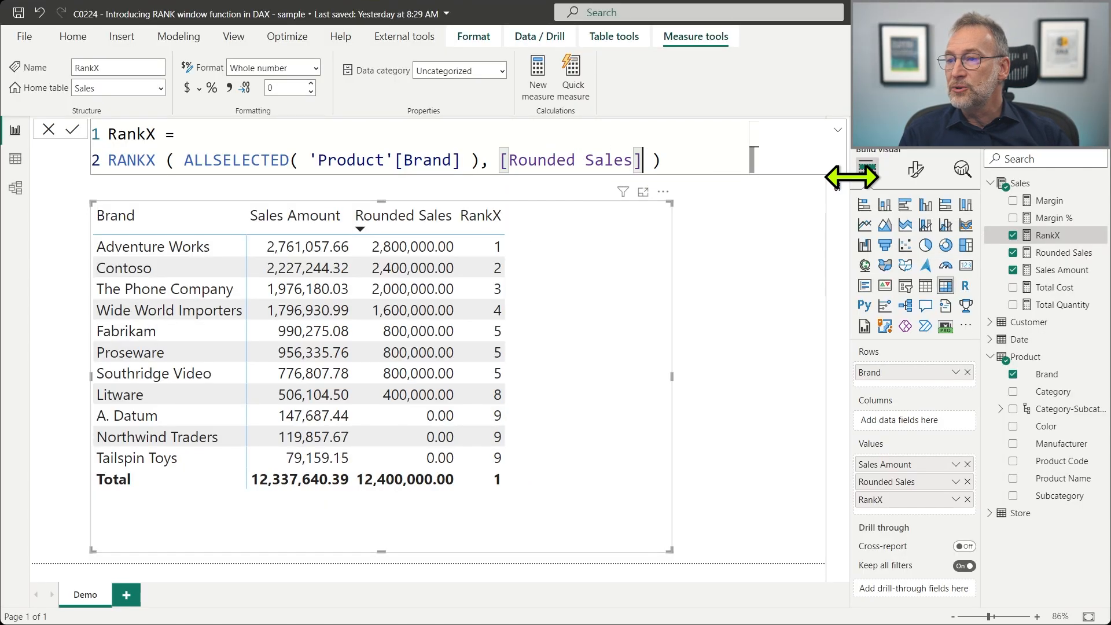
Add DESC order and Dense ties arguments to RANKX on separate lines and close the parenthesis.
double_click(128, 159)
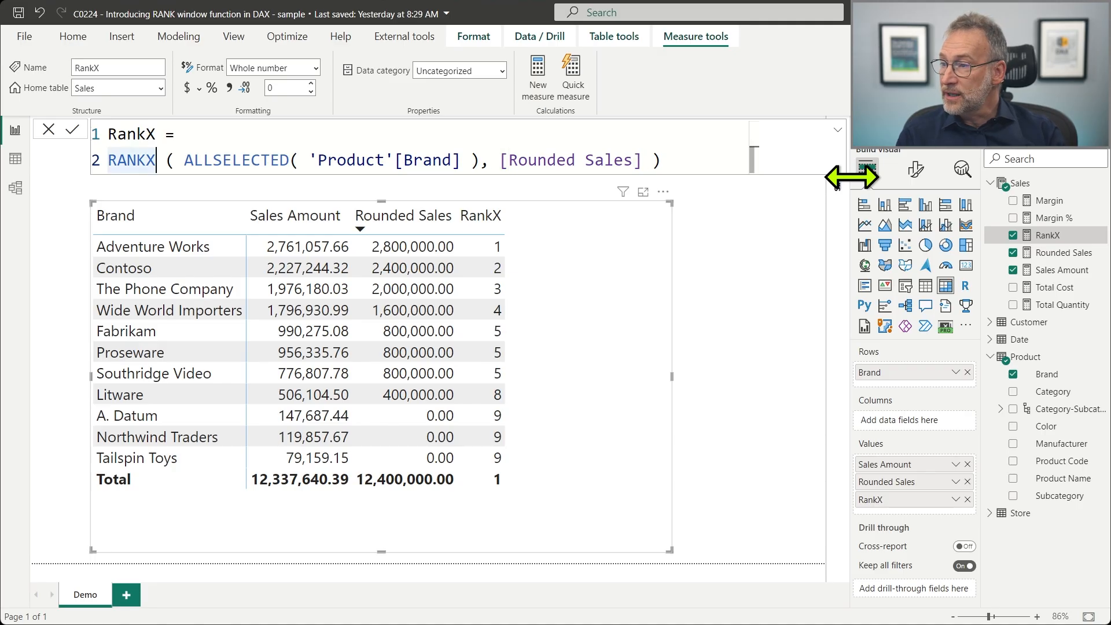
text(,)
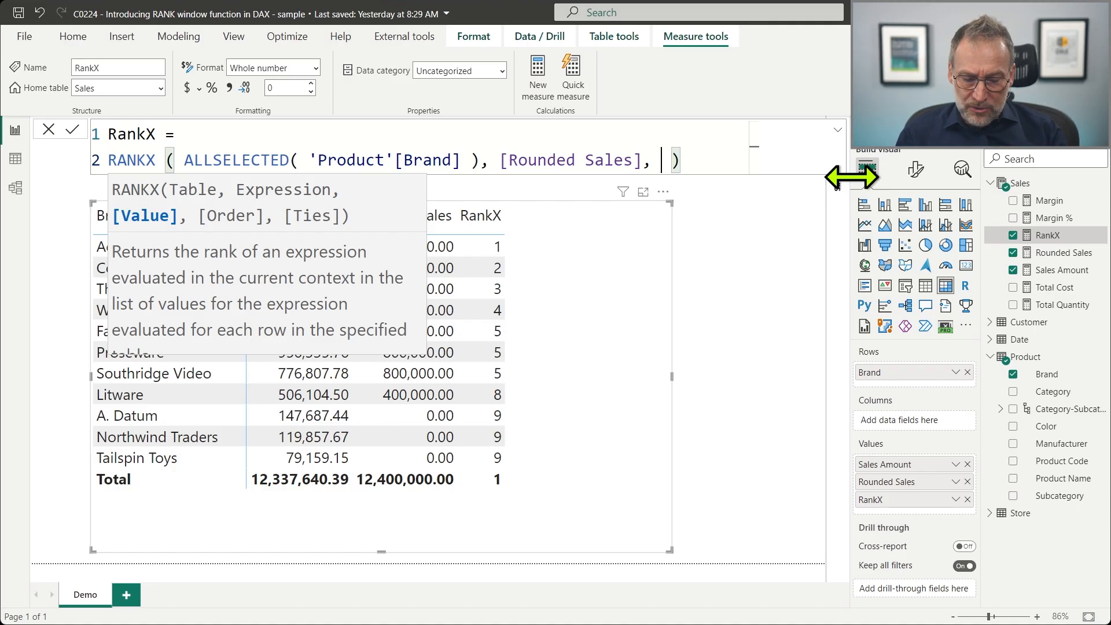
text(,)
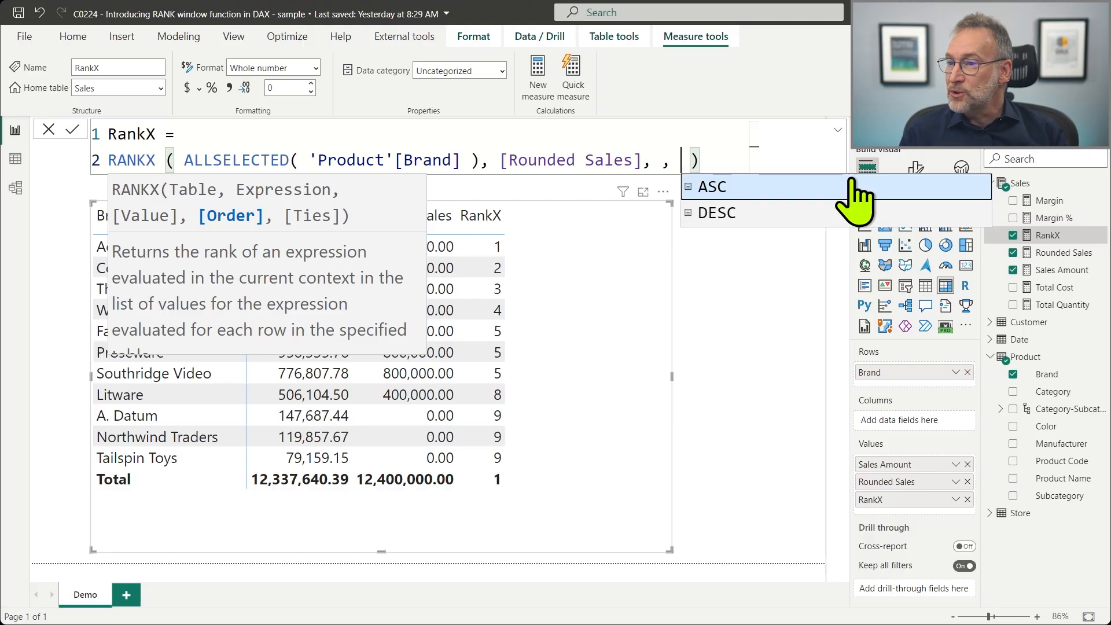
click(715, 213)
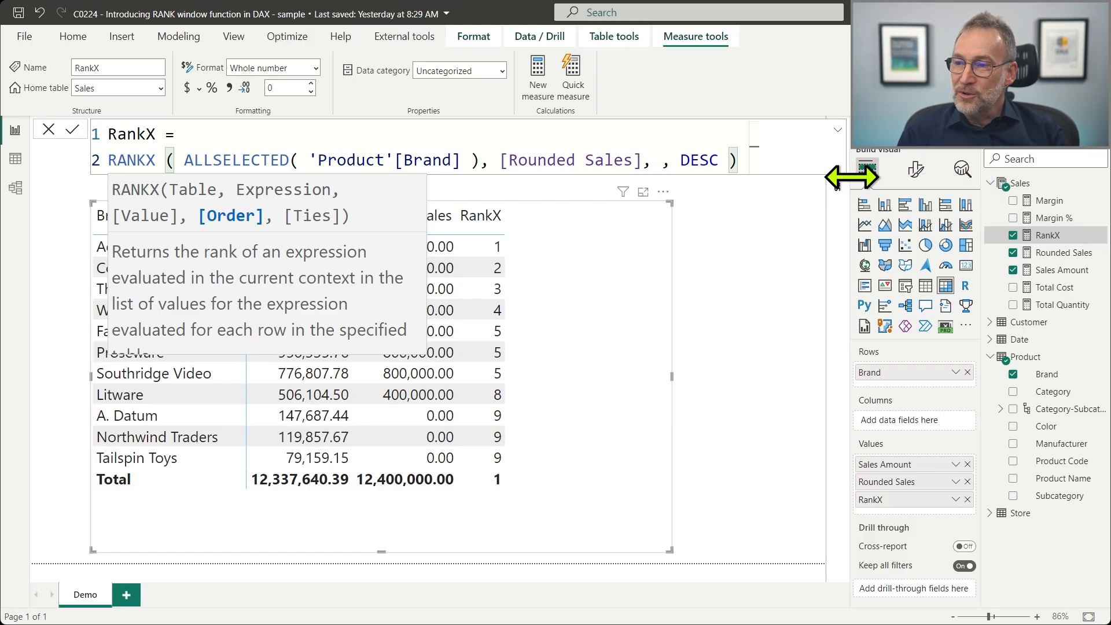
text(, De)
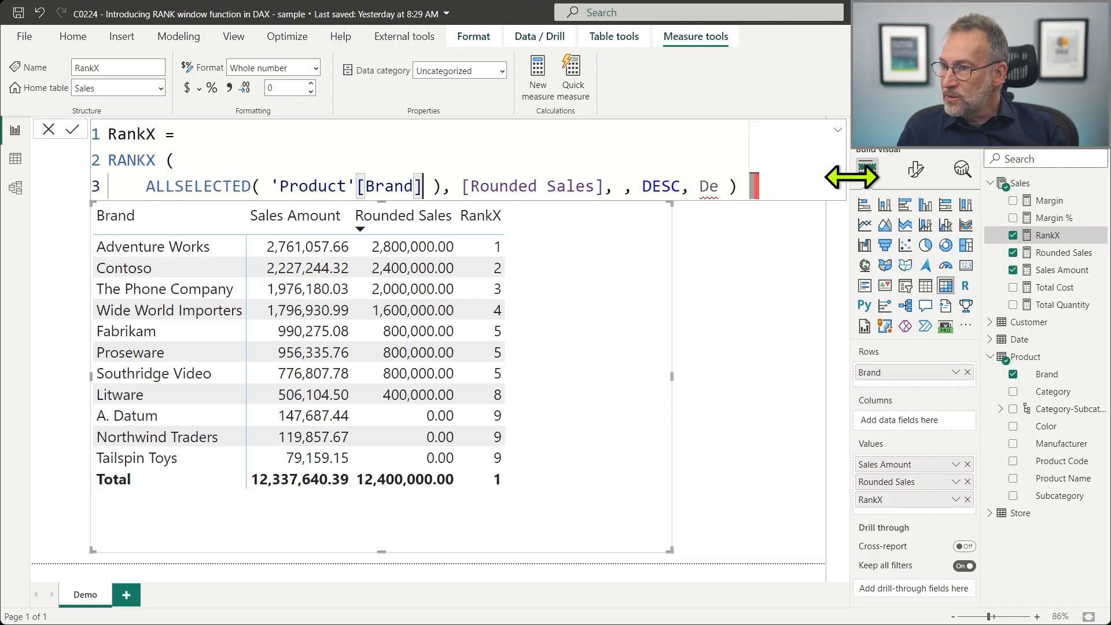
key(enter)
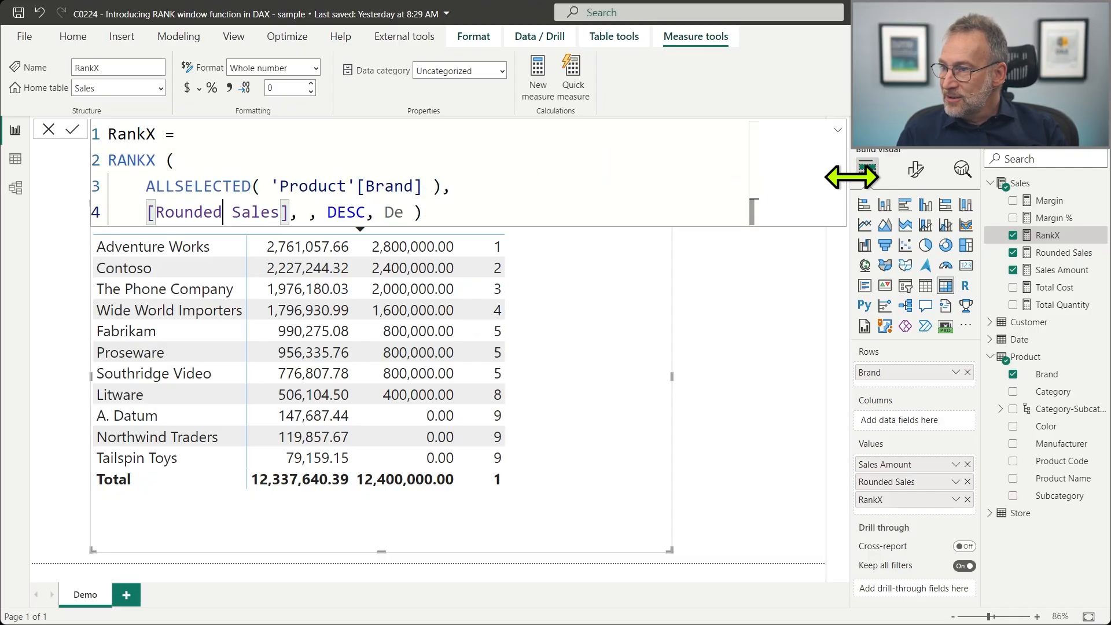
key(Enter)
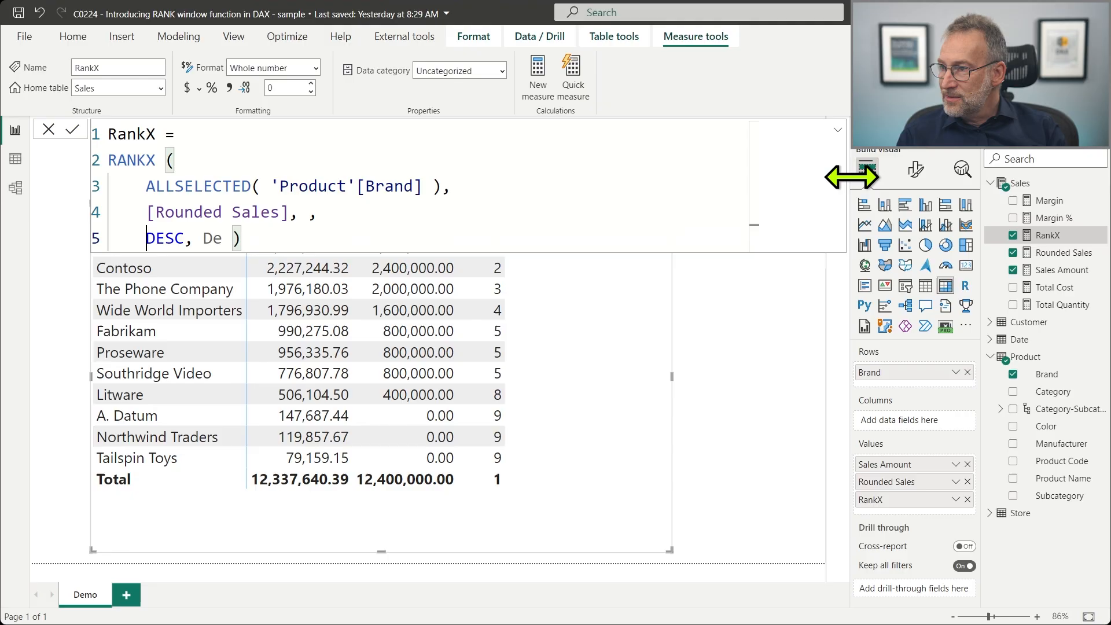
key(enter)
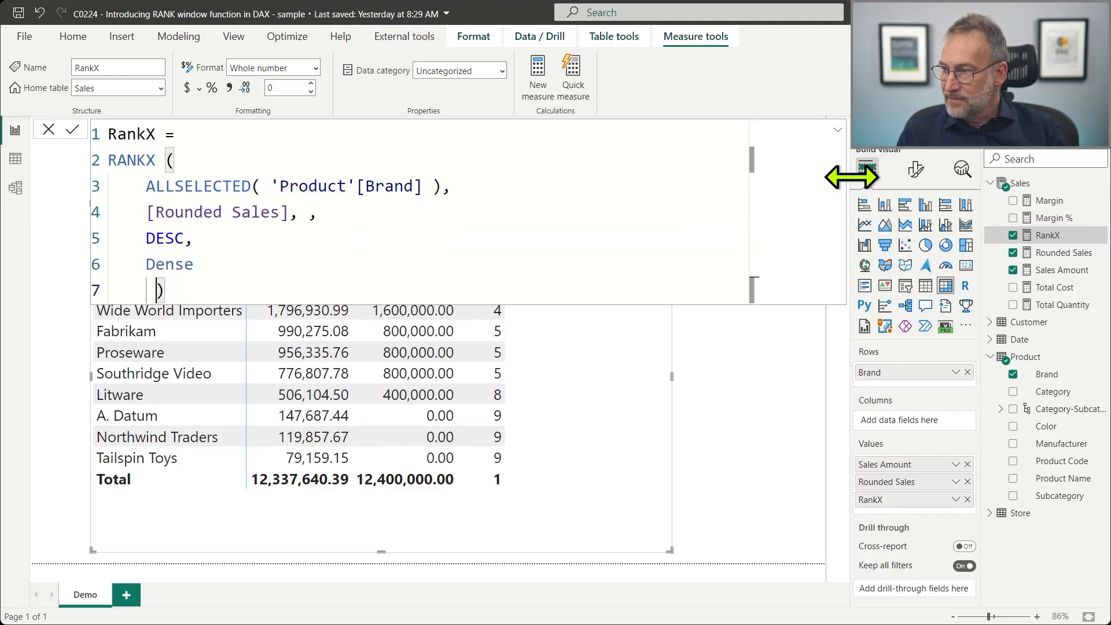
key(Backspace)
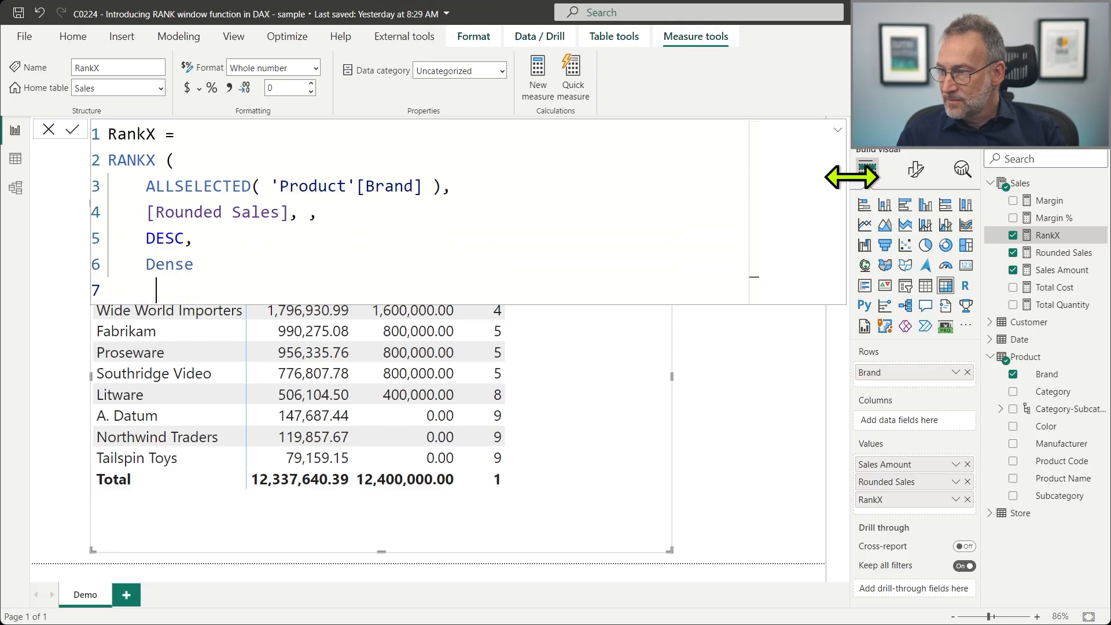
text())
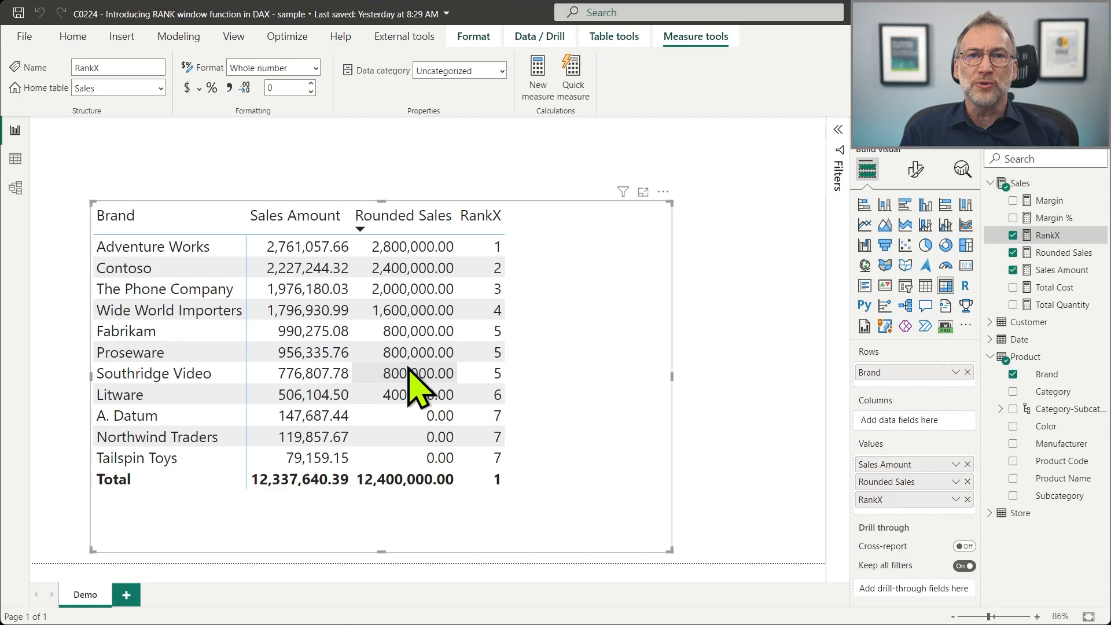
mouse_move(453, 361)
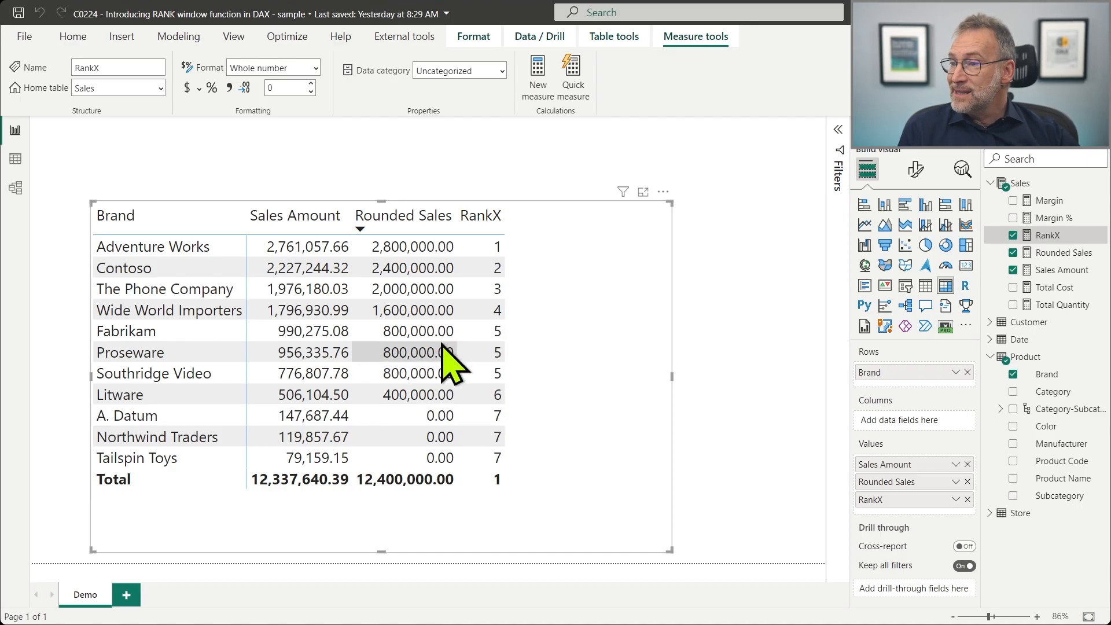
mouse_move(500, 347)
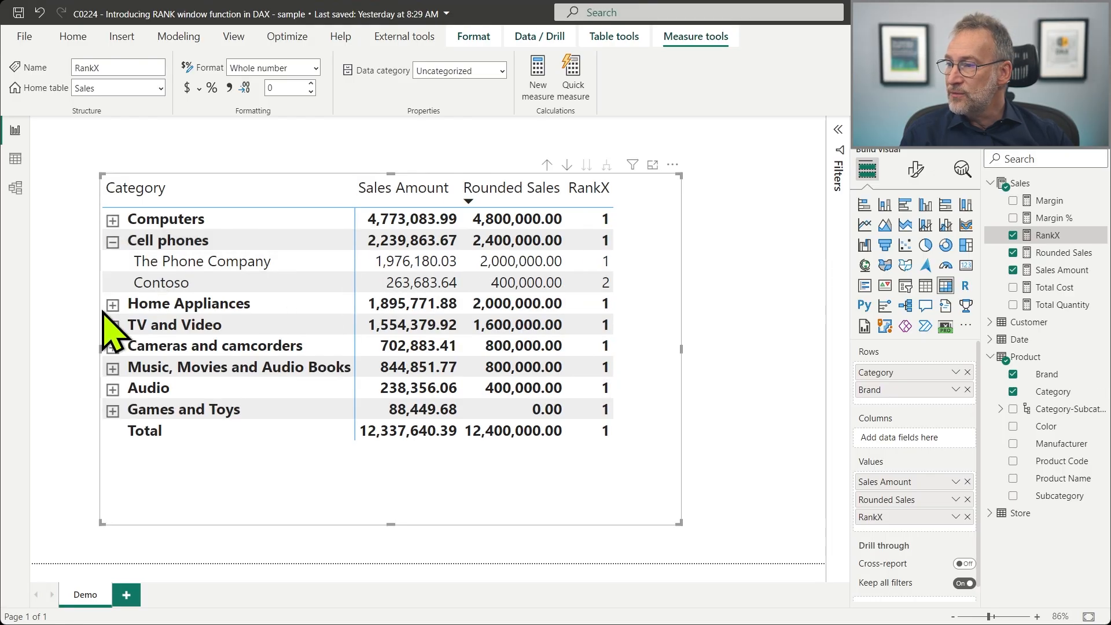
Expand the Computers category in the matrix to show its brands ranked within it.
click(112, 219)
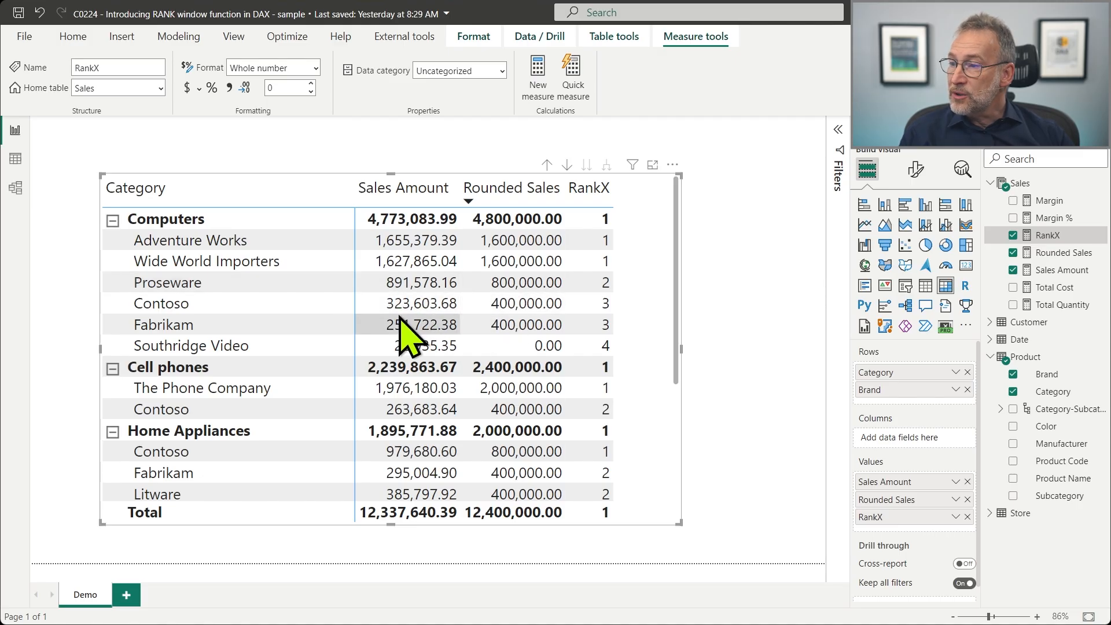
mouse_move(628, 301)
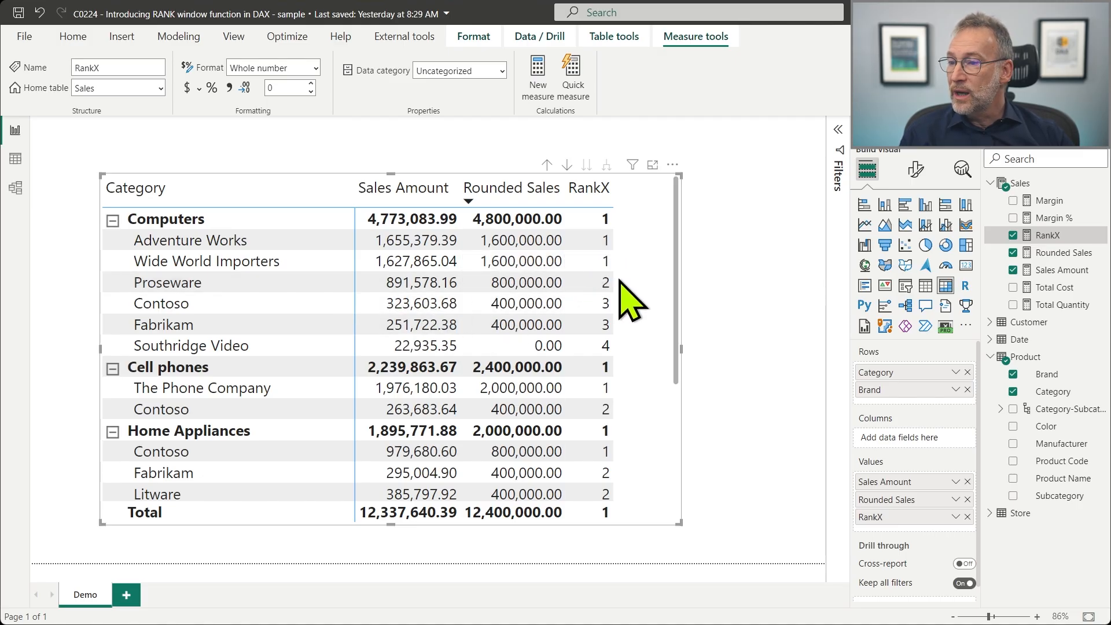
mouse_move(602, 303)
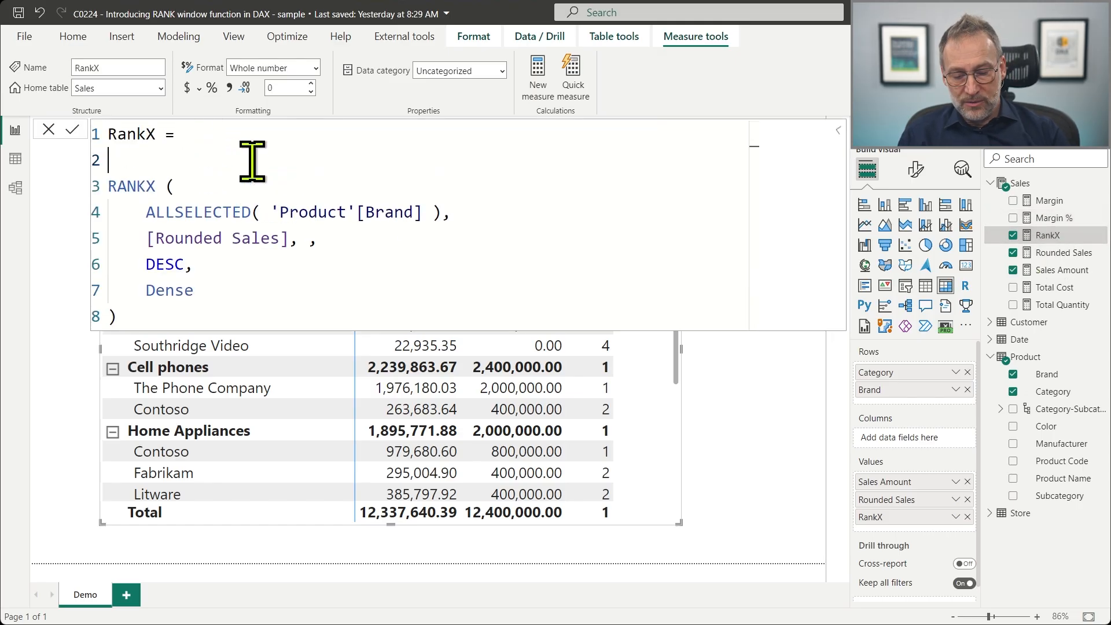
Wrap RANKX in IF(ISINSCOPE('Product'[Brand]), ...) so category rows stay blank.
text(IF ()
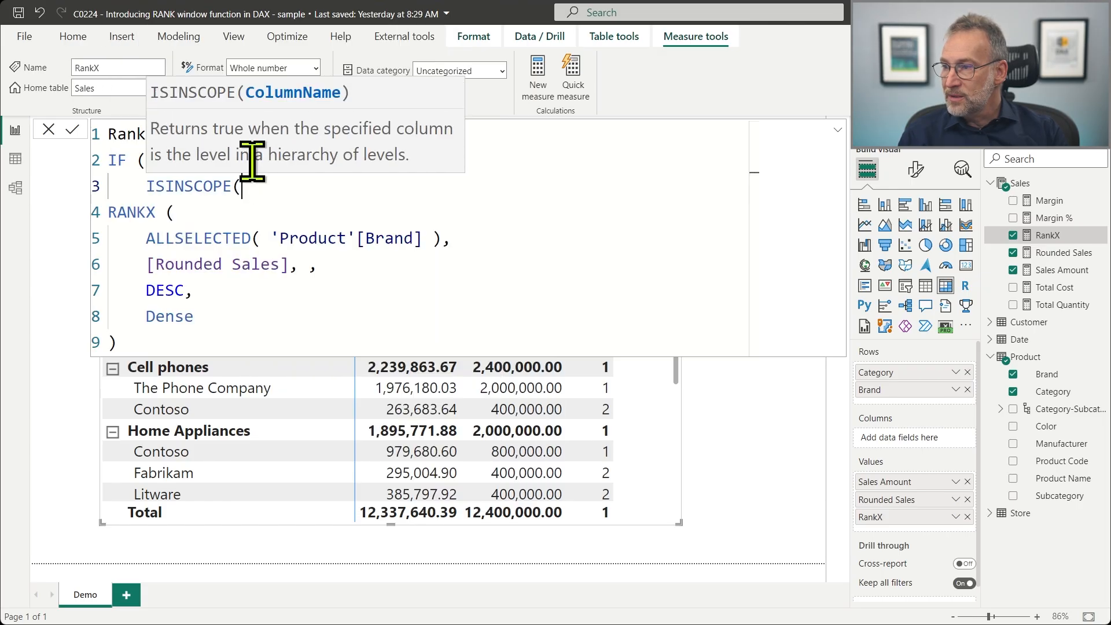
text('Product'[Brand] ))
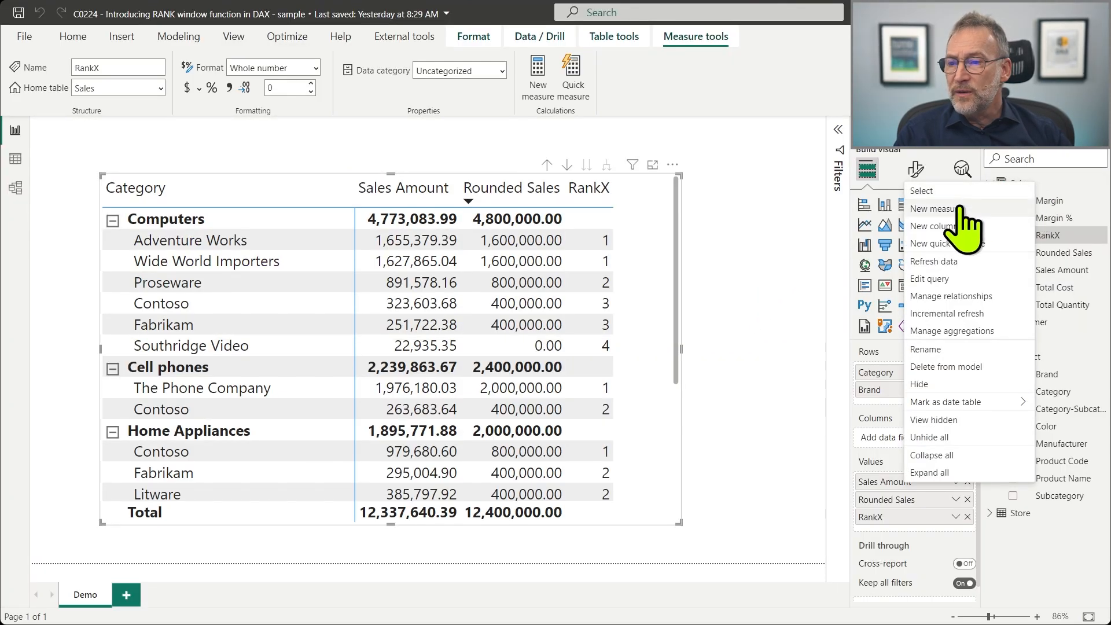
Start measure Rank = RANK(DENSE, ALLSELECTED('Product'[Brand]), ORDERBY([Sales Amount])).
click(935, 209)
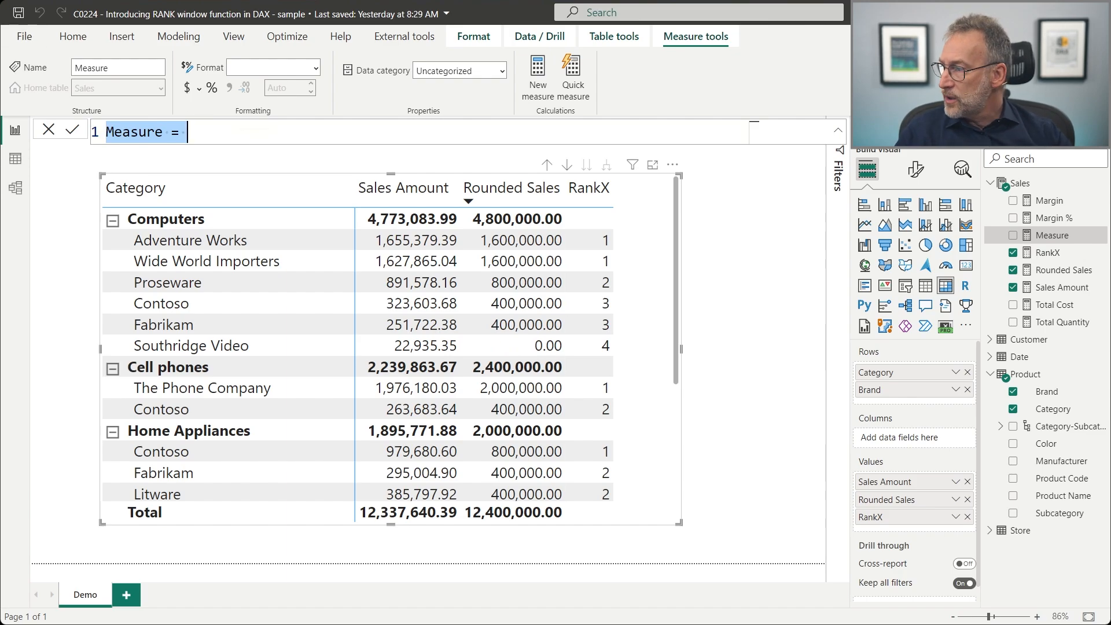
mouse_move(234, 141)
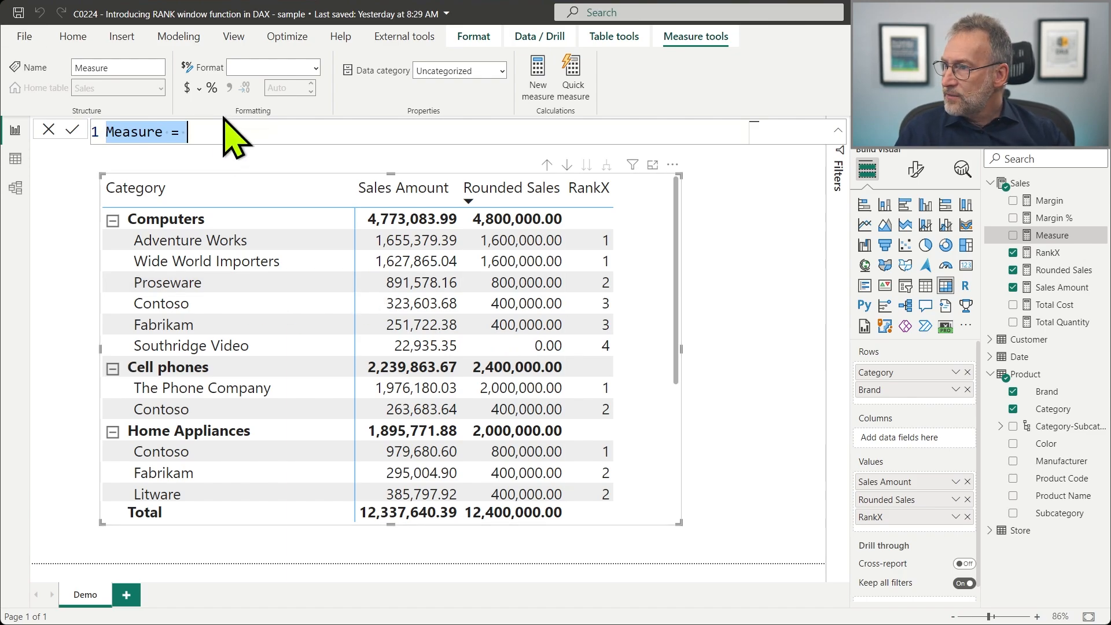
text(RA)
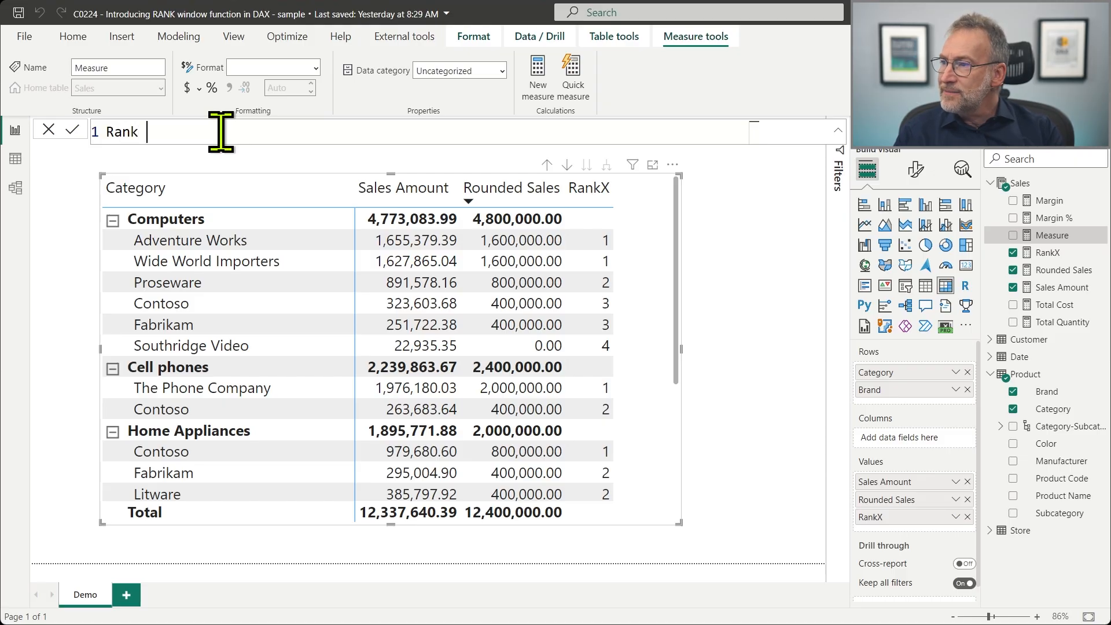
text(= RANK ()
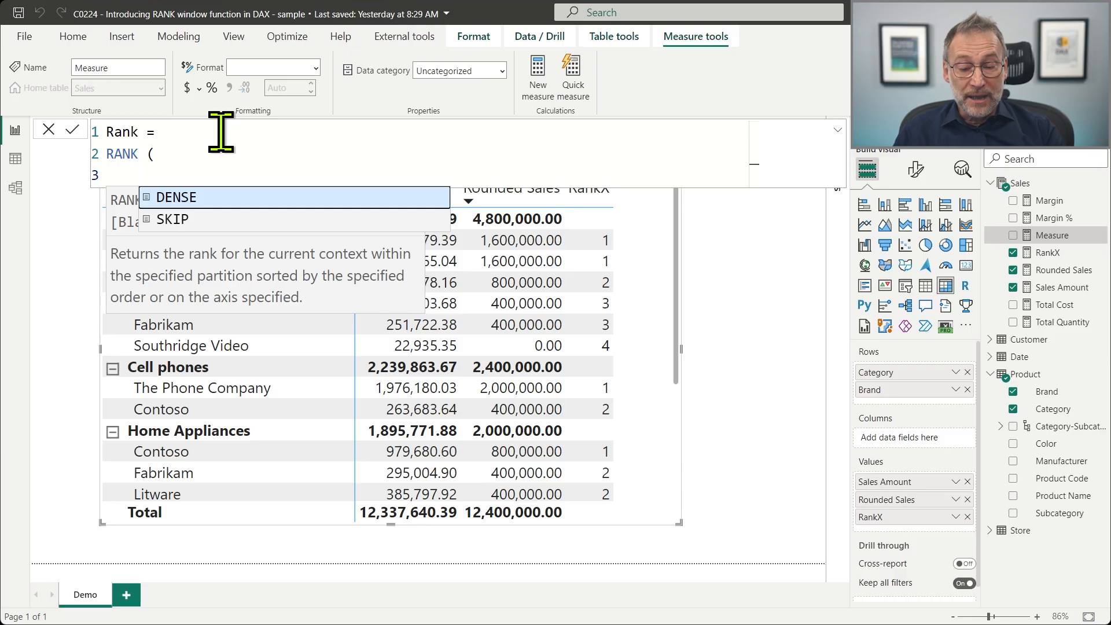
text(DENSE)
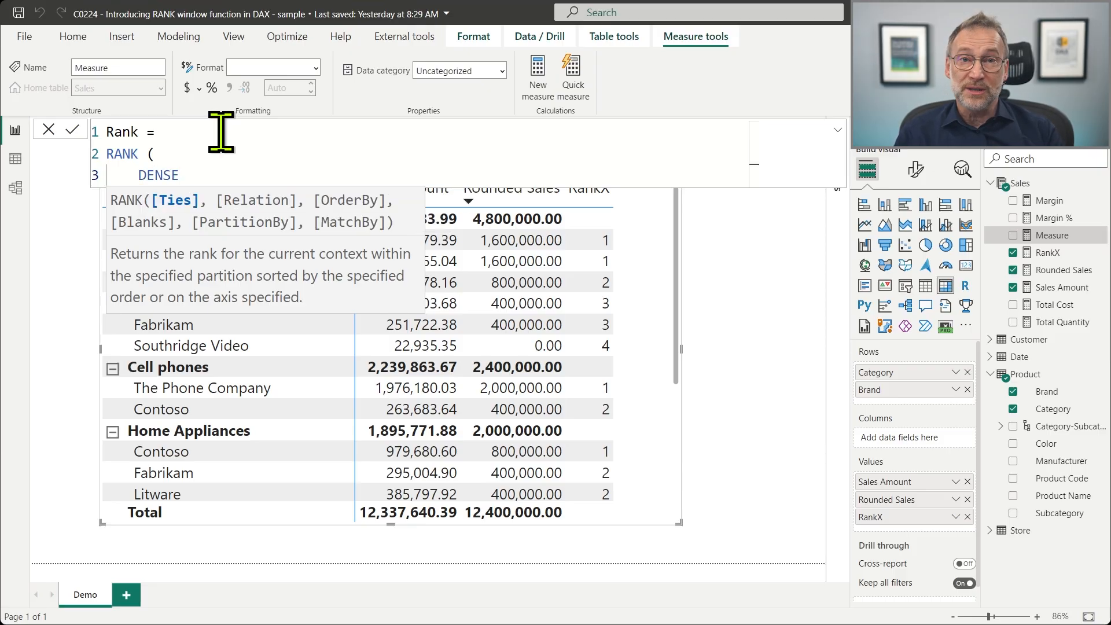
text(,)
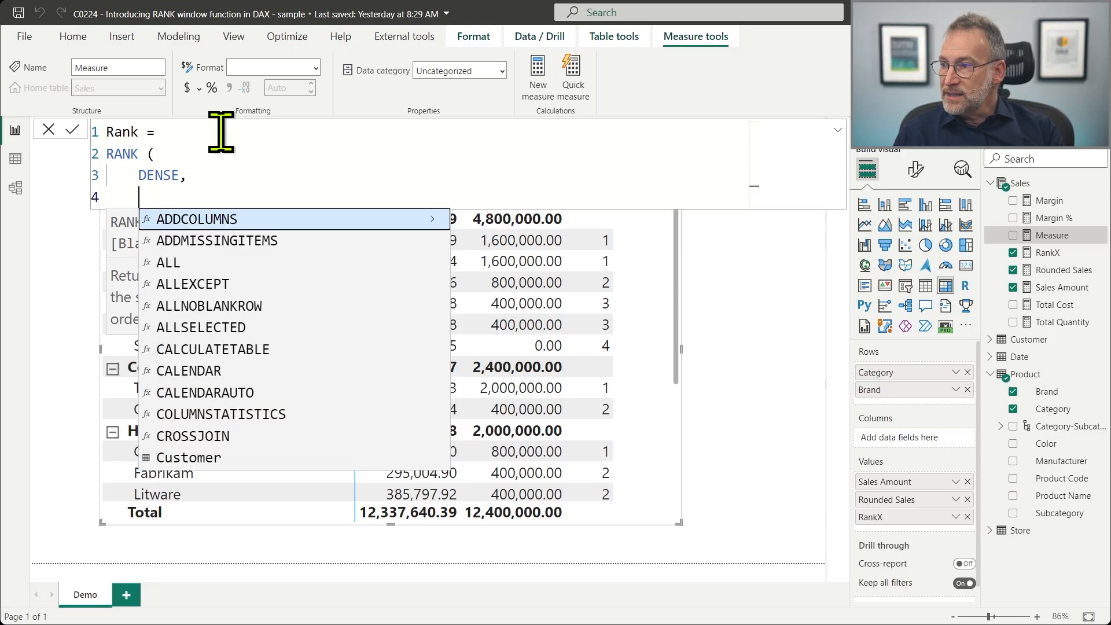
text(ALLSELECTED( 'Product'[Brand] ),)
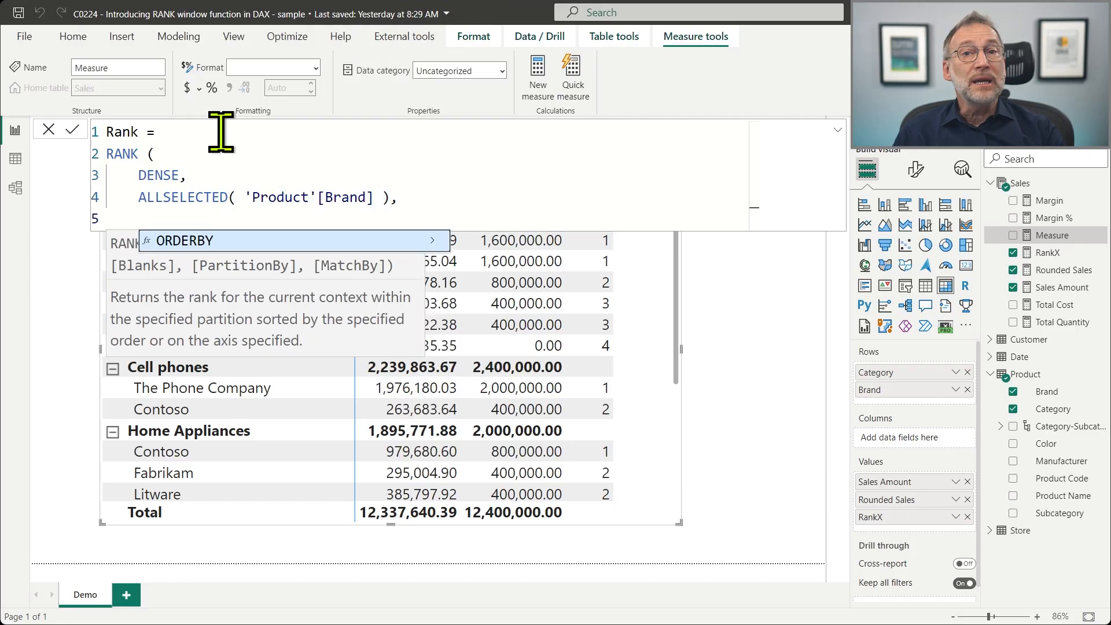
text(OR)
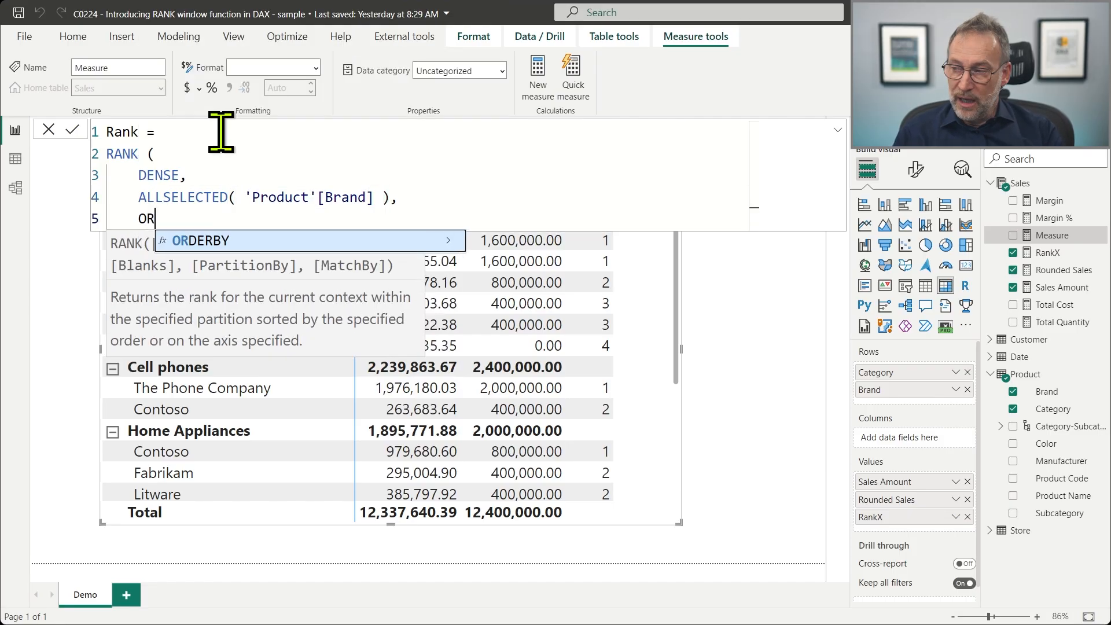
text(DERBY()
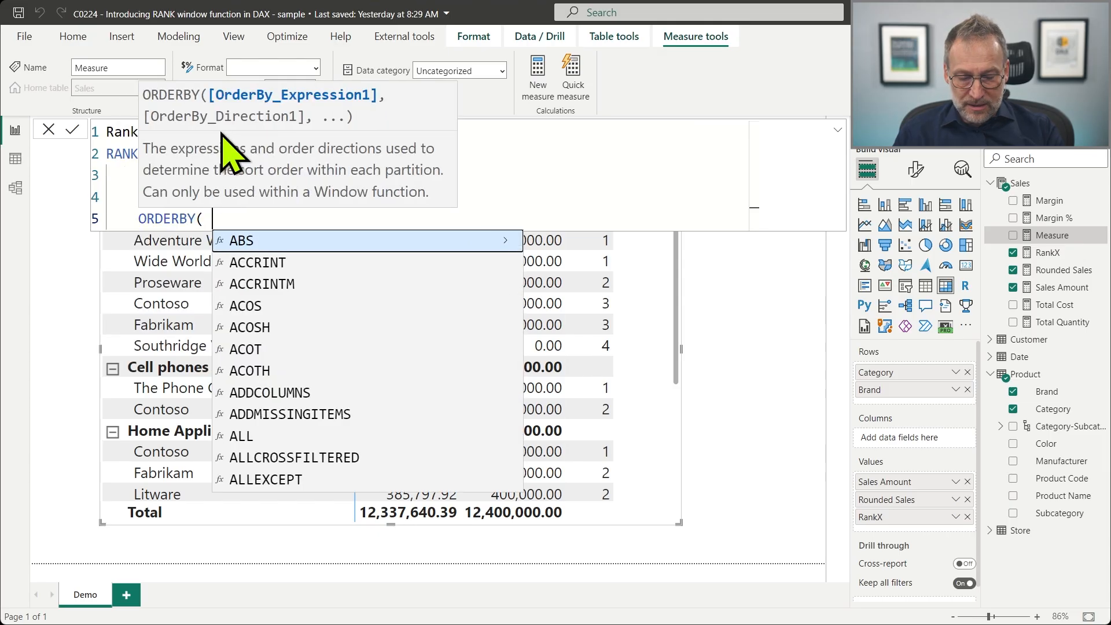
text([Sales Amount])
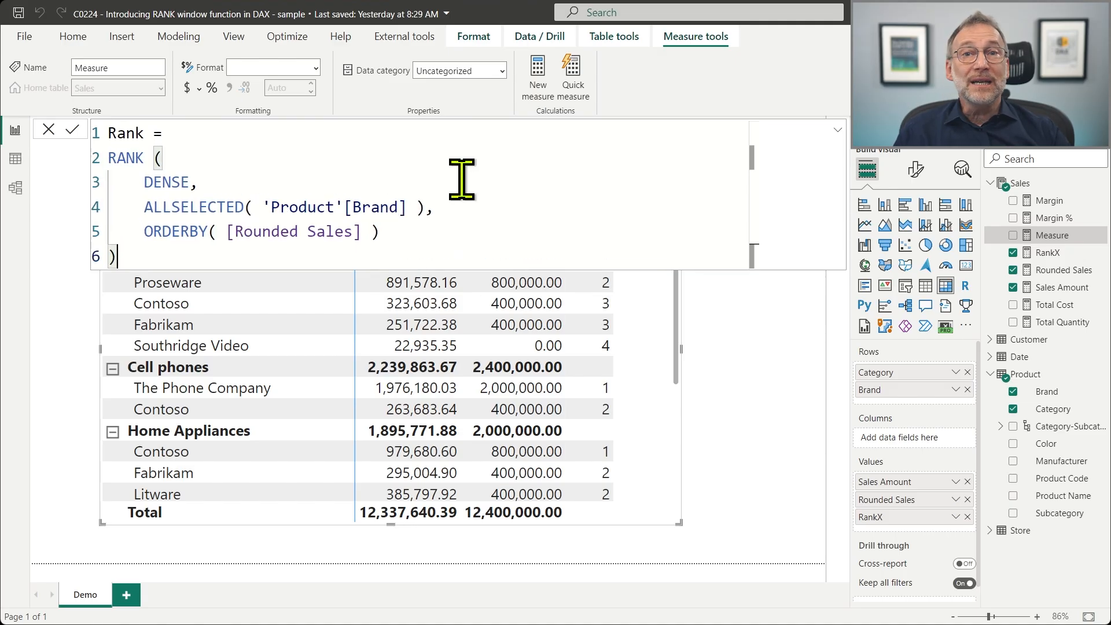
Replace the ORDERBY expression with [Rounded Sales] and begin the next argument.
double_click(166, 181)
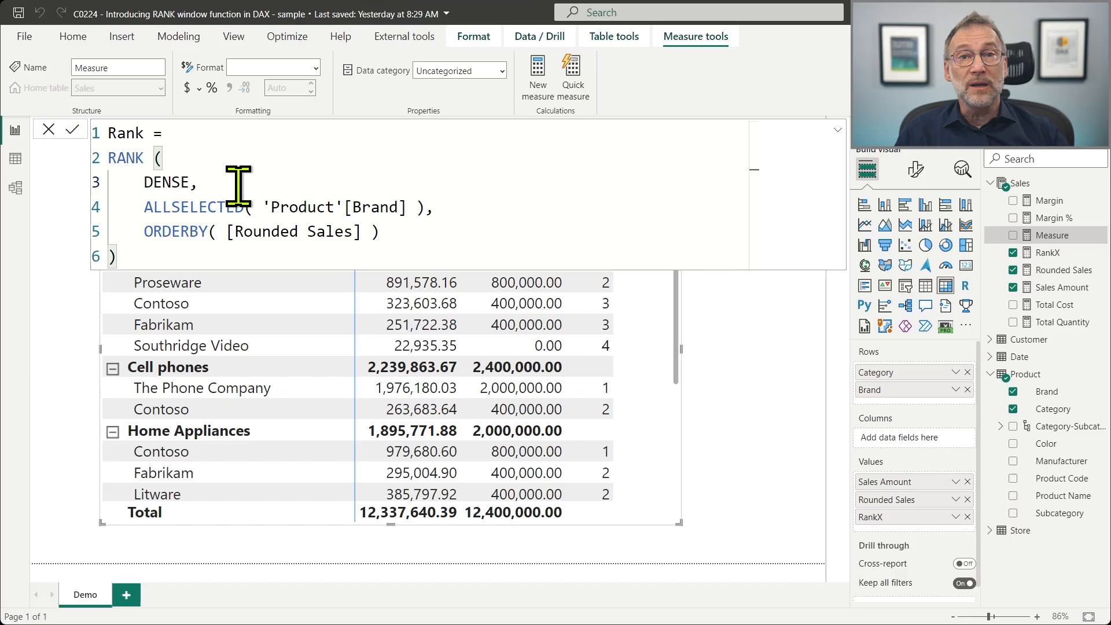
drag(237, 182, 364, 207)
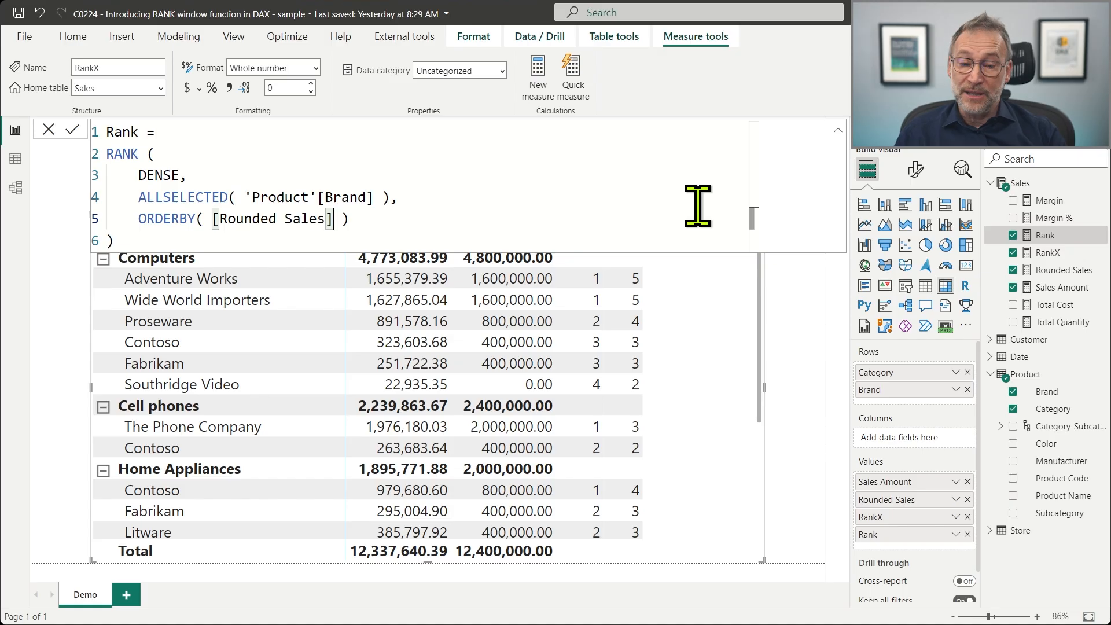
text(,)
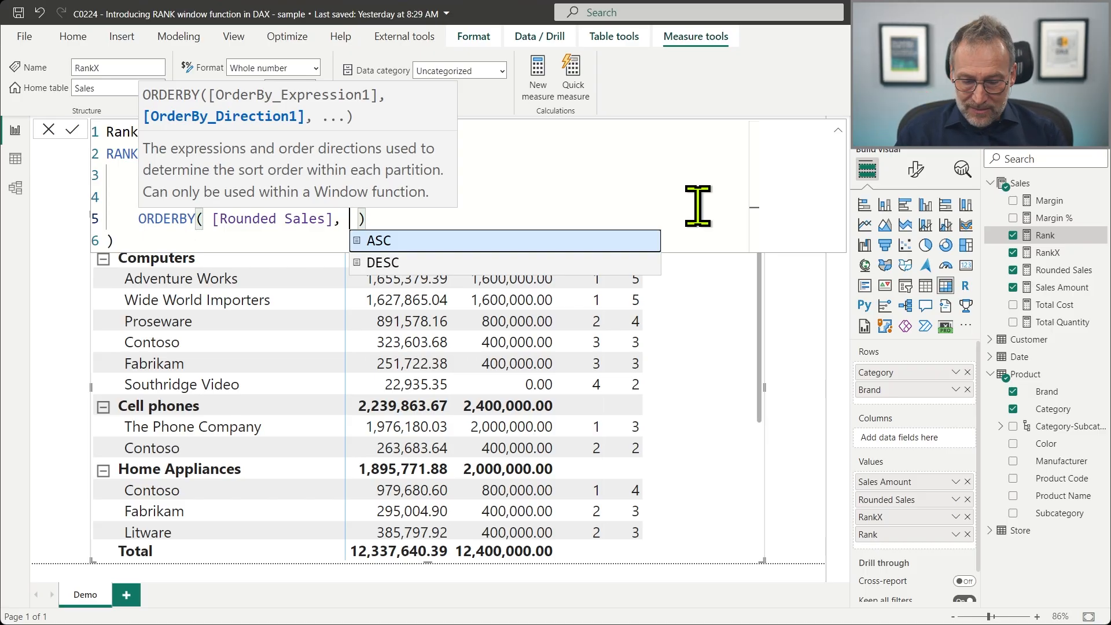
Set the Rank ORDERBY on Rounded Sales to DESC so it matches RankX.
click(383, 262)
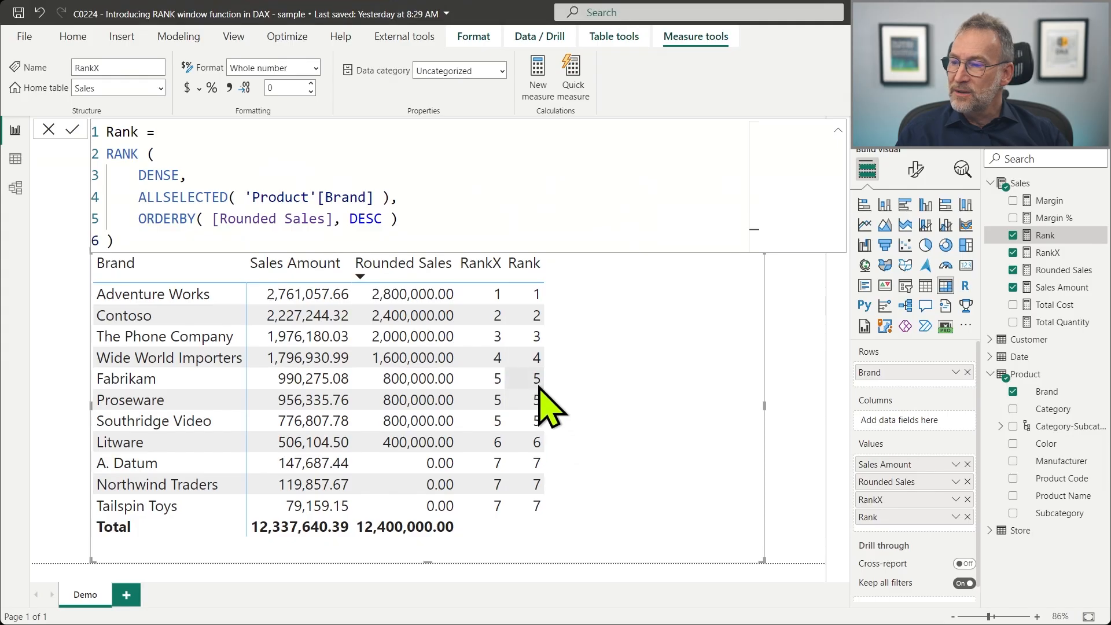
mouse_move(213, 397)
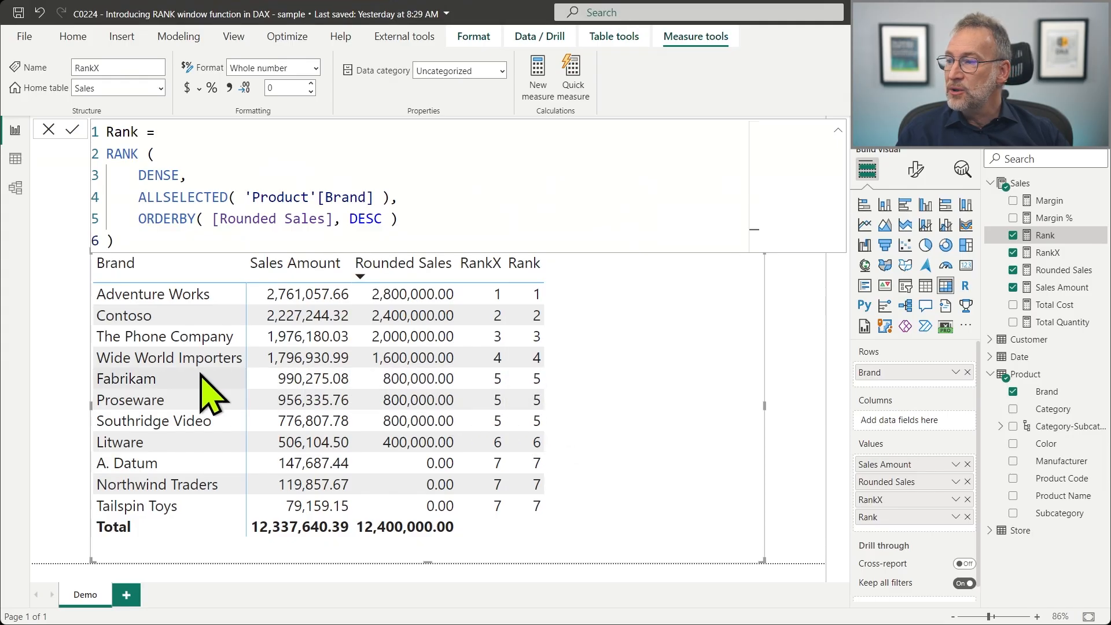
mouse_move(183, 424)
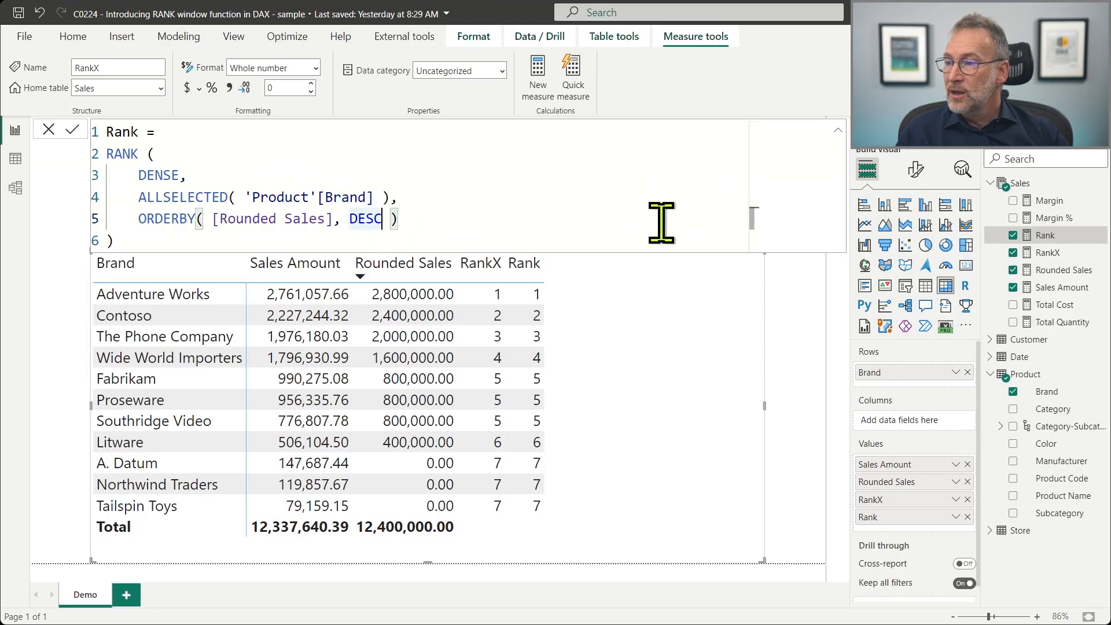
Add 'Product'[Brand] ascending as a tiebreaker in ORDERBY, giving unique ranks 1 to 11.
text(,)
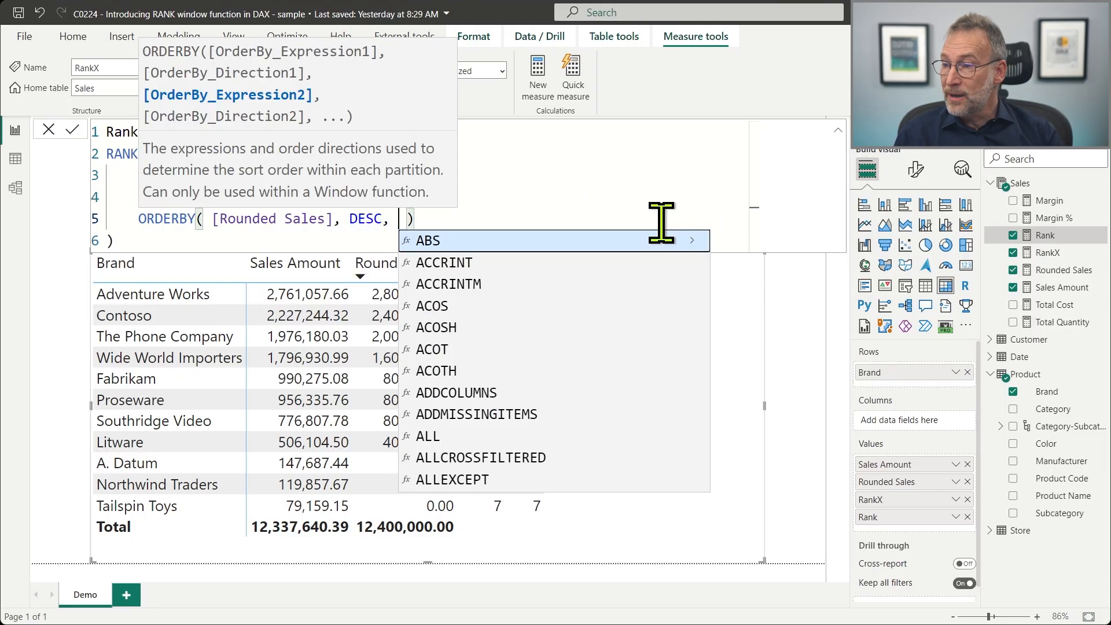
text(Product'[Brand], ASC)
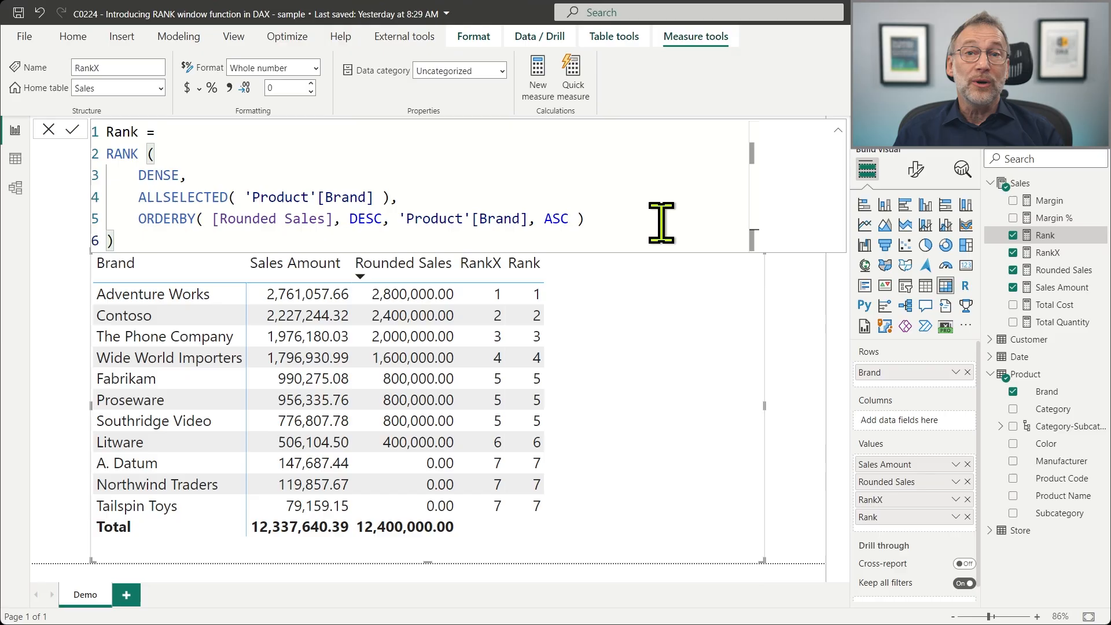
mouse_move(670, 244)
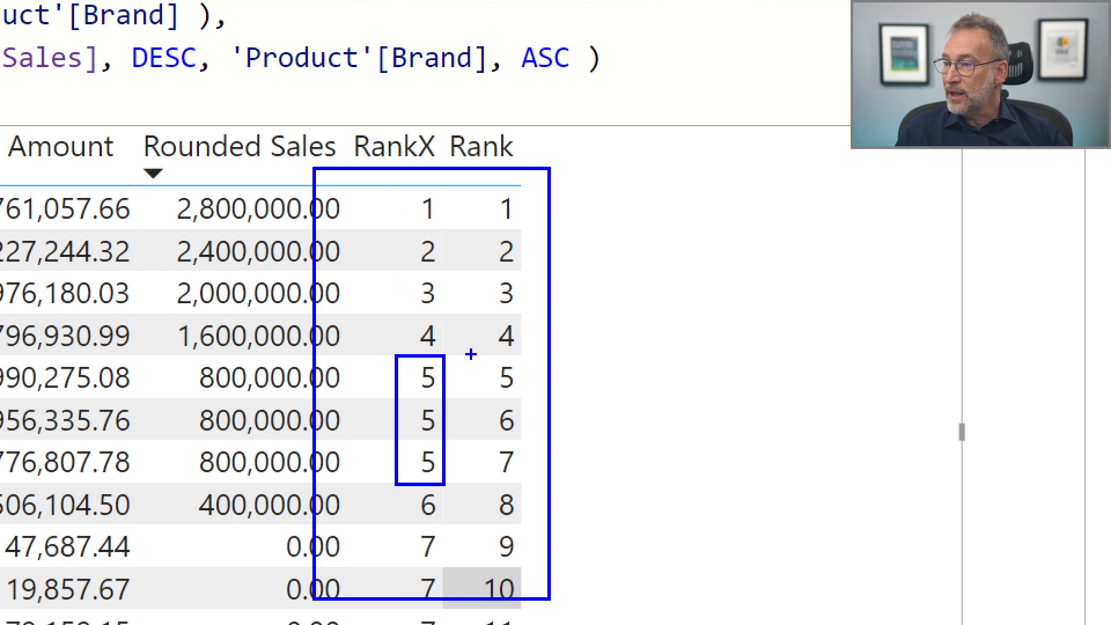
drag(496, 354, 496, 482)
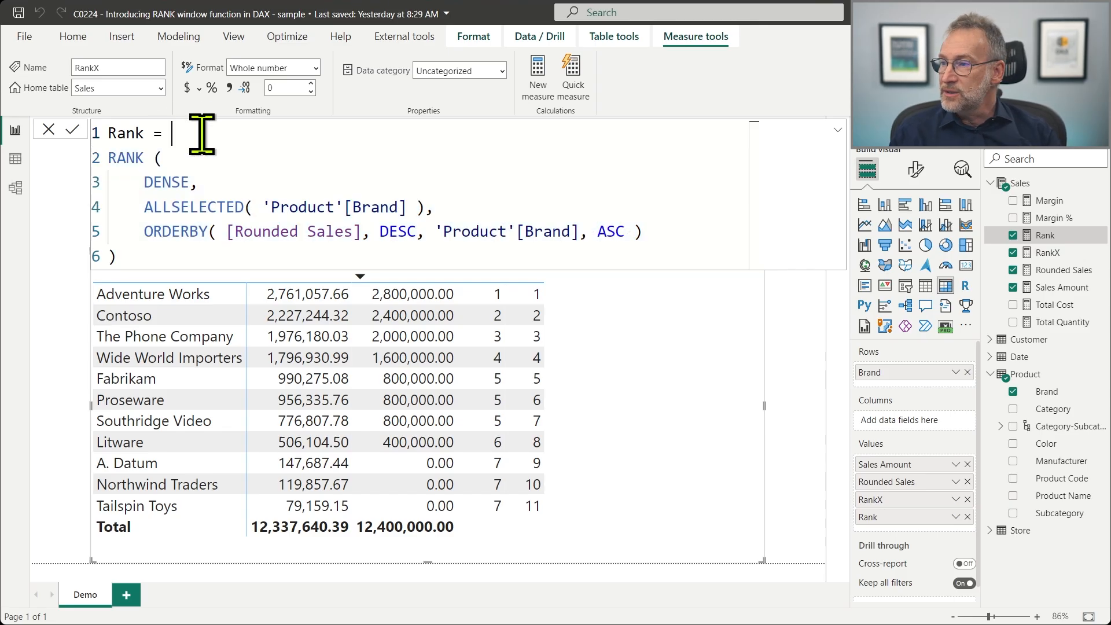
key(enter)
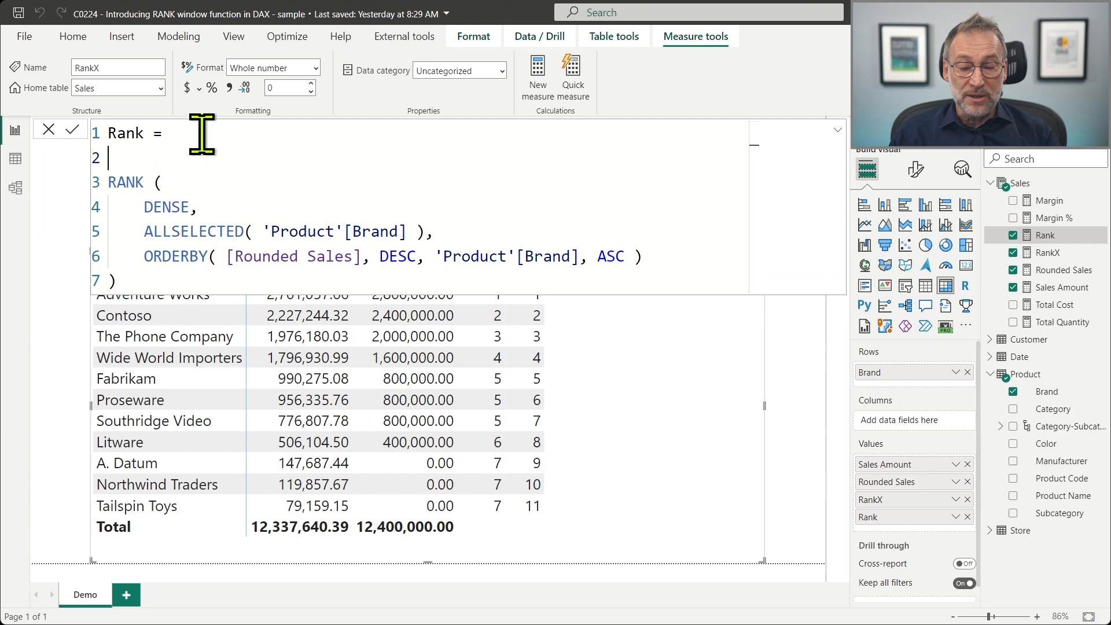
text(VAR SourceTable)
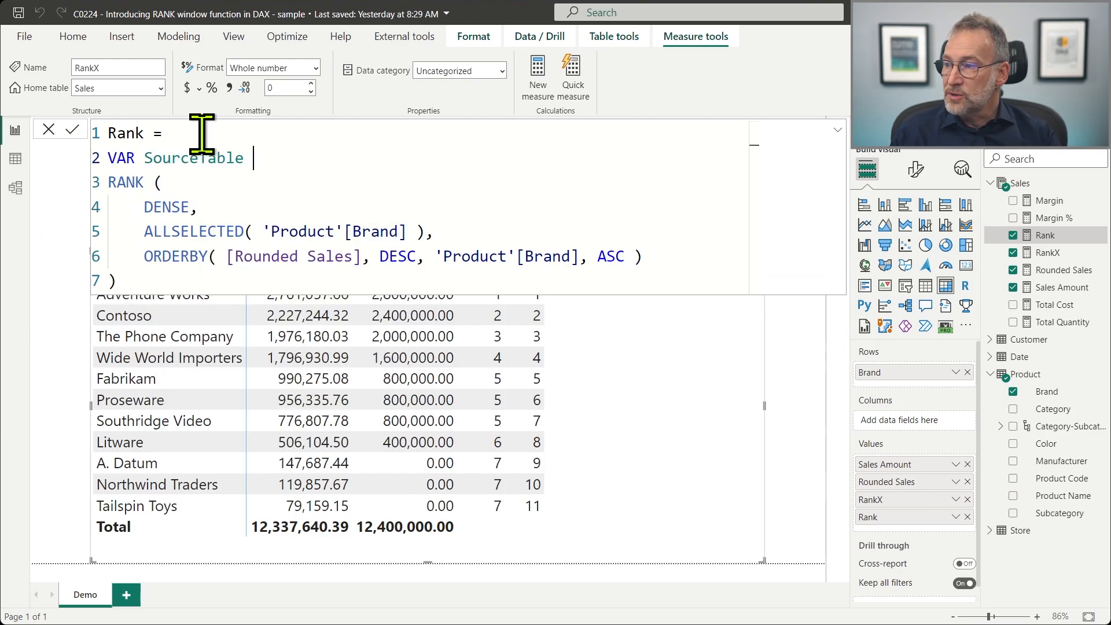
text(=)
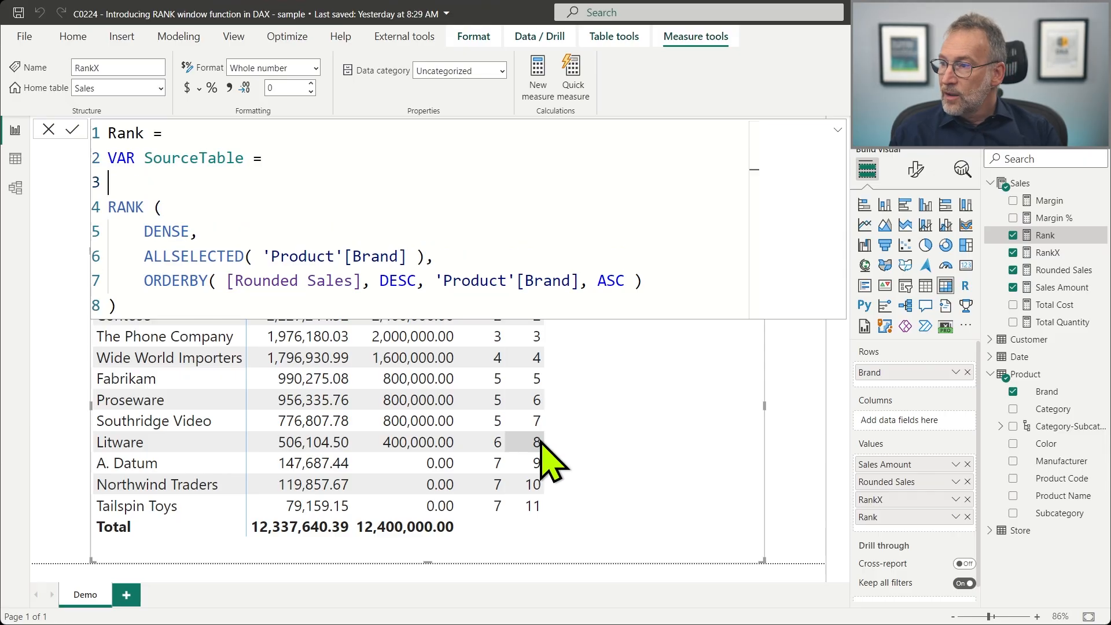
text(ADDCIK)
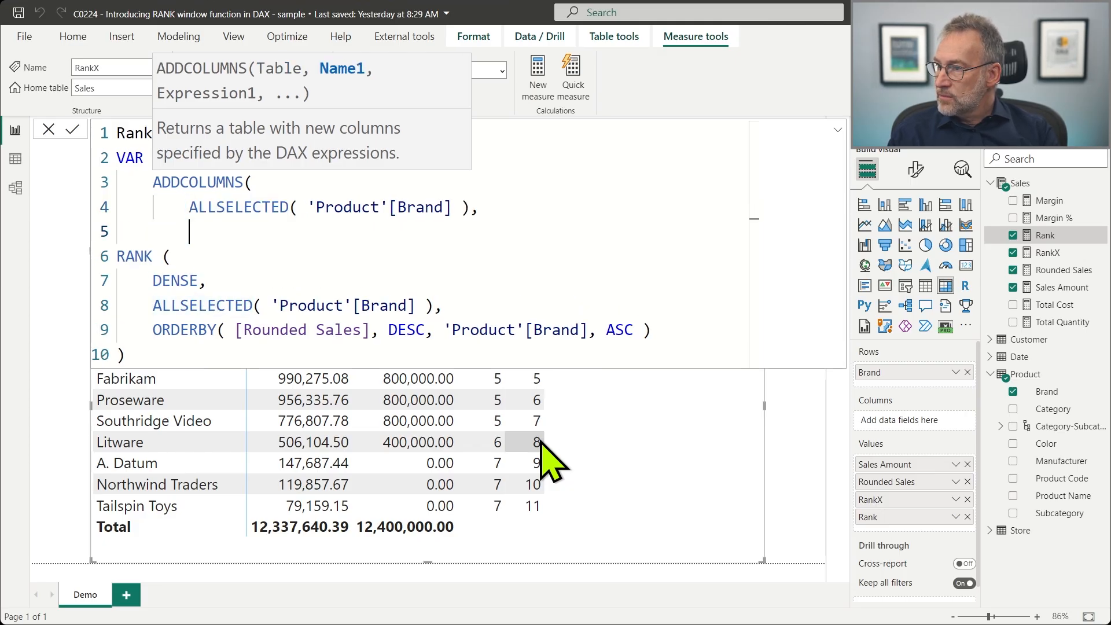
text("@Amt")
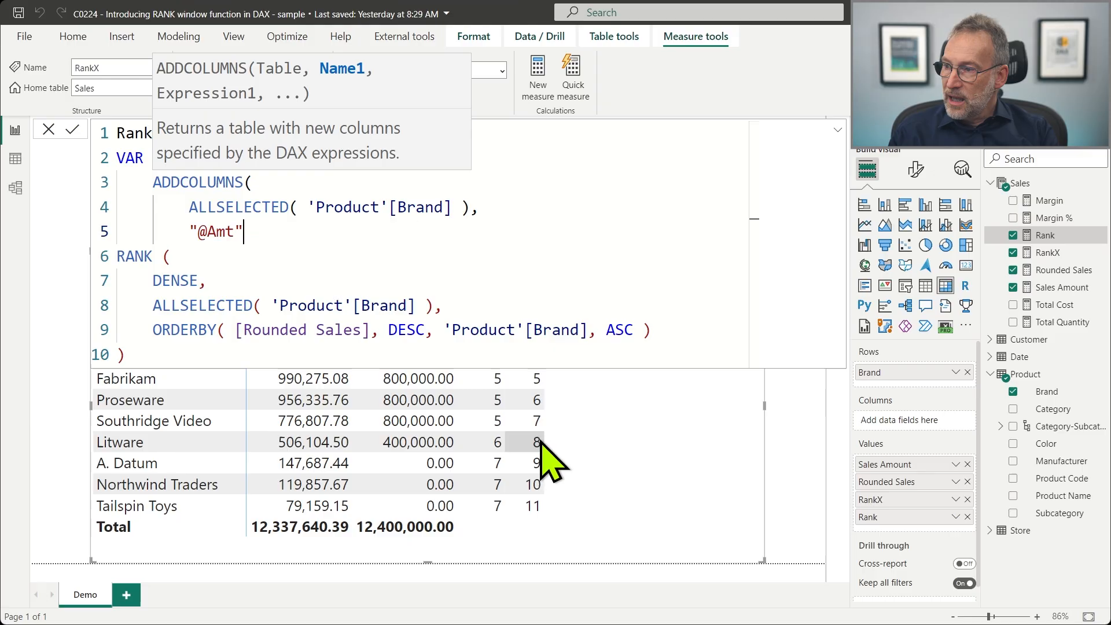
text(, [Rounded Sales)
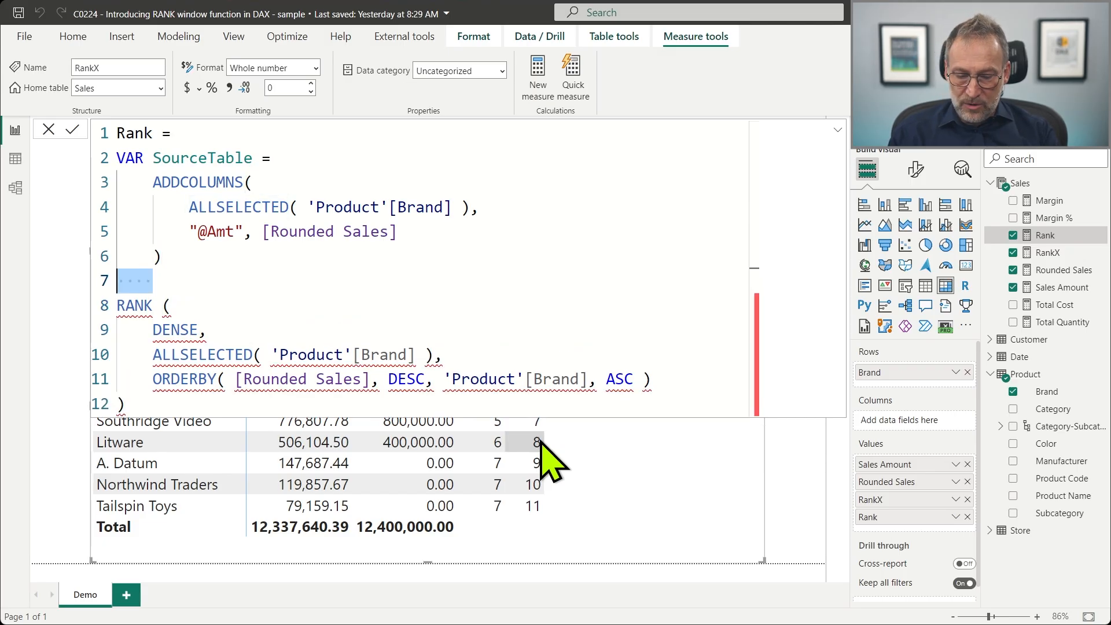
text(RETURN)
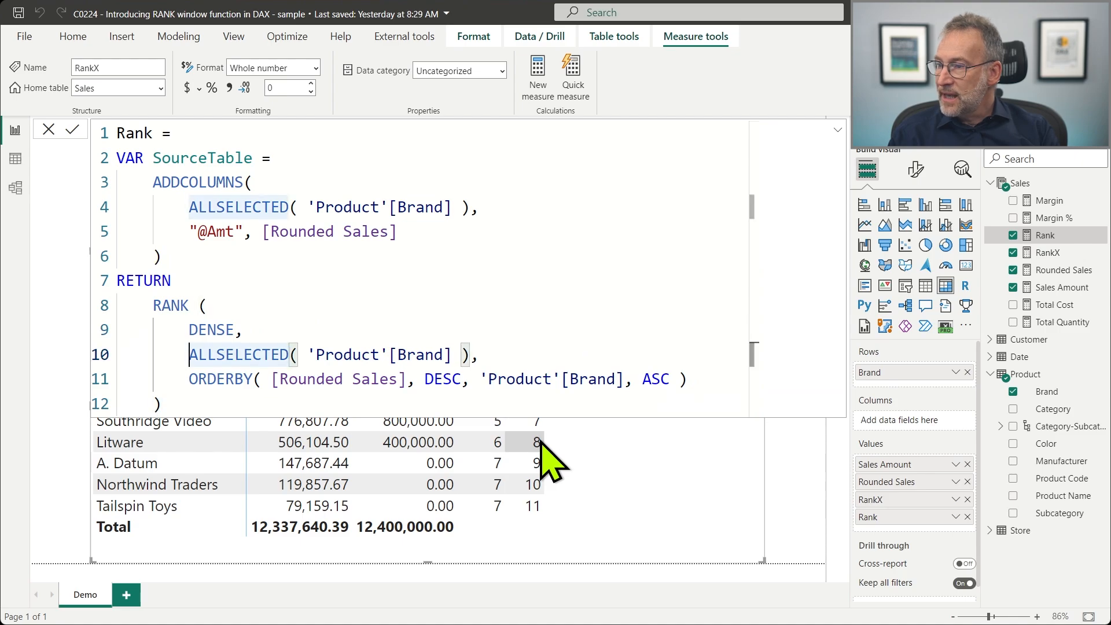
text(SourceTable,)
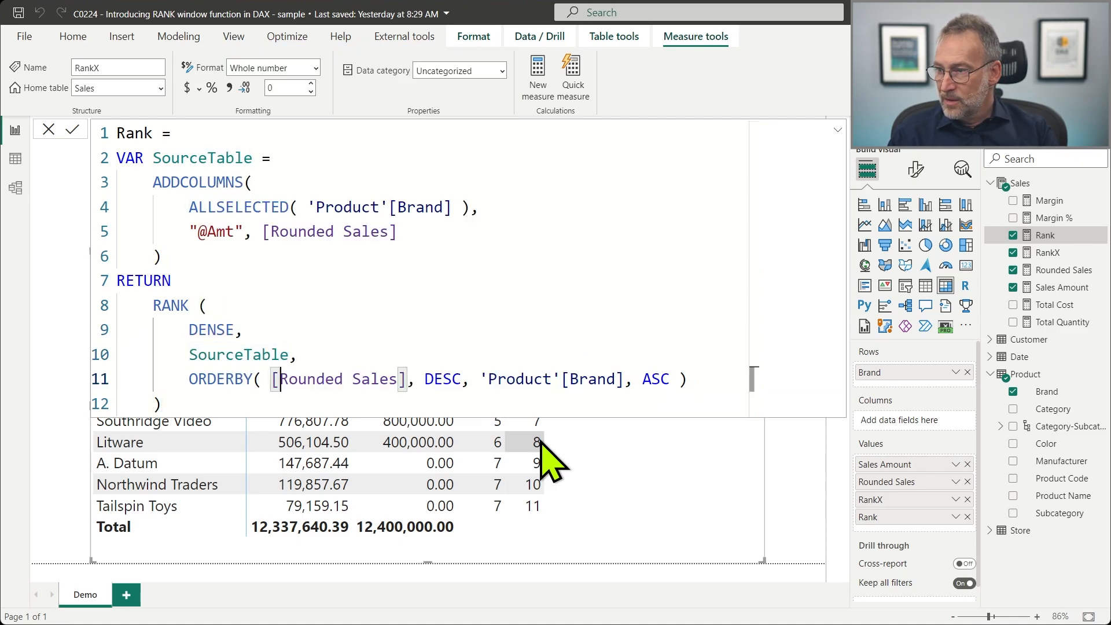
double_click(339, 380)
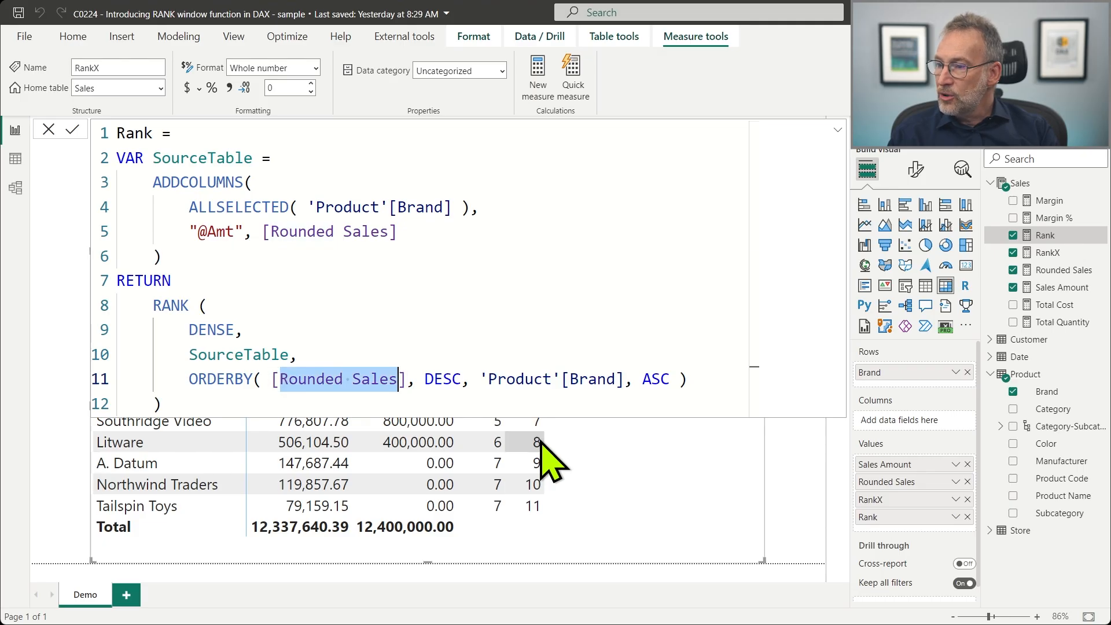
text([@Amt])
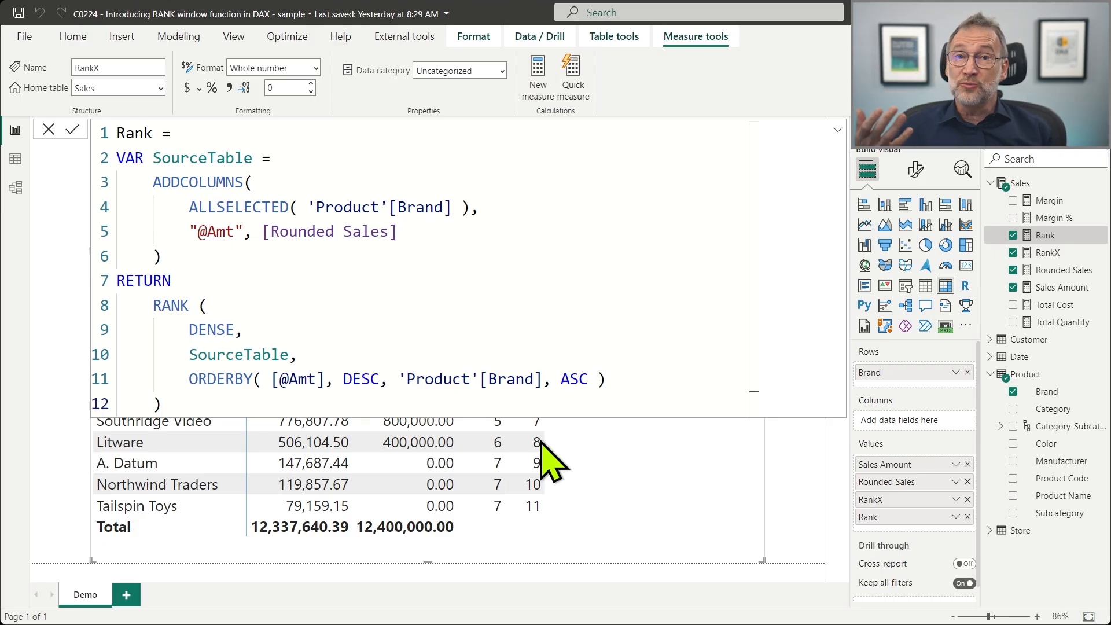
click(142, 255)
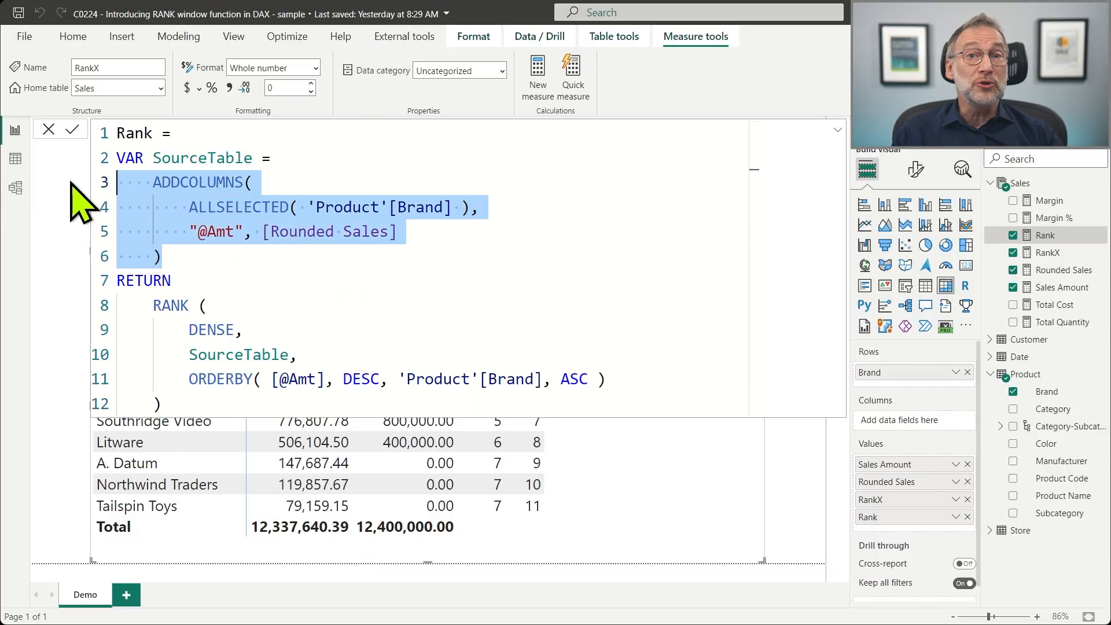
click(366, 257)
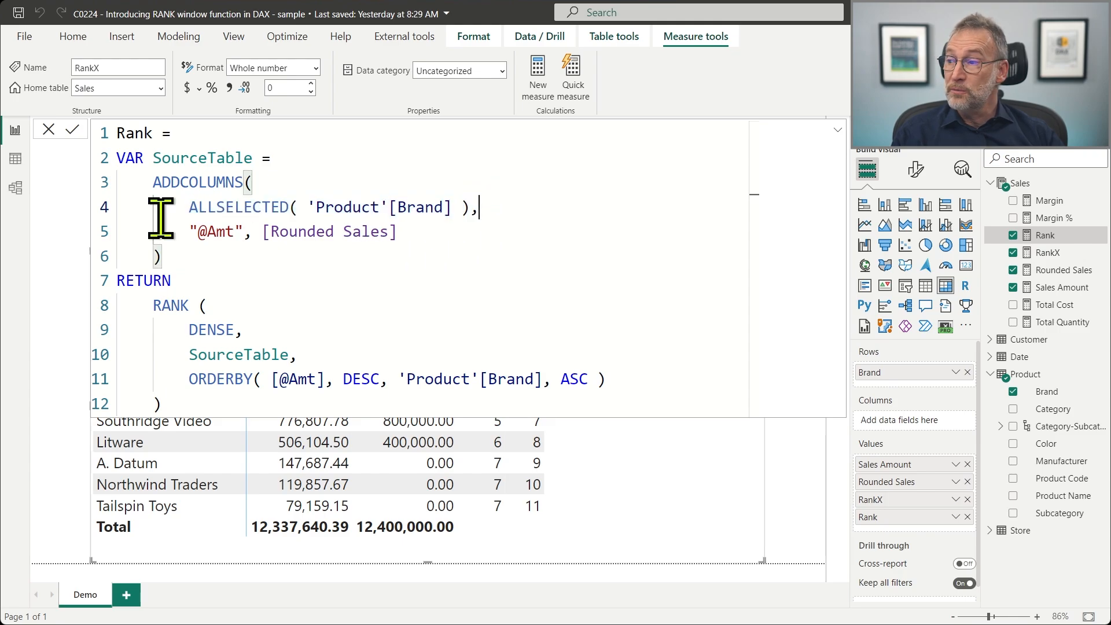
double_click(215, 231)
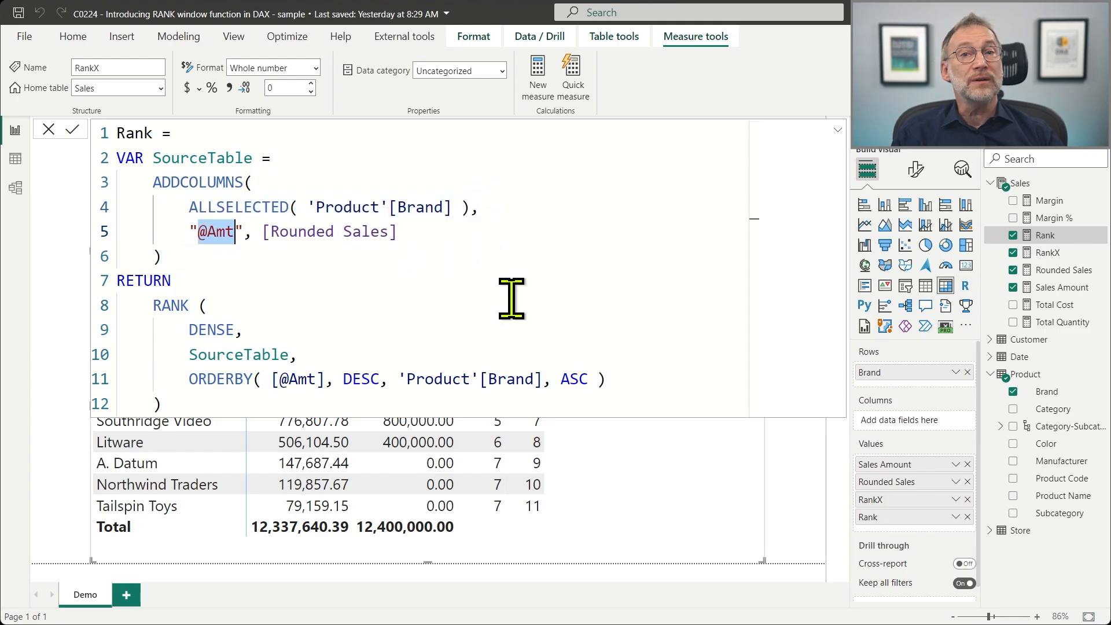
mouse_move(428, 254)
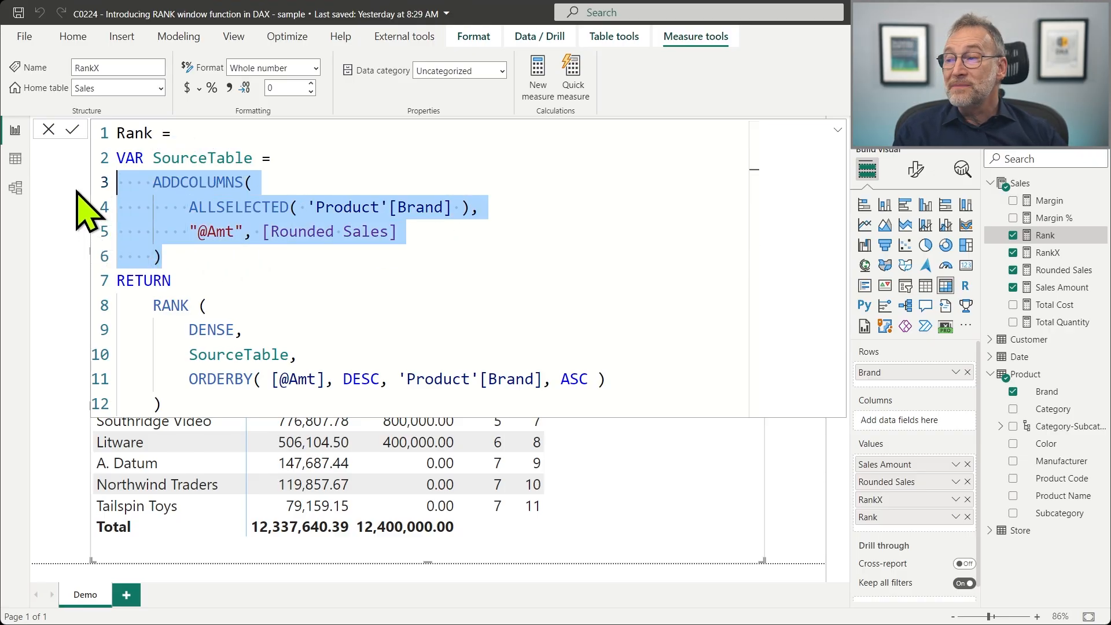
click(266, 232)
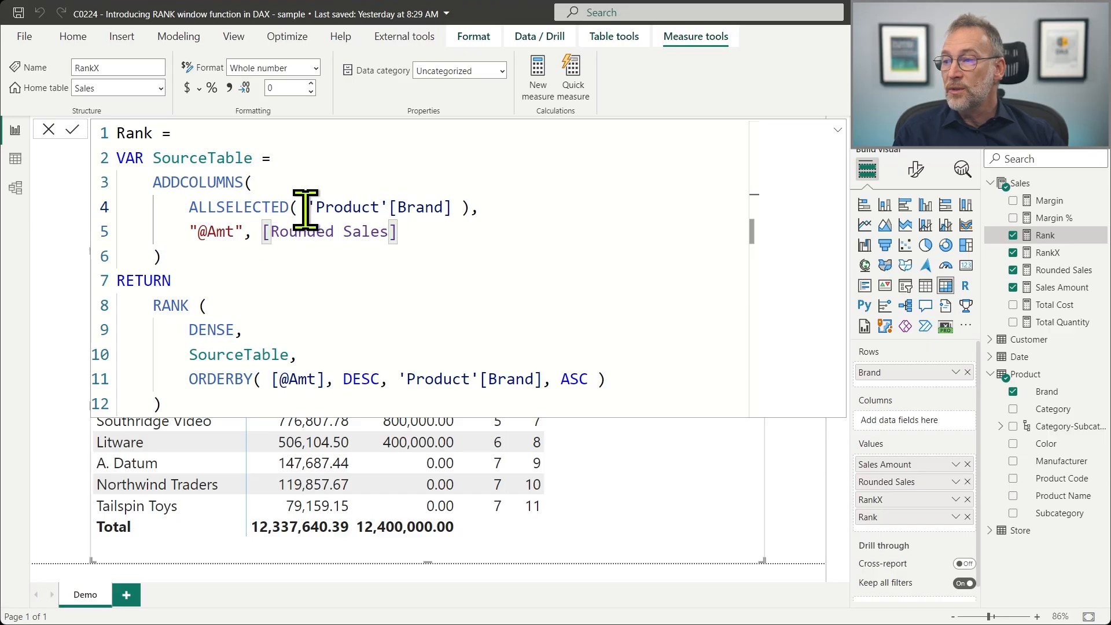
drag(305, 207, 448, 207)
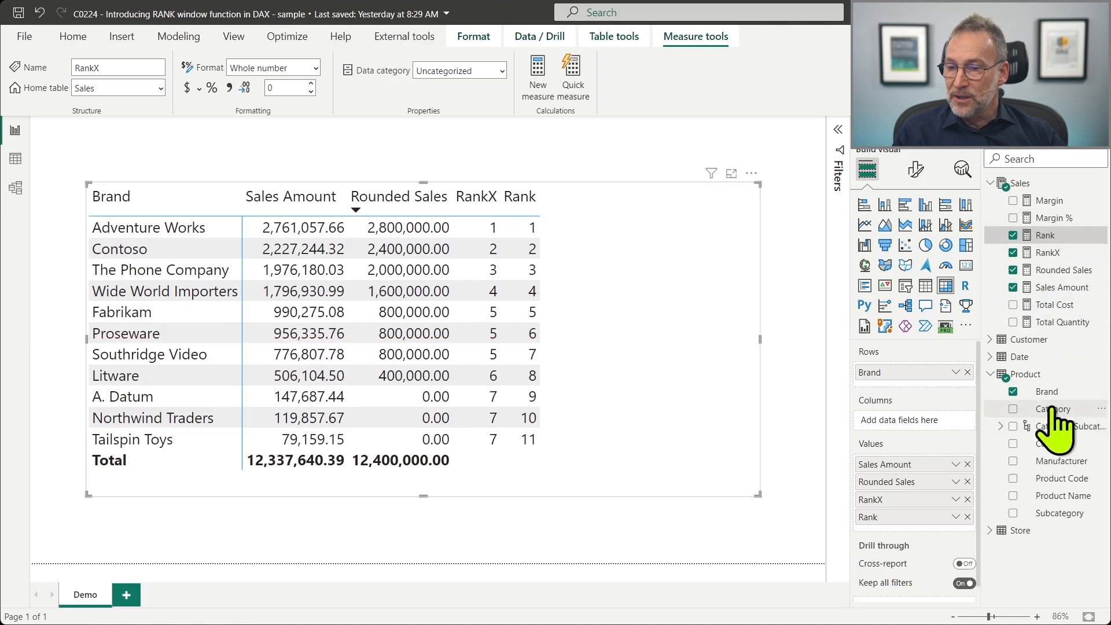
Add Category above Brand in the matrix rows and expand Computers and Cell phones.
click(1013, 409)
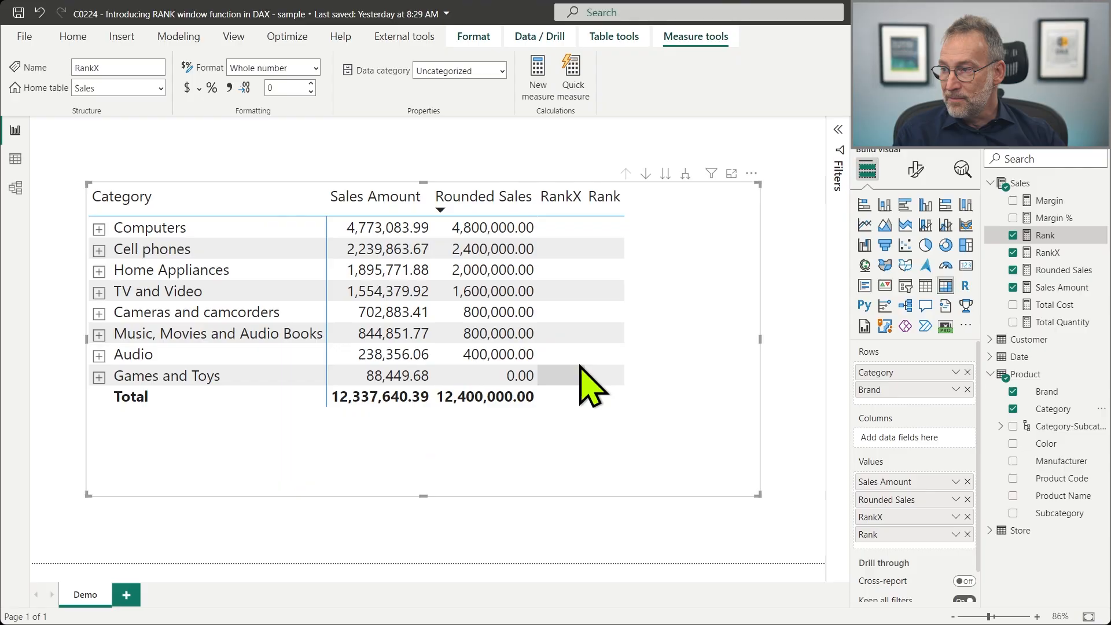
click(99, 228)
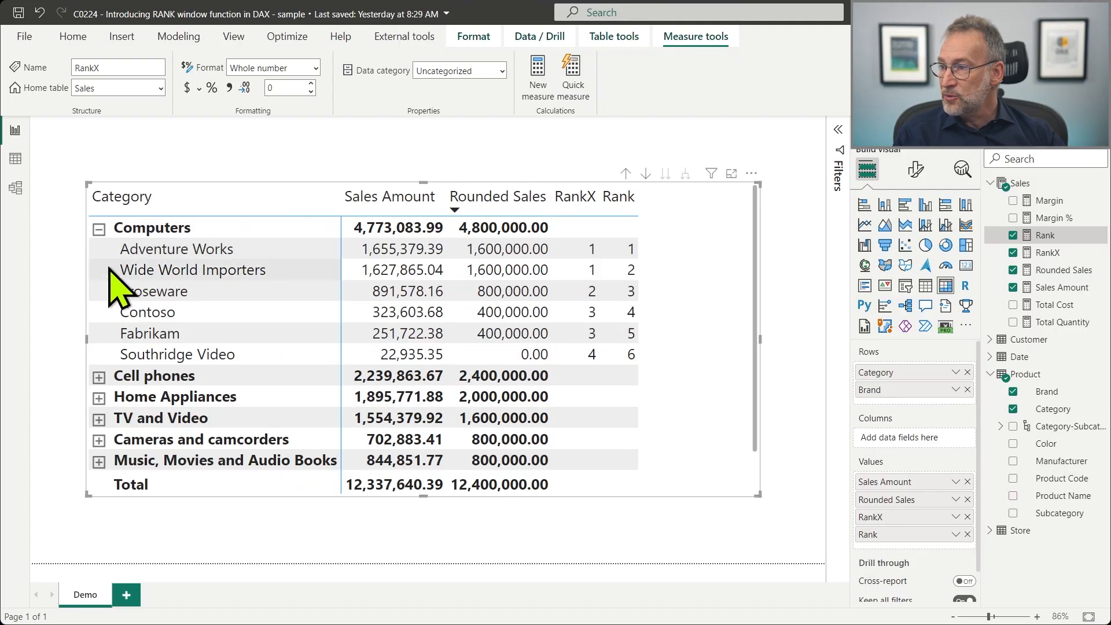
click(98, 374)
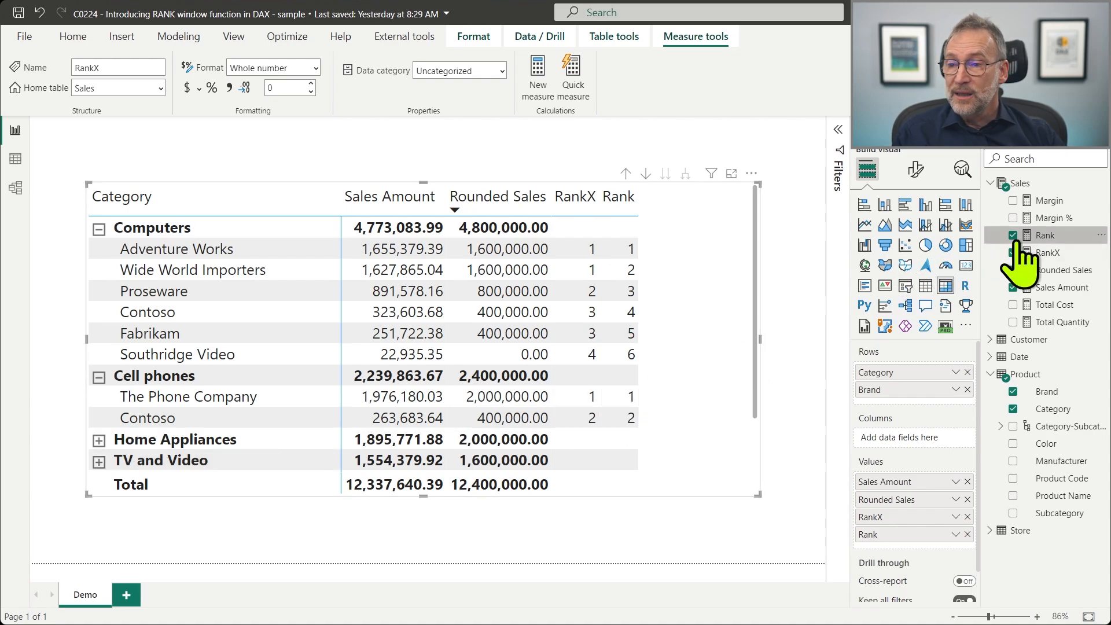
Clear Rank, Category and Brand from the matrix fields.
click(1012, 235)
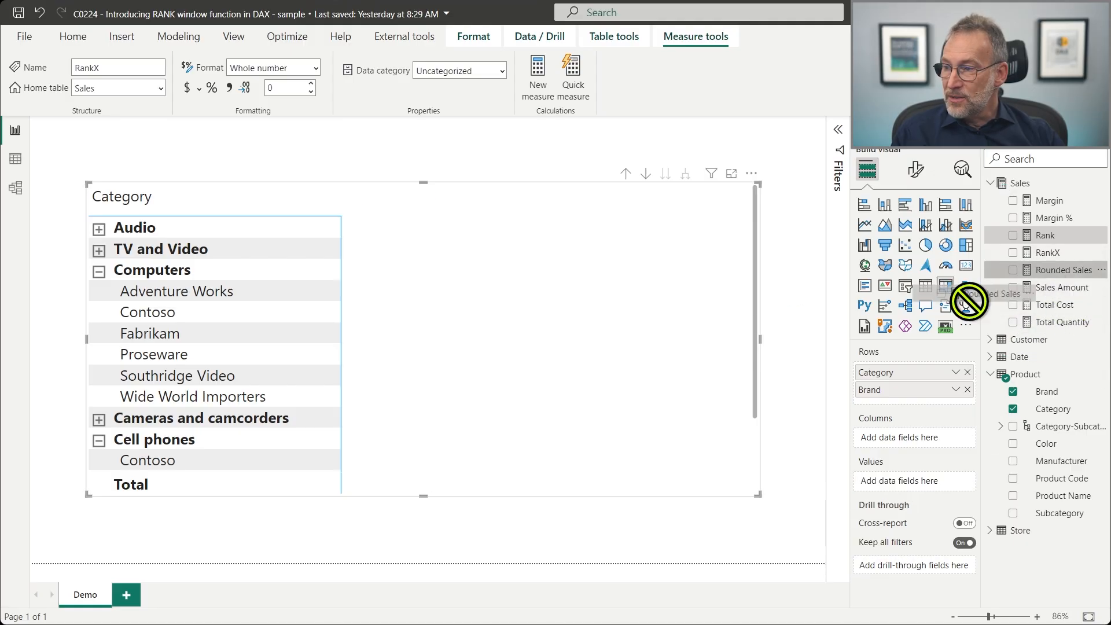
click(1011, 270)
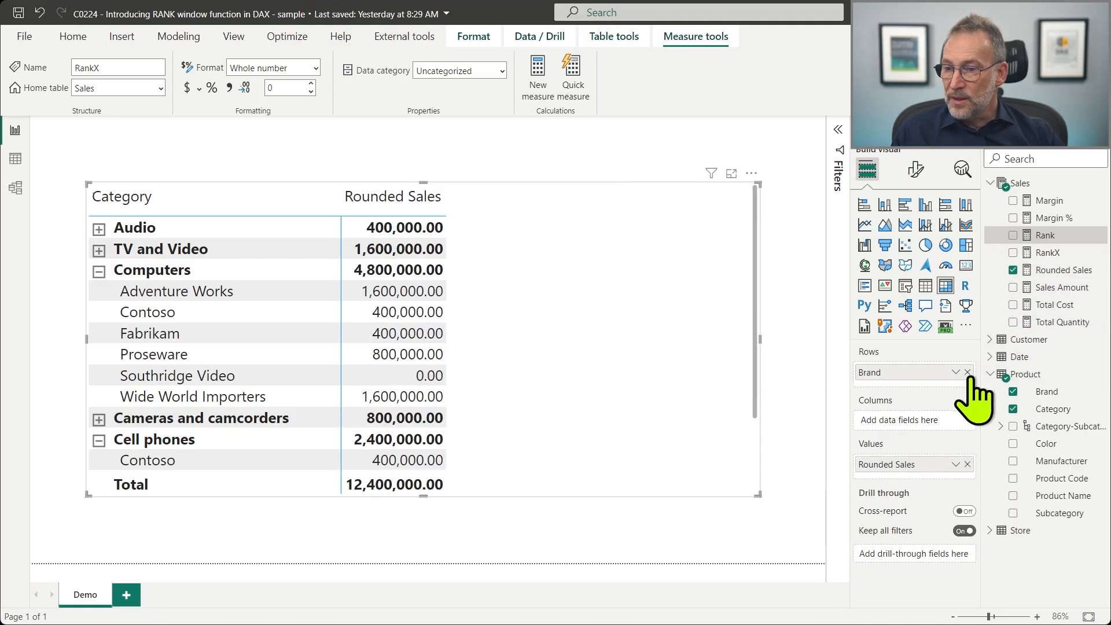
click(965, 371)
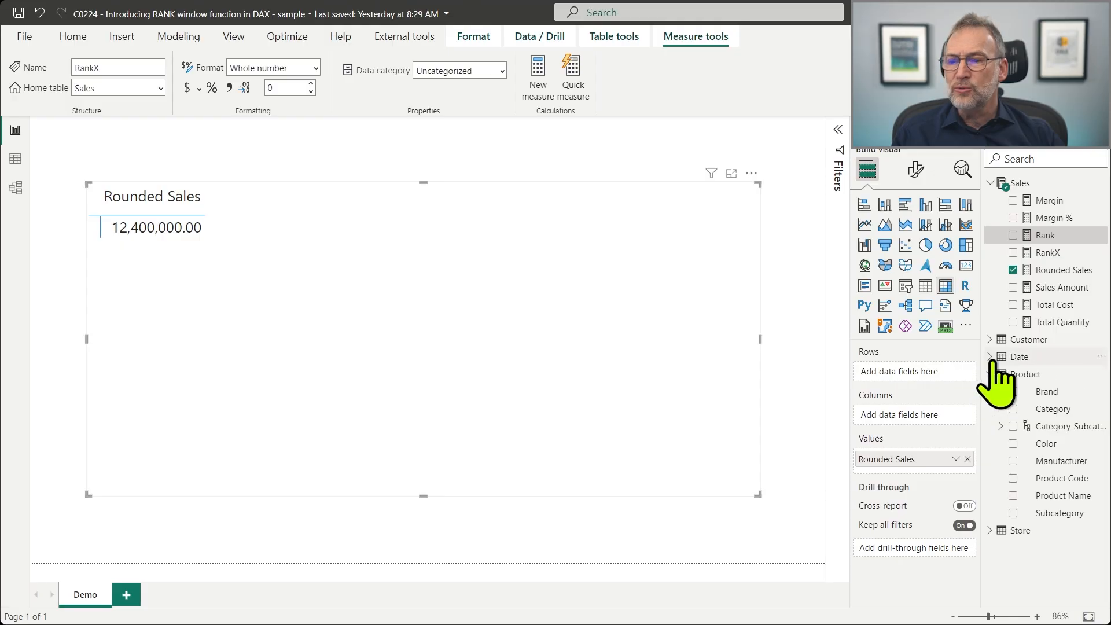
Put Date Year with Month nested beneath it in the matrix rows.
click(999, 357)
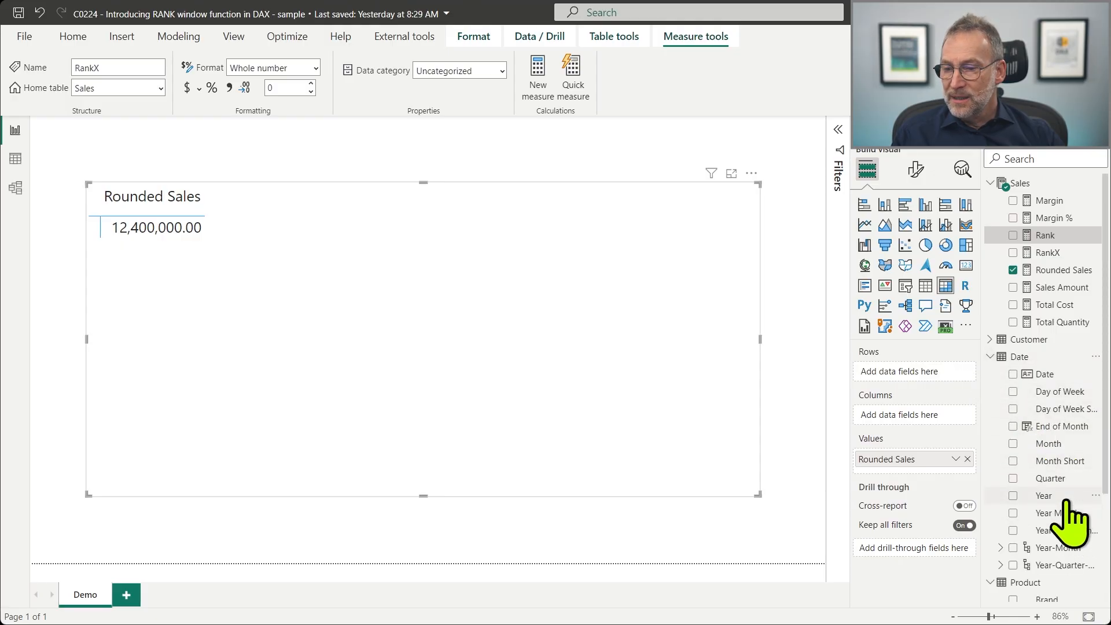
click(1013, 495)
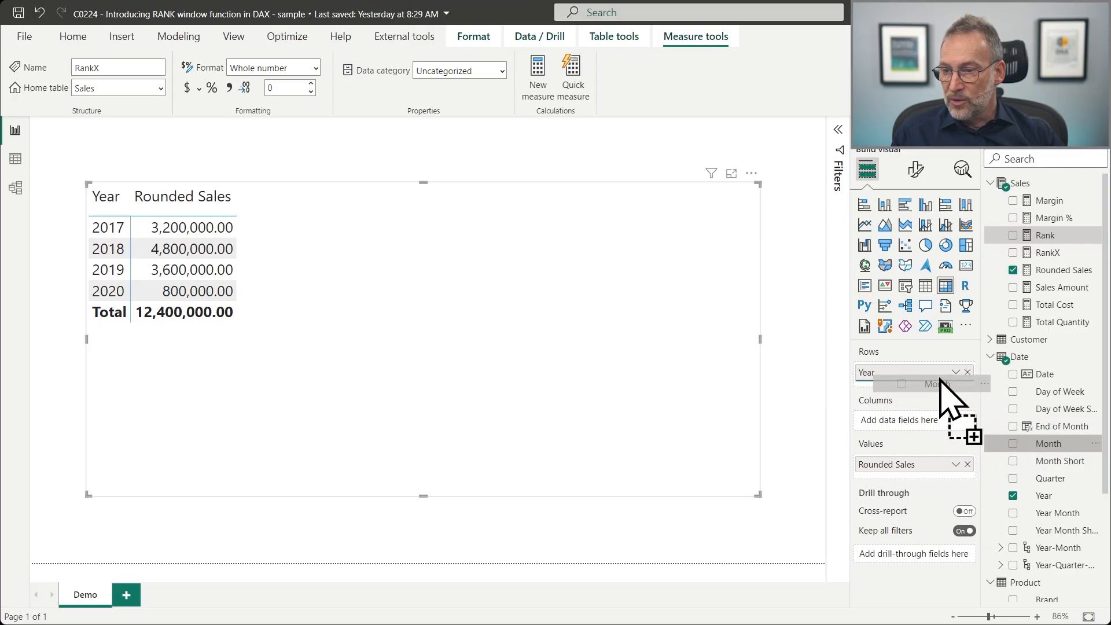
drag(1045, 443, 914, 388)
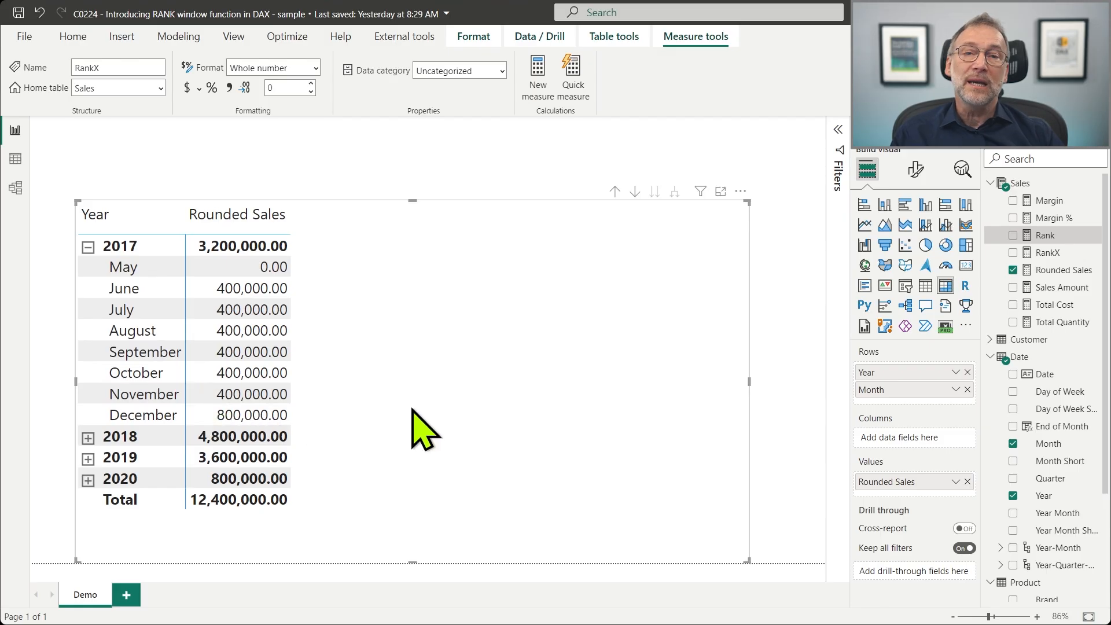
mouse_move(417, 230)
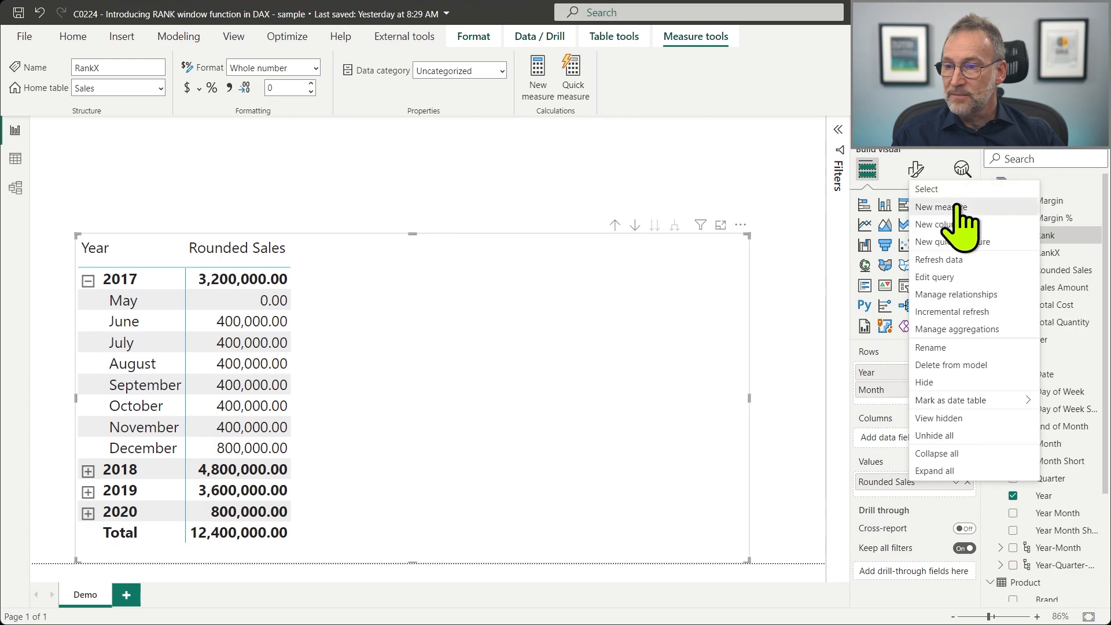
click(939, 206)
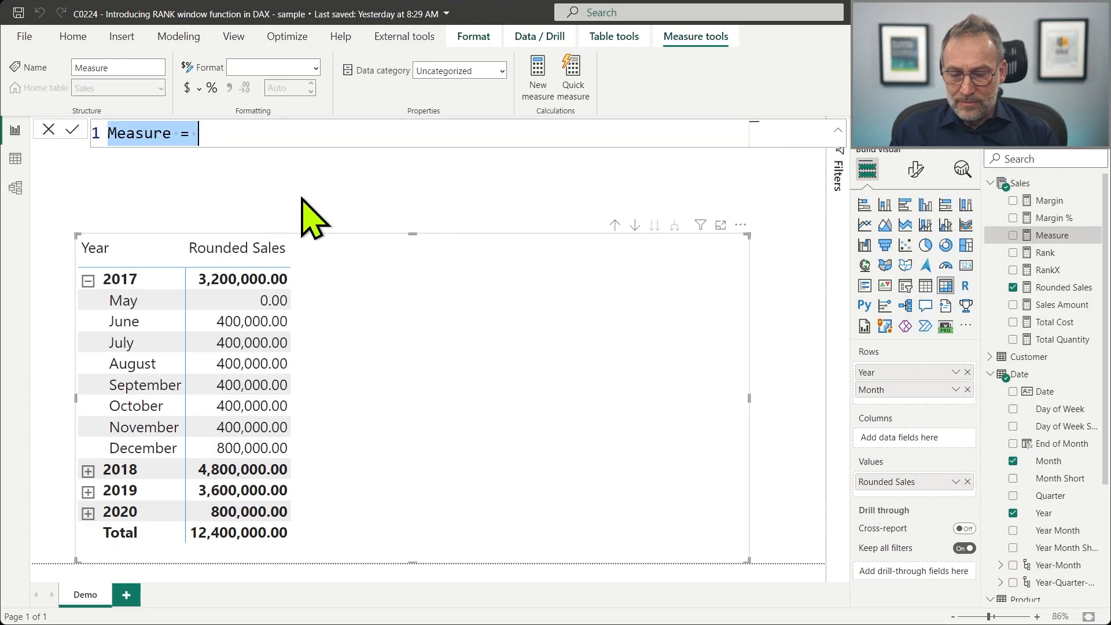
text(Rank on Mont)
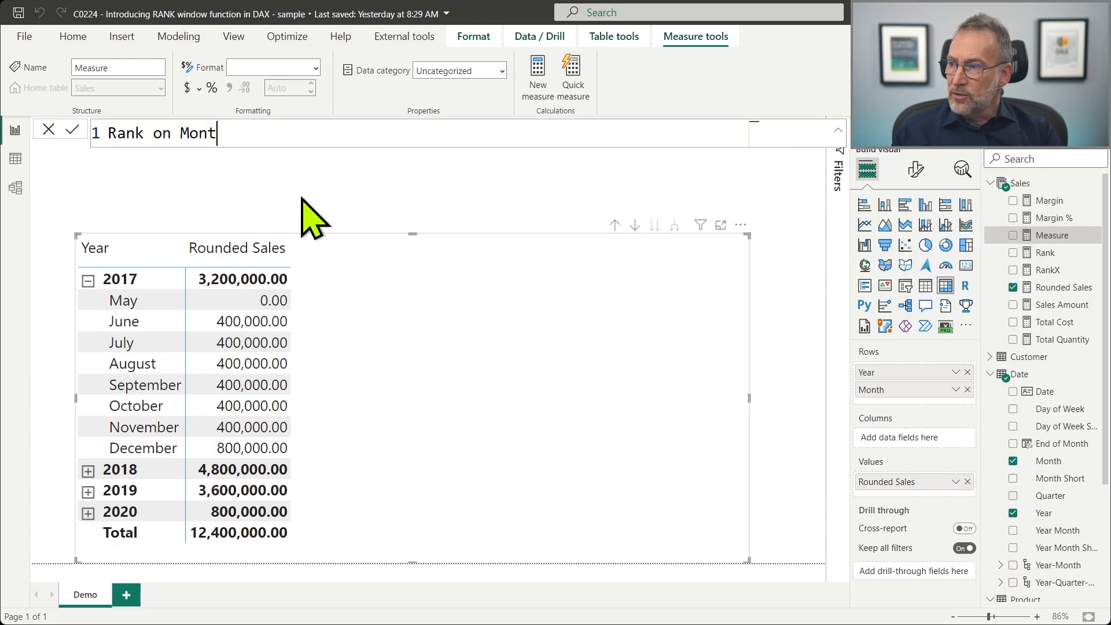
text(h =)
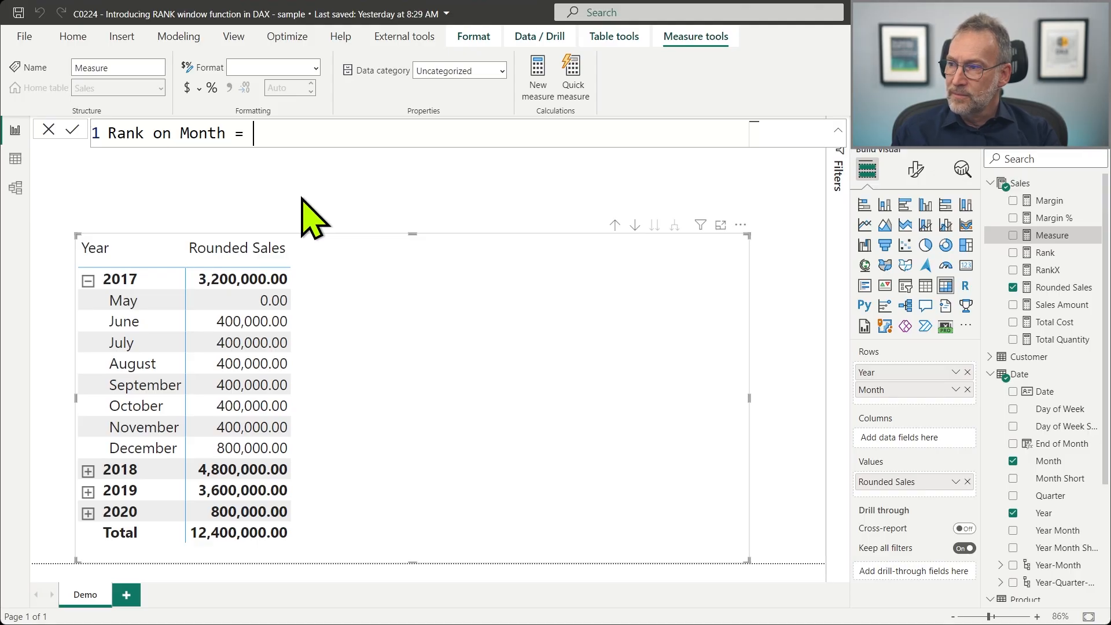
text(SourceTable =)
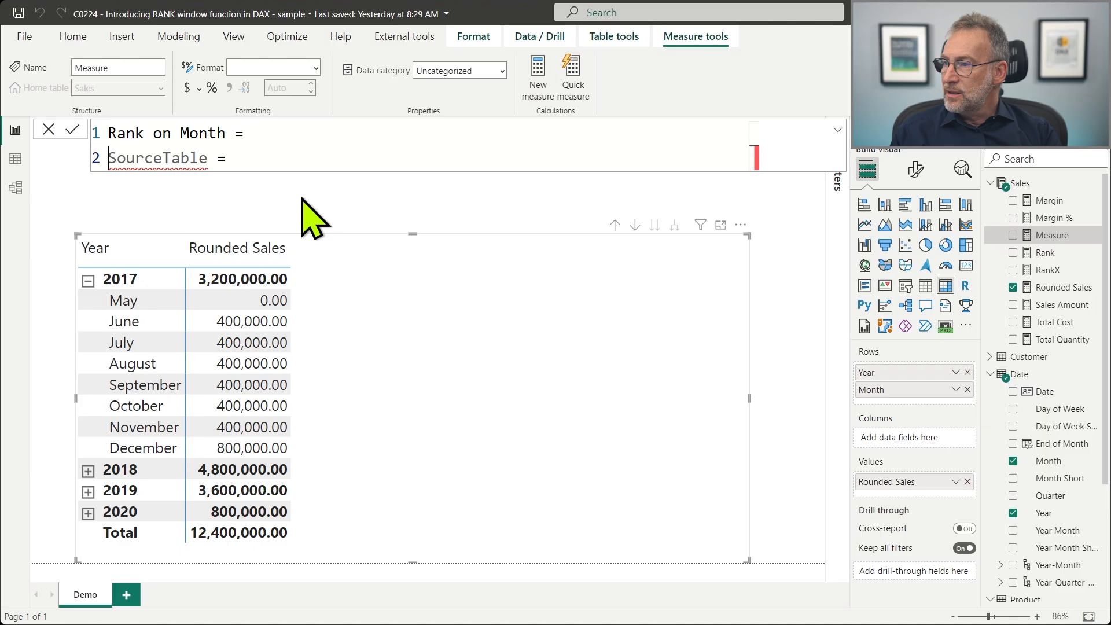
text(VAR)
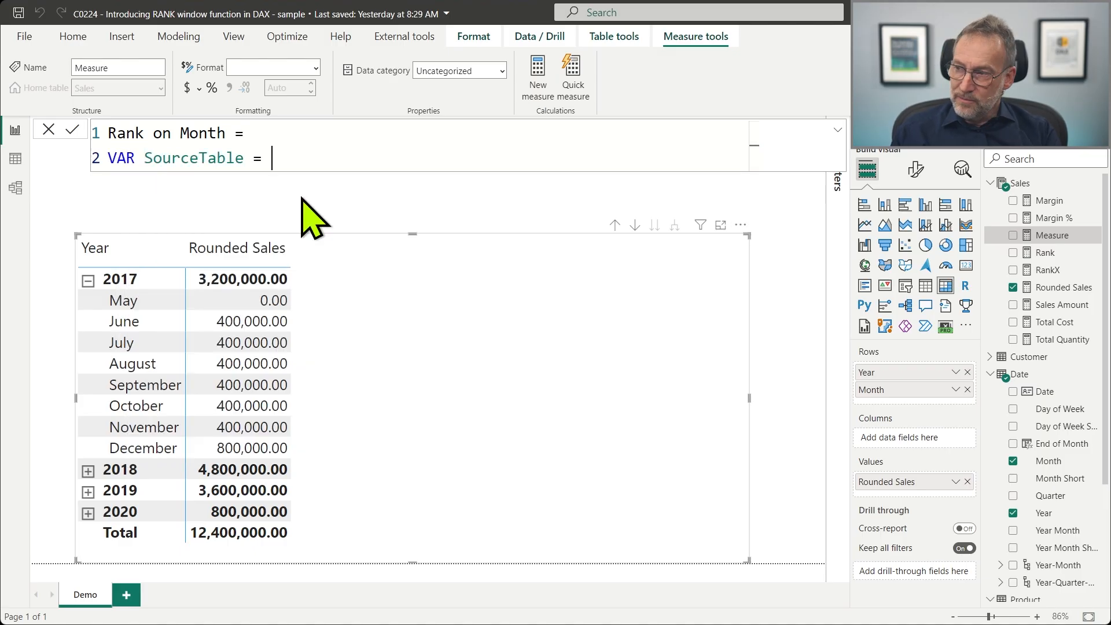
text(ADDCOLUMNS()
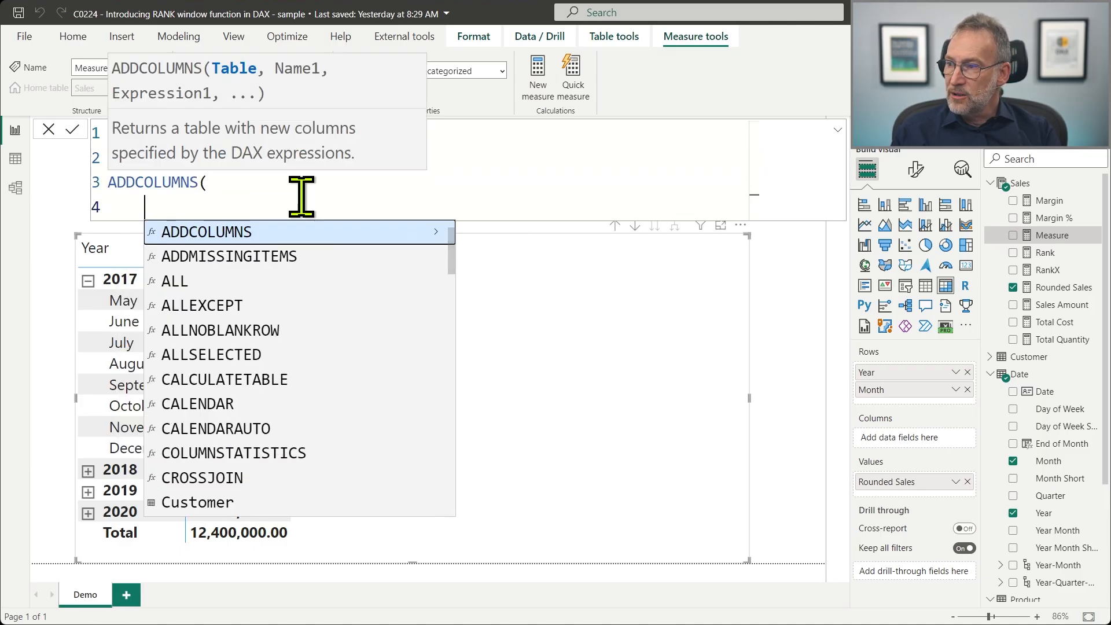
text(ALLSELECTED( ')
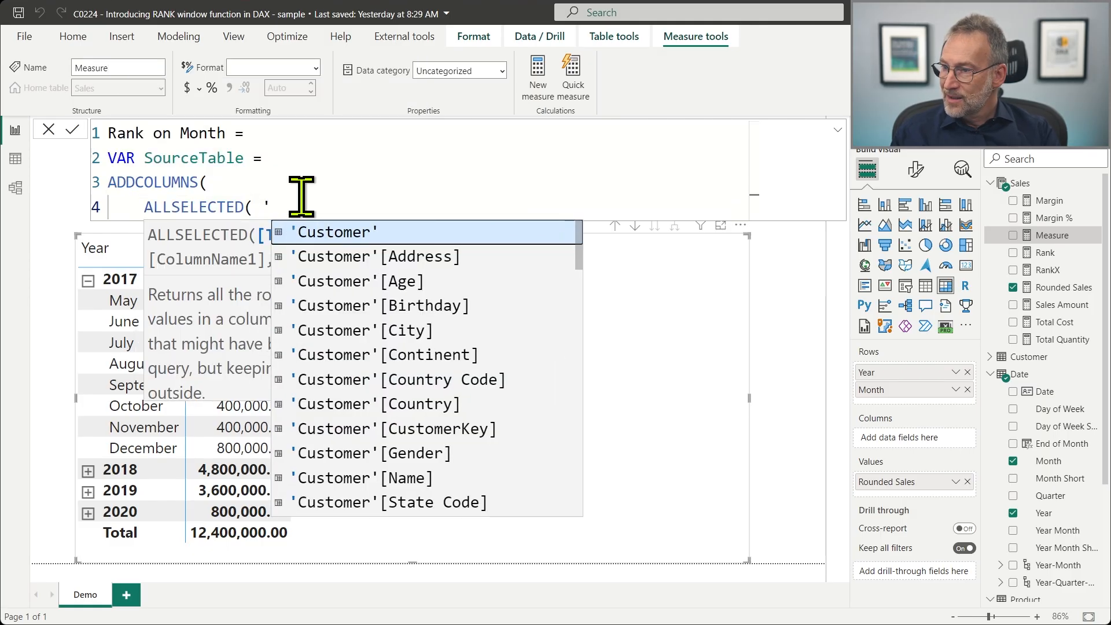
text(Date'[Month] ),)
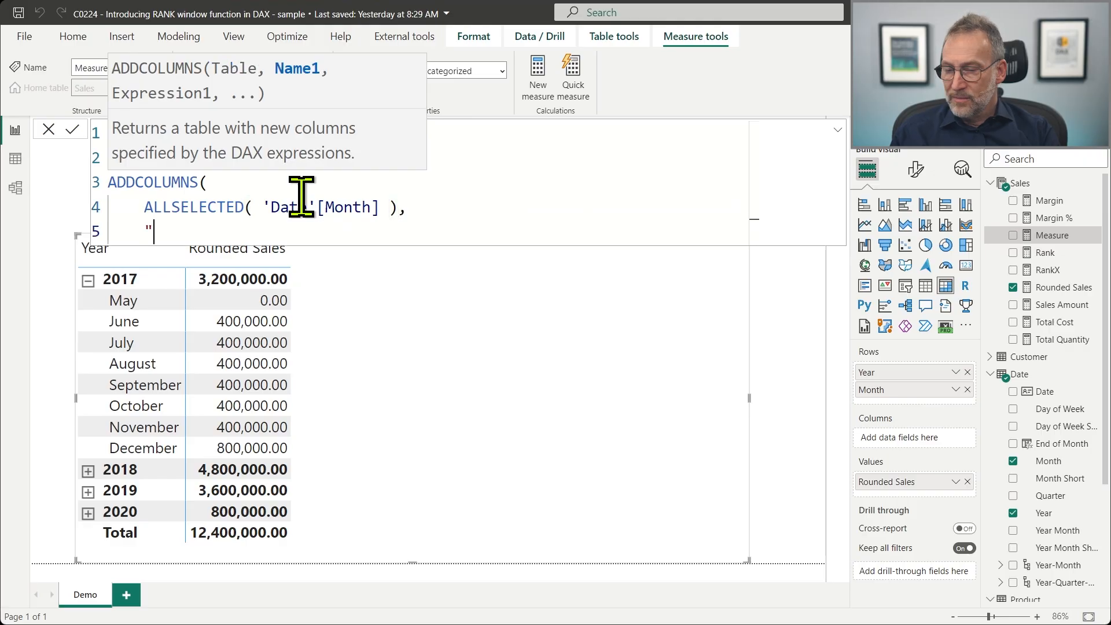
text(@Amt", [Rounded Sales)
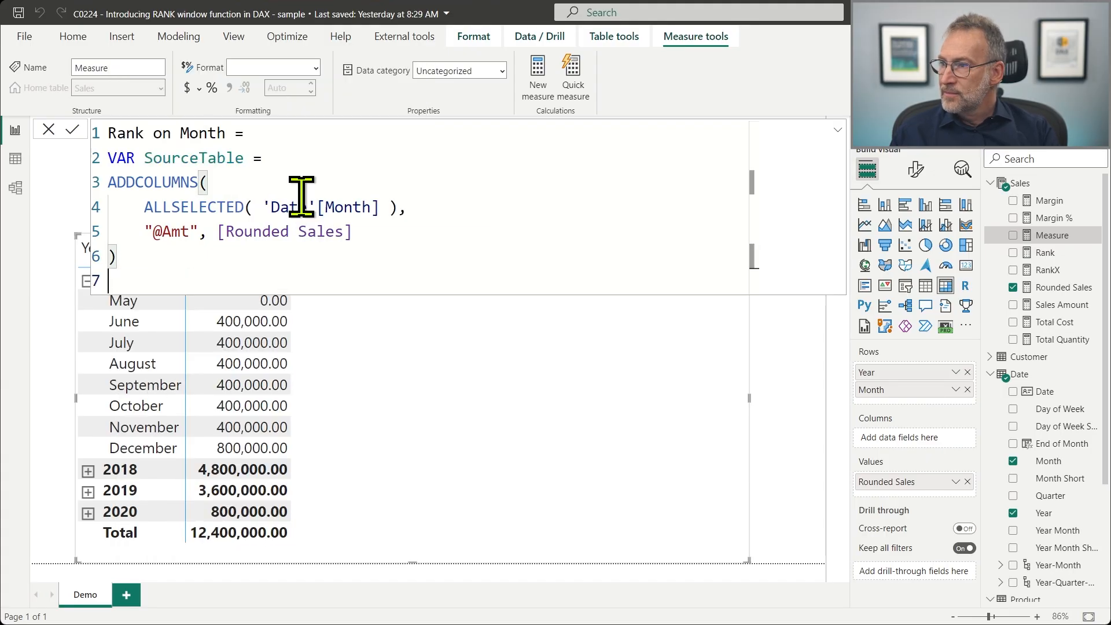
text(RETURN)
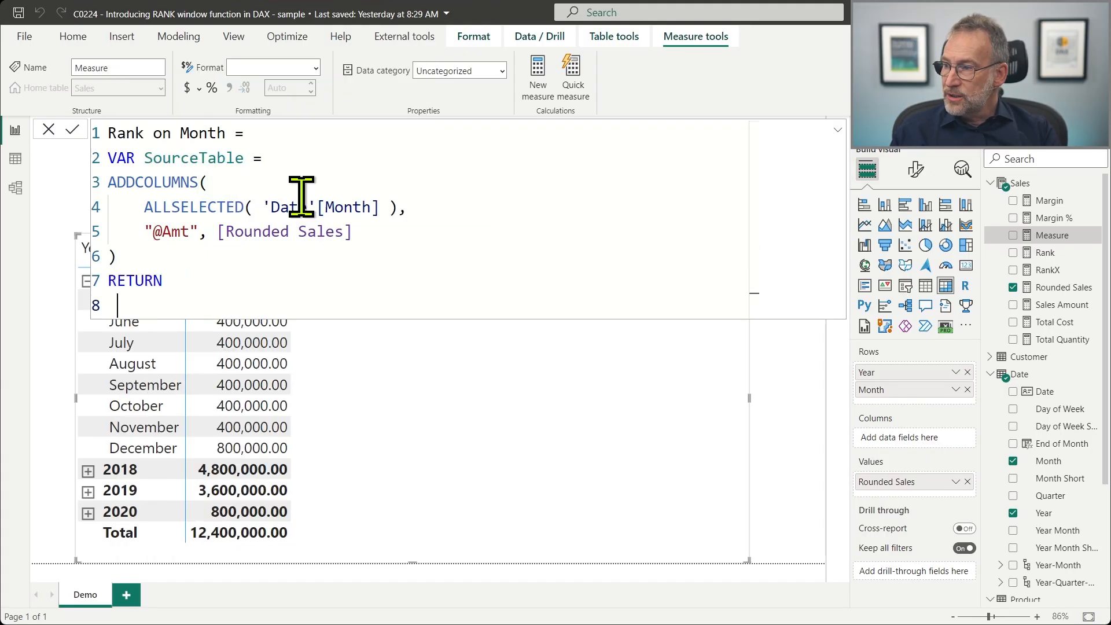
text(RANK ()
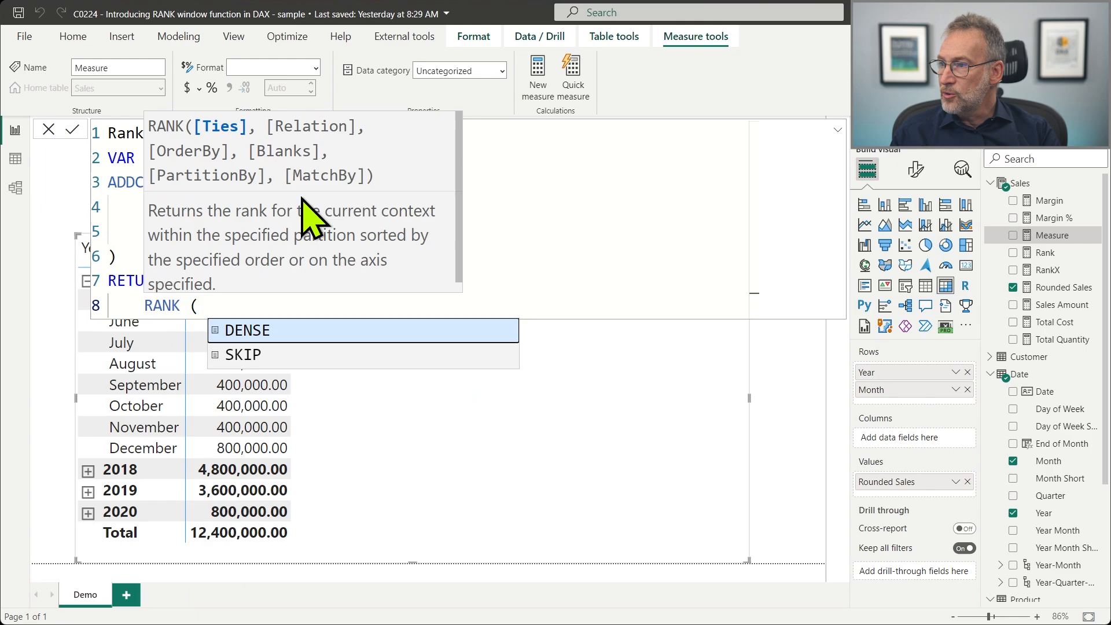
click(244, 330)
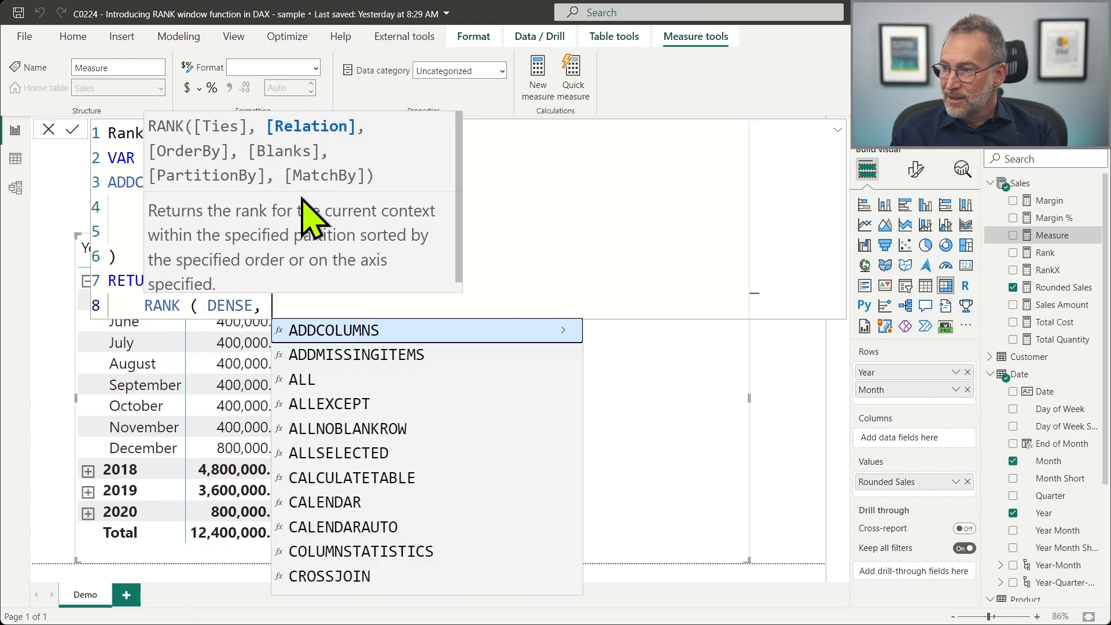
text(SourceTable,)
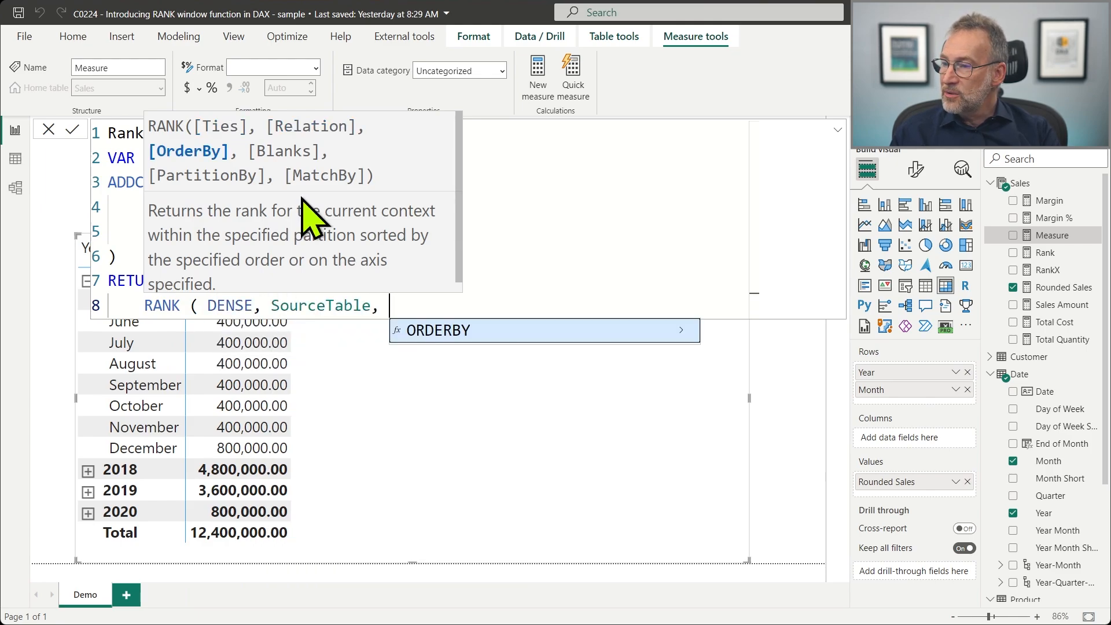
text(ORDERBY( [@Amt])
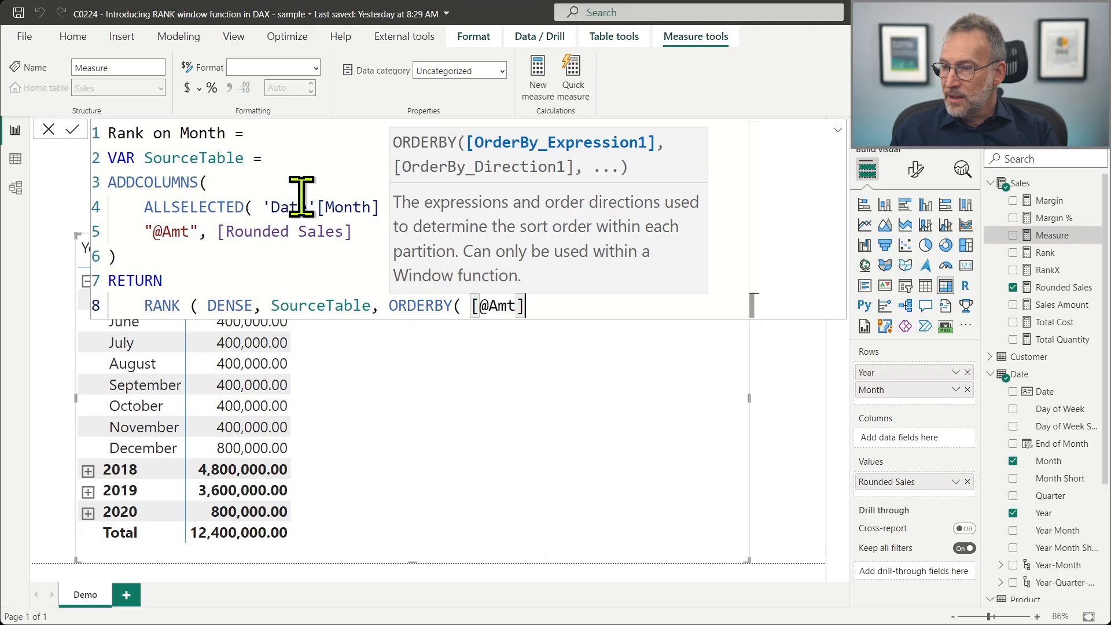
text(, DESC)
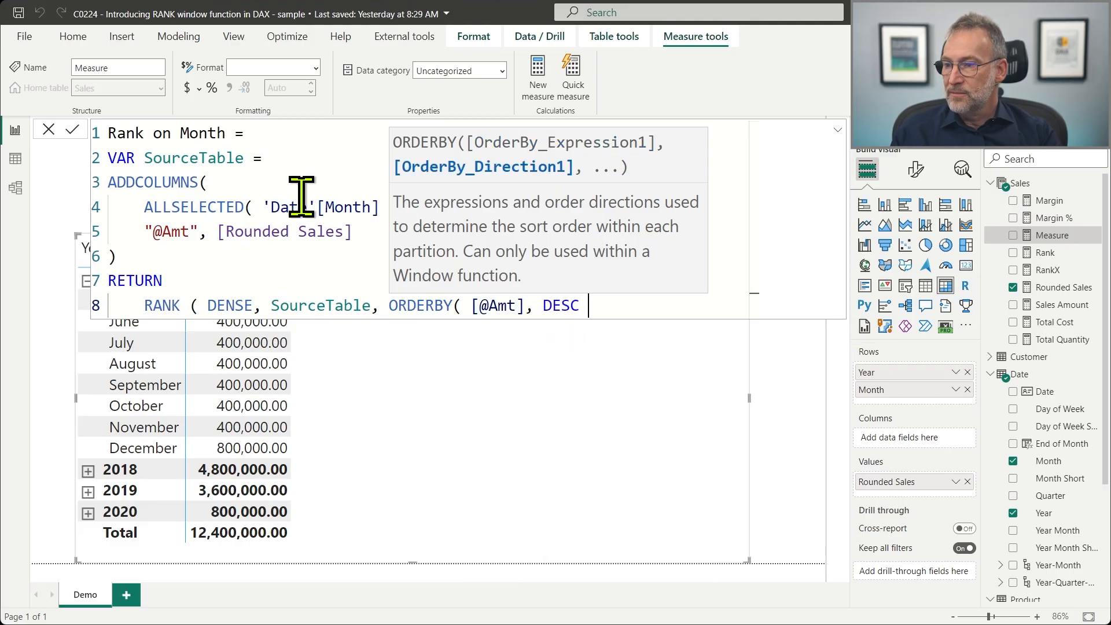
text())
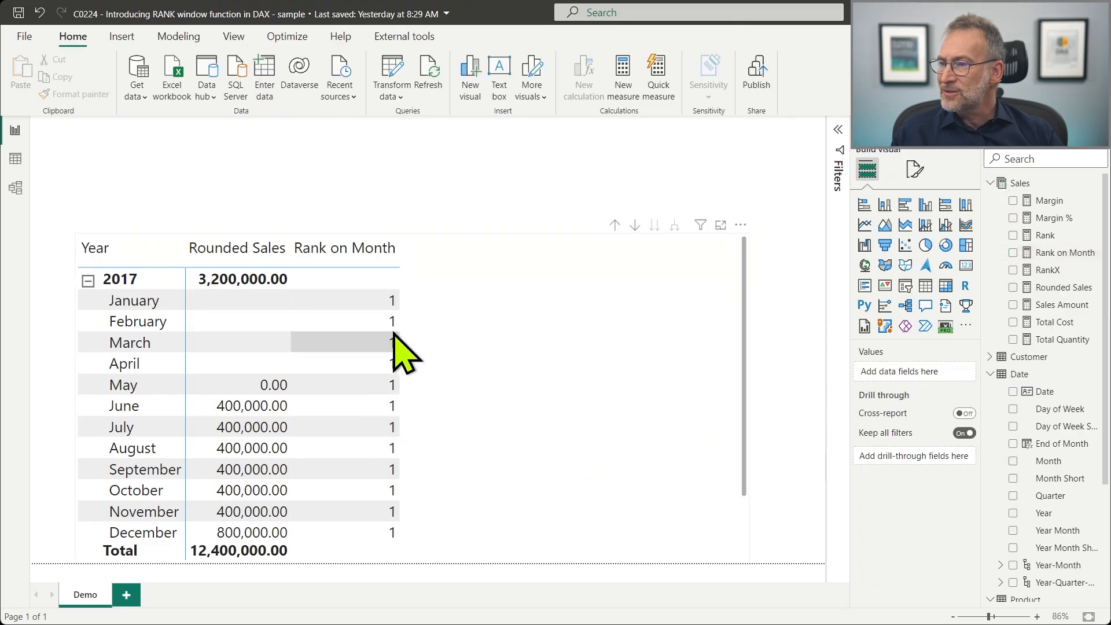
Scroll the Data pane to reach Rank on Month for adding to the matrix values.
scroll(down, 3)
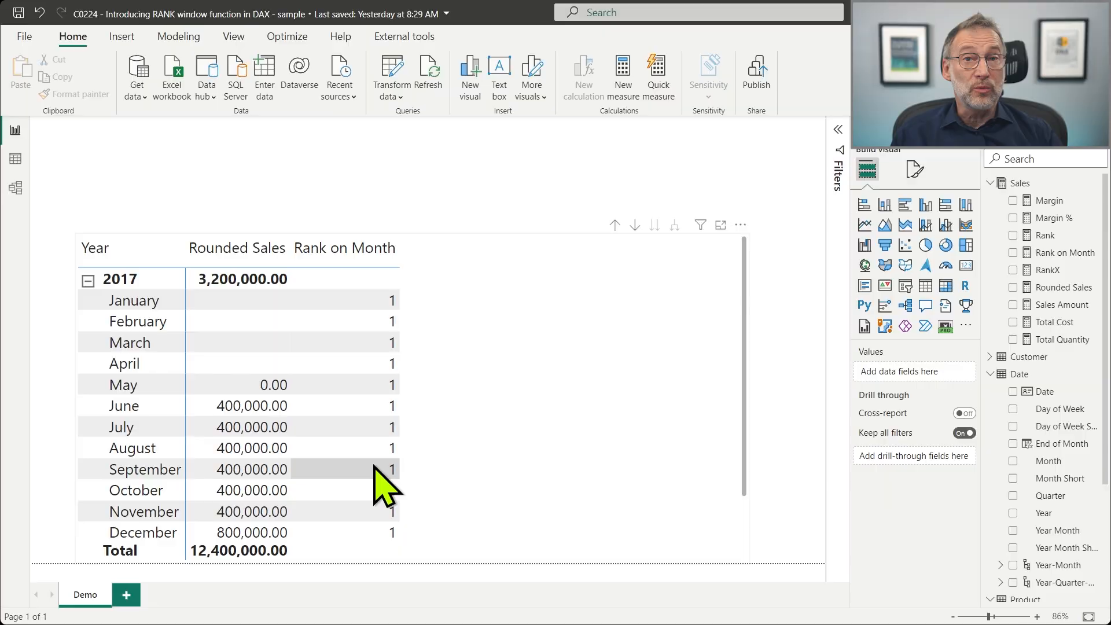
mouse_move(364, 556)
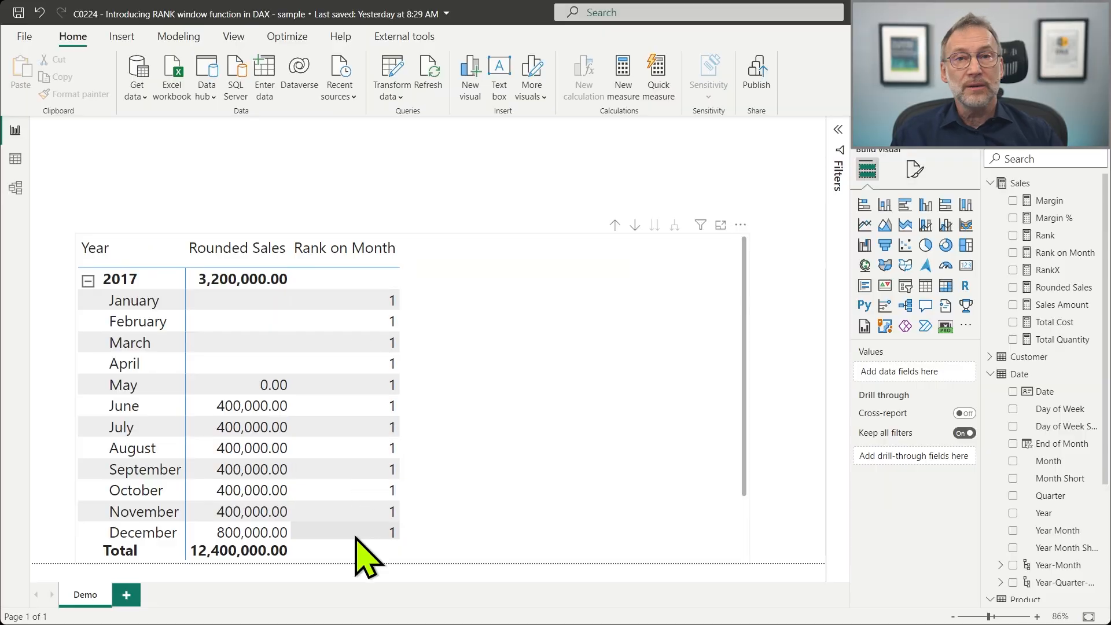
mouse_move(507, 493)
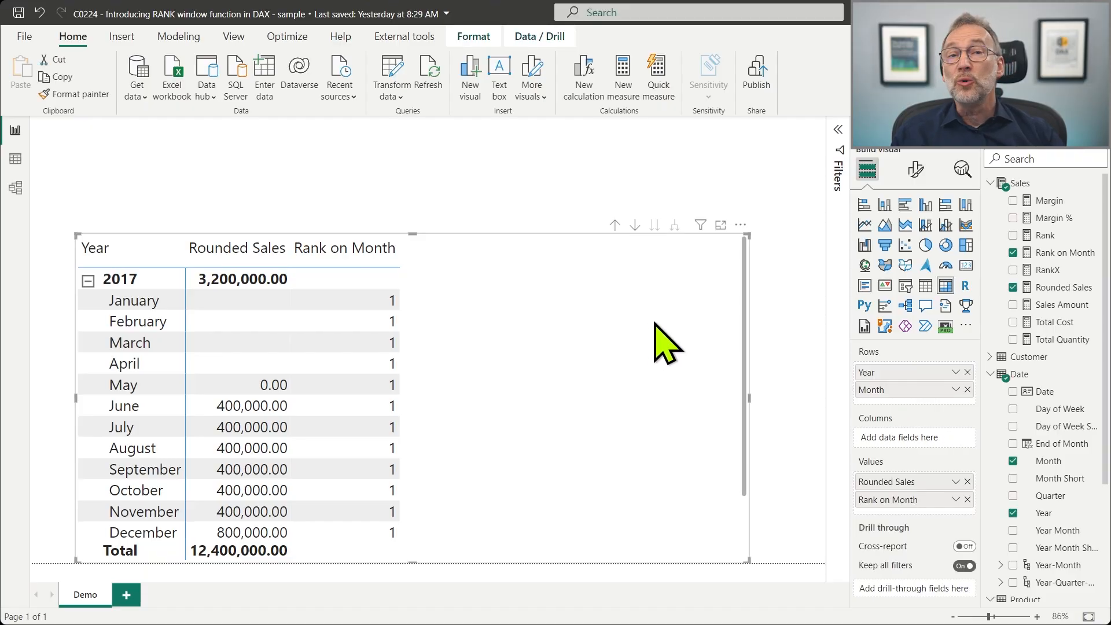
mouse_move(273, 386)
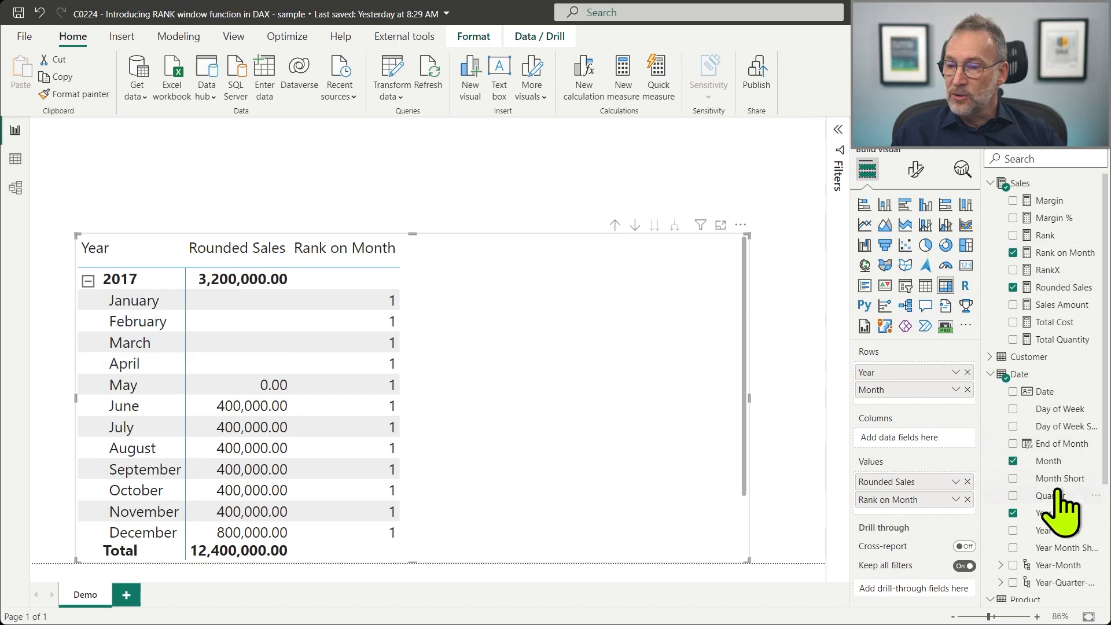
Check the Month column's properties, then reopen the Rank on Month DAX in the formula bar.
click(1044, 461)
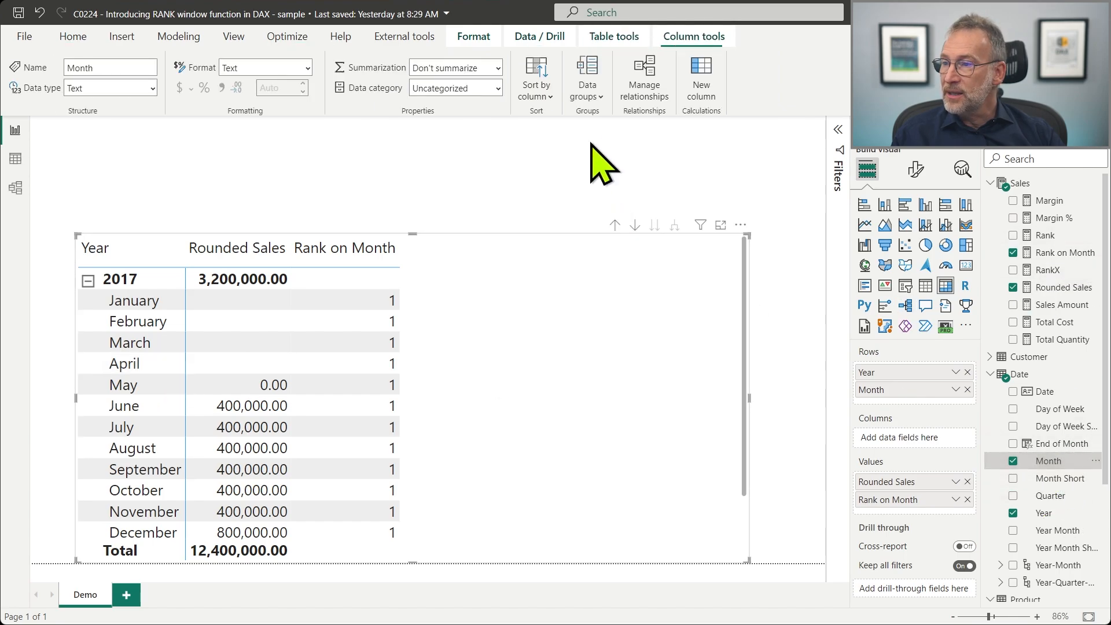
click(536, 78)
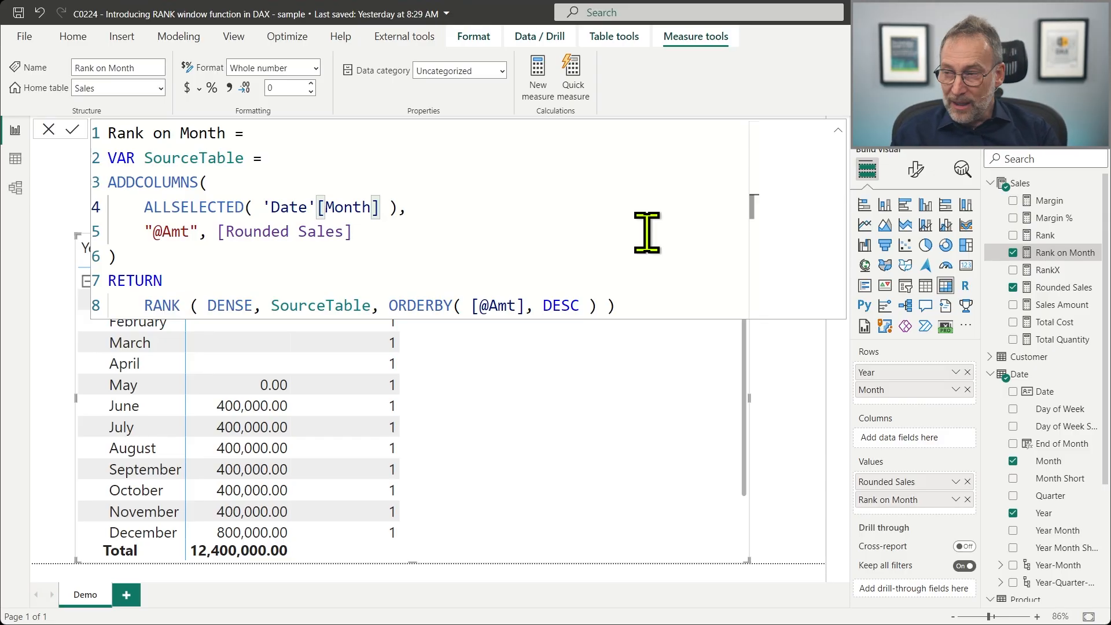
Add 'Date'[Month Number] alongside Month inside ALLSELECTED in the measure.
text(, D)
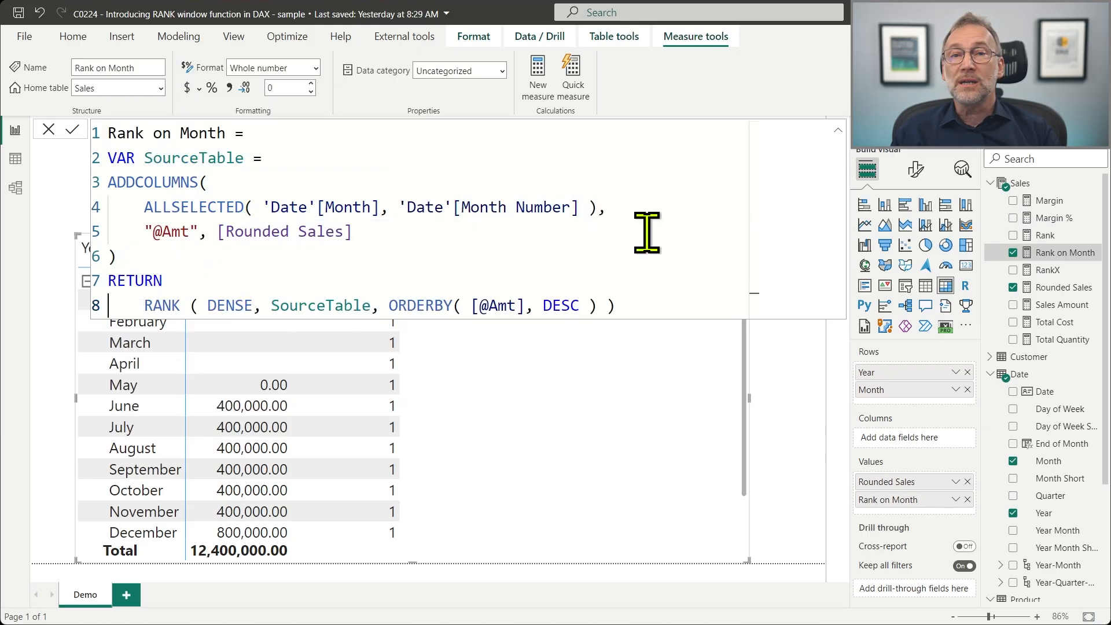
mouse_move(655, 255)
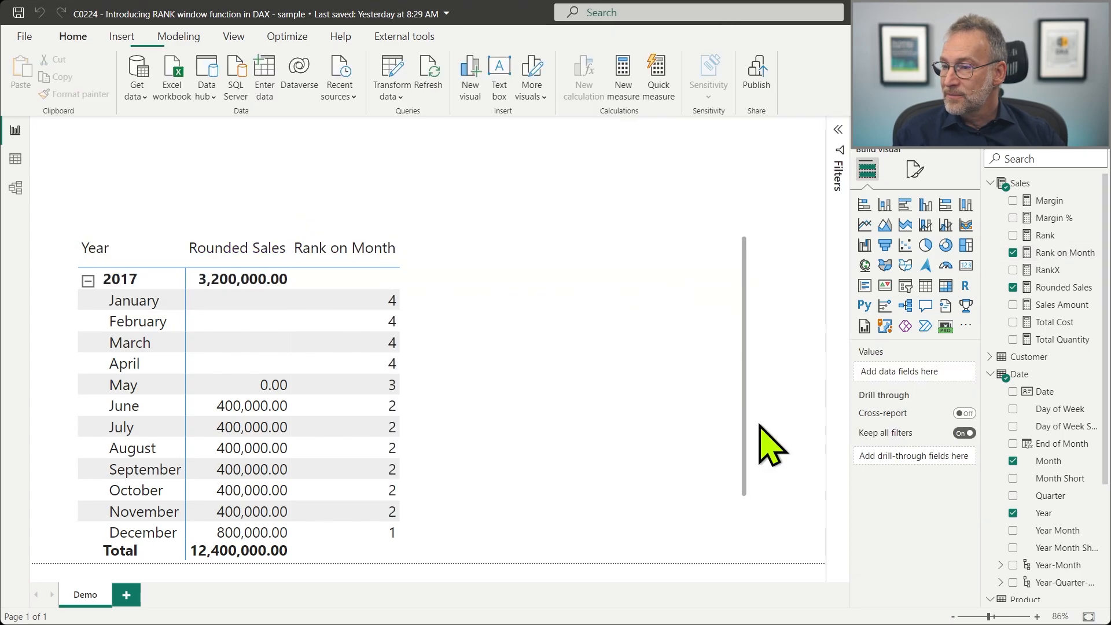
Collapse 2017 so 2018's monthly ranks (1, 1, 2, 3) show in the matrix.
scroll(down, 3)
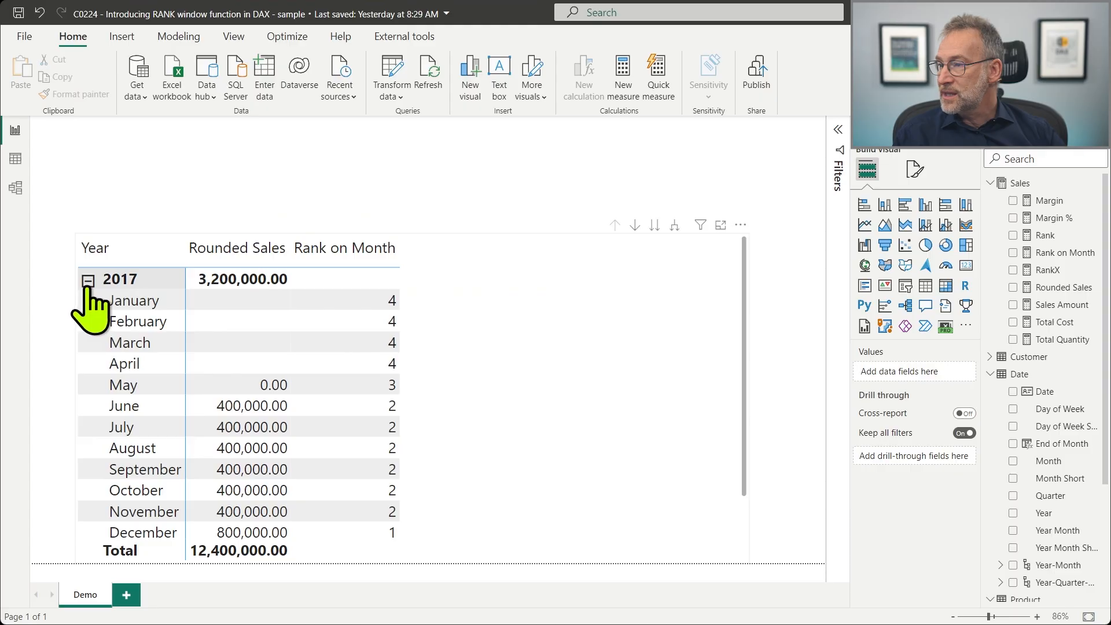
click(88, 280)
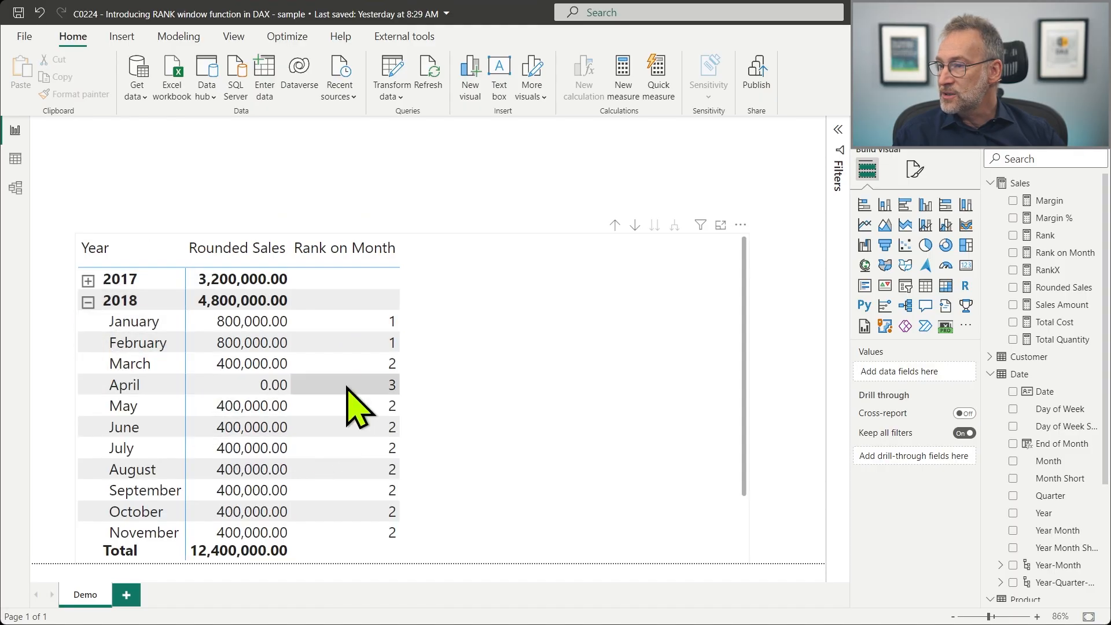